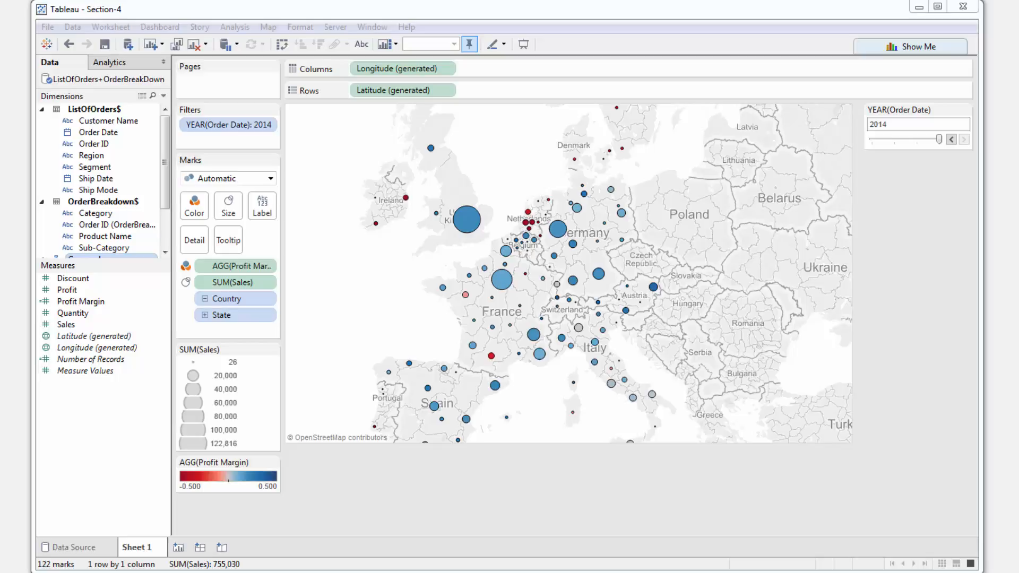
pyautogui.moveTo(551, 507)
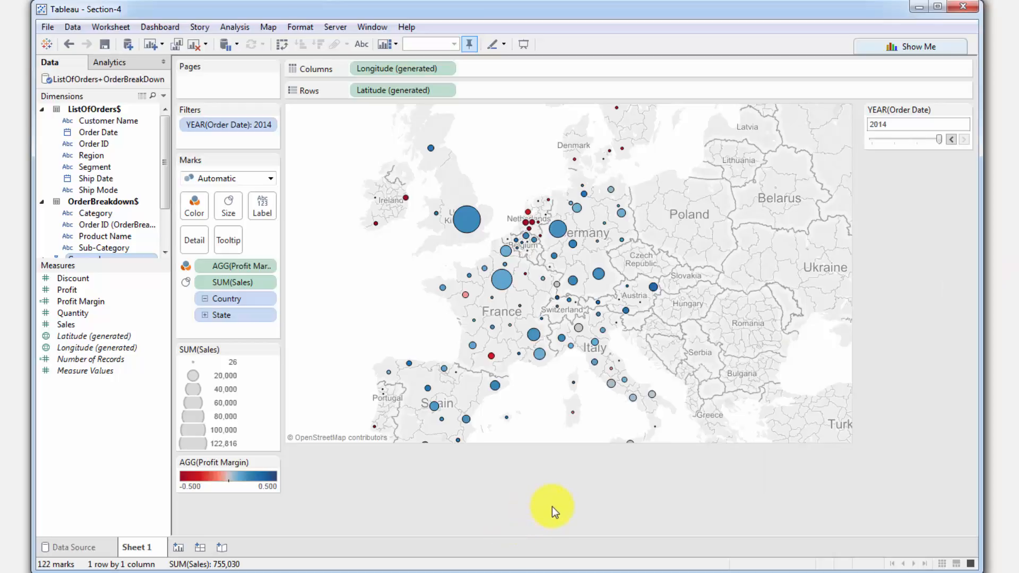
pyautogui.moveTo(168, 187)
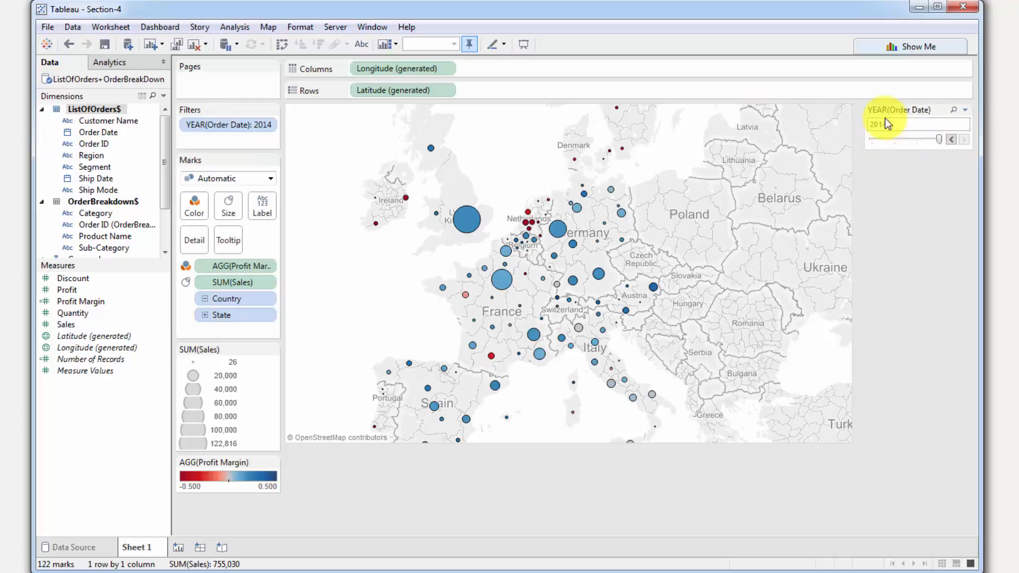
# Step the year filter back and forth, then add a new blank worksheet
pyautogui.click(949, 139)
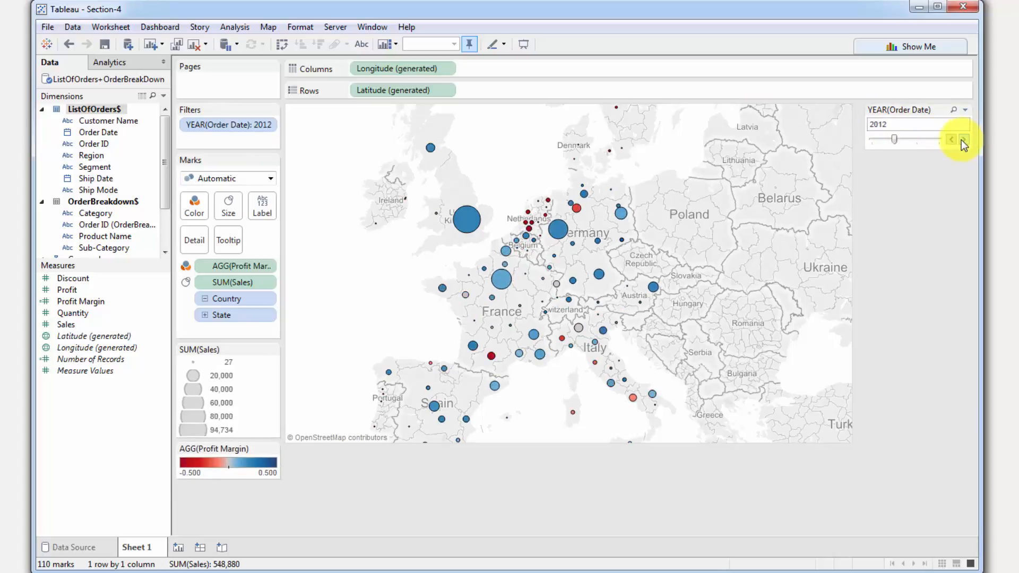
pyautogui.click(963, 140)
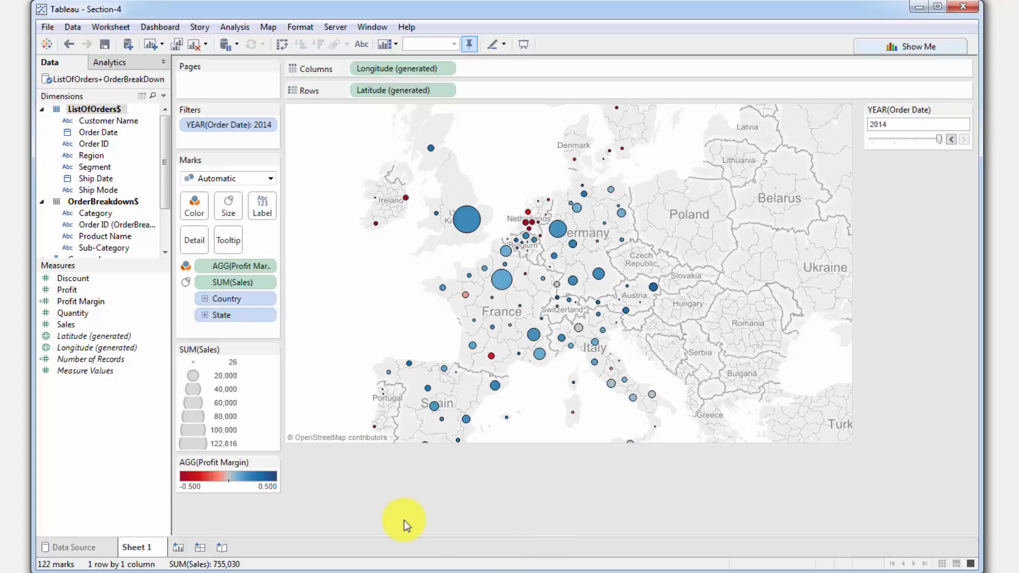
pyautogui.moveTo(382, 505)
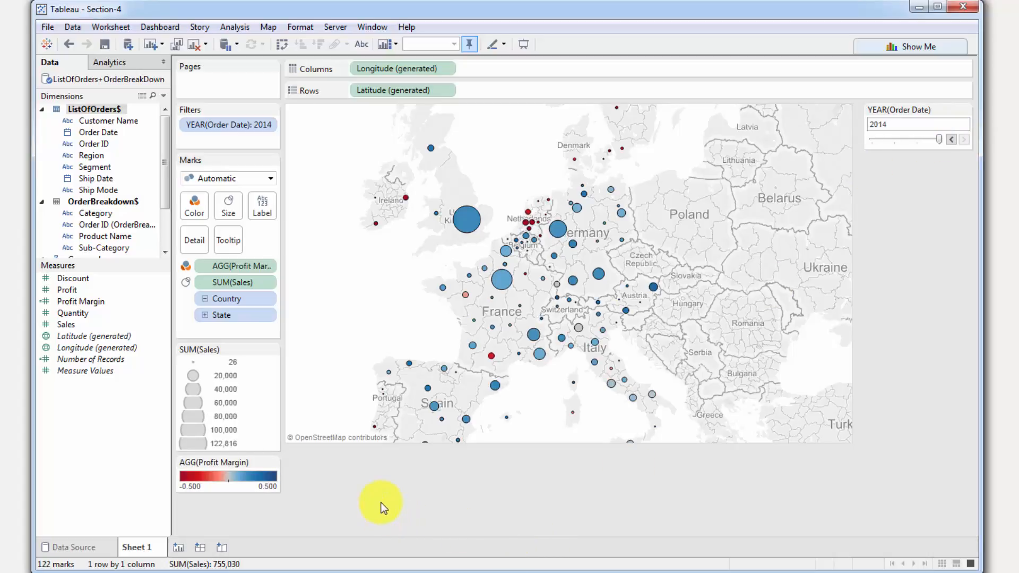
pyautogui.moveTo(292, 524)
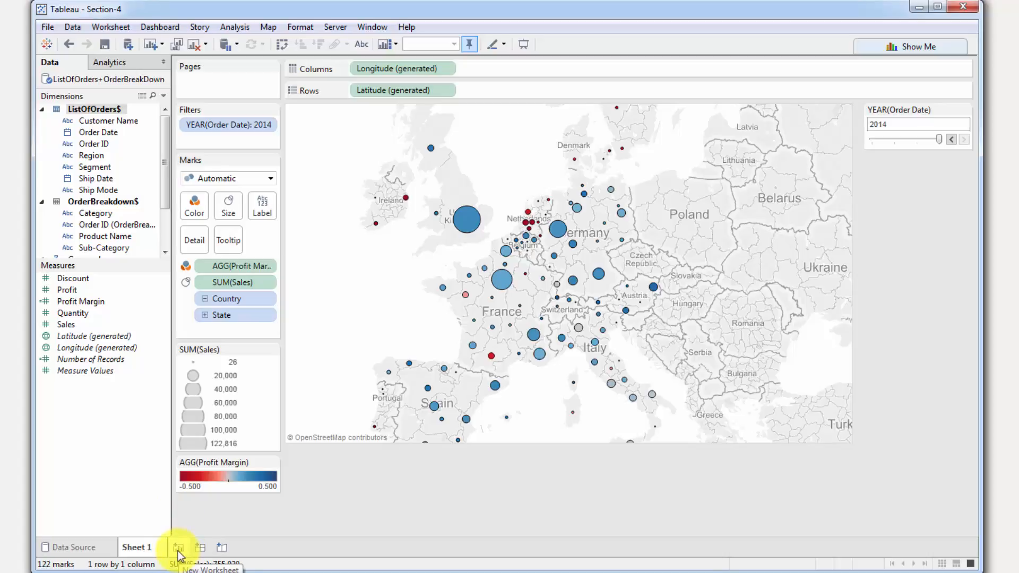
pyautogui.click(180, 547)
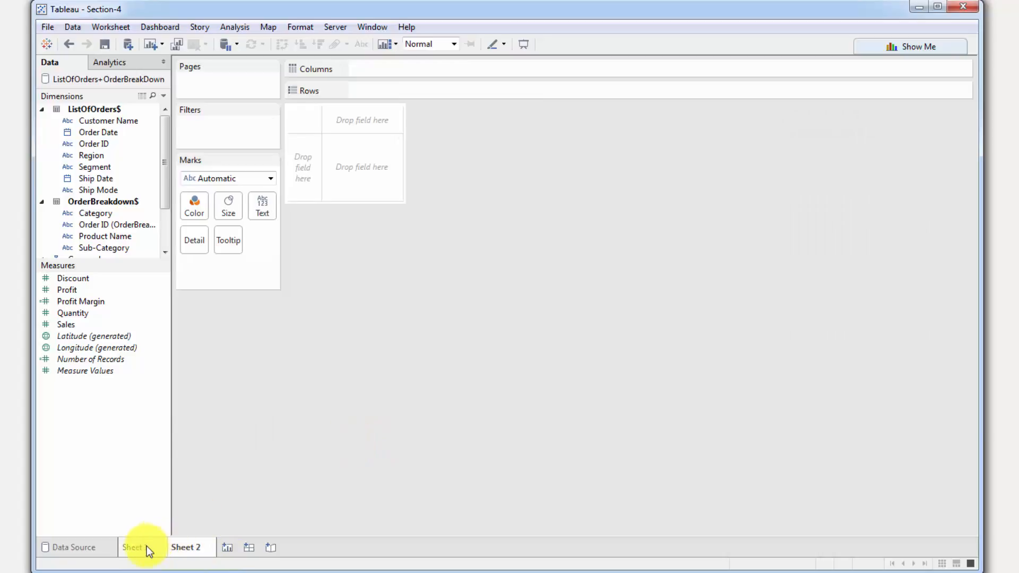
# Rename the sheets 'Map of Europe' and 'Customer Scatterplot'
pyautogui.click(135, 547)
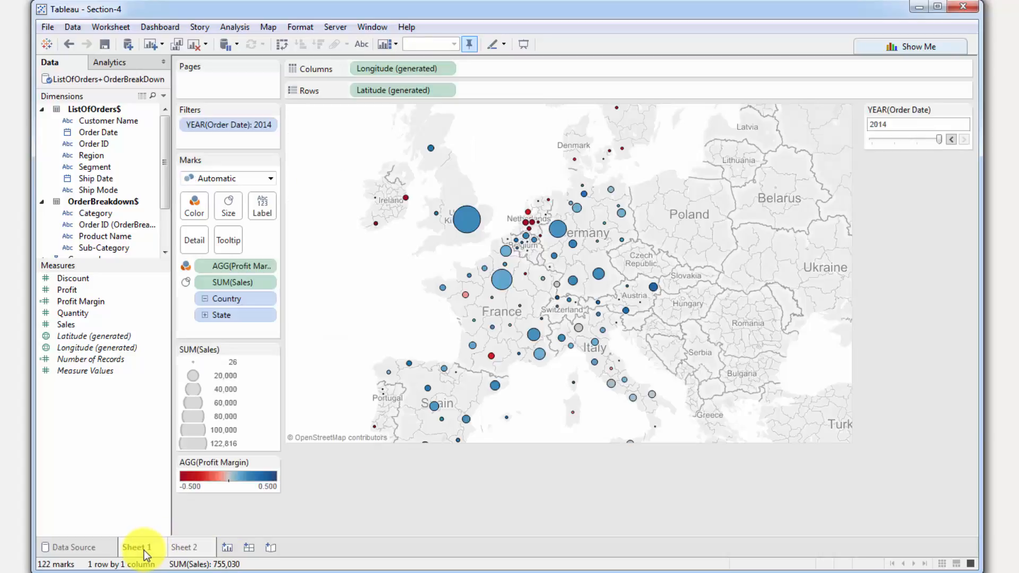
pyautogui.doubleClick(136, 547)
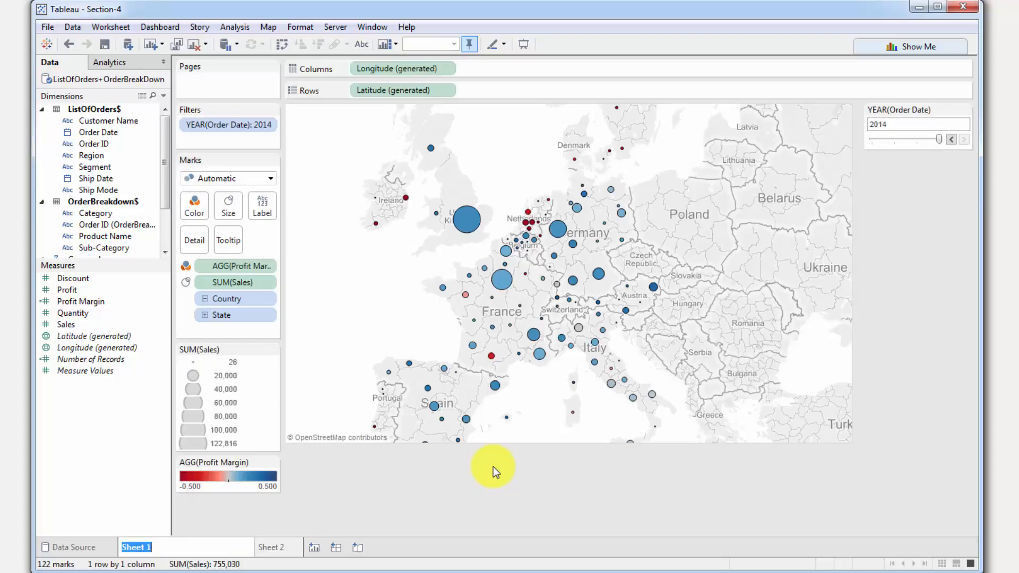
pyautogui.write('Map of')
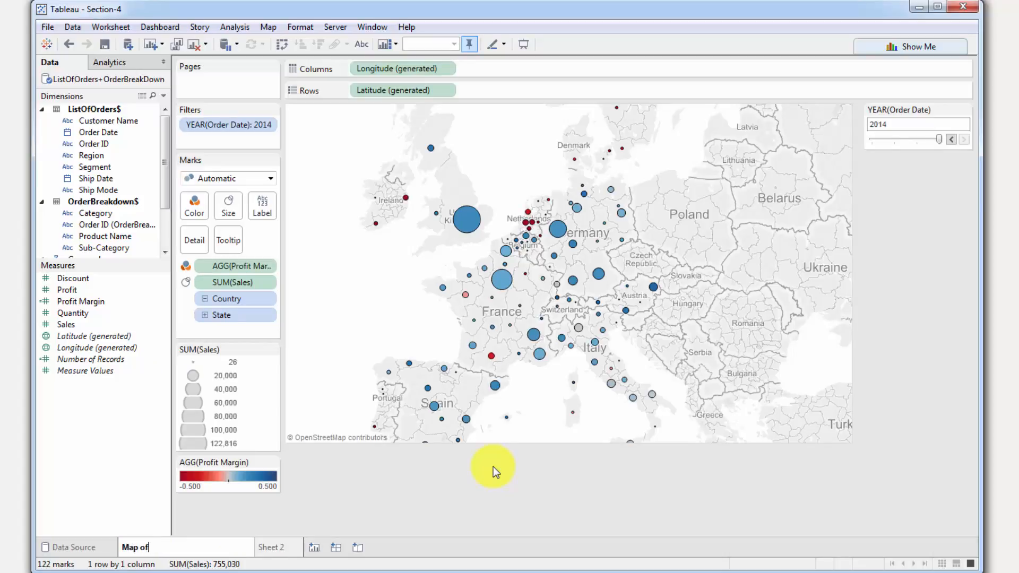
pyautogui.write('Europe')
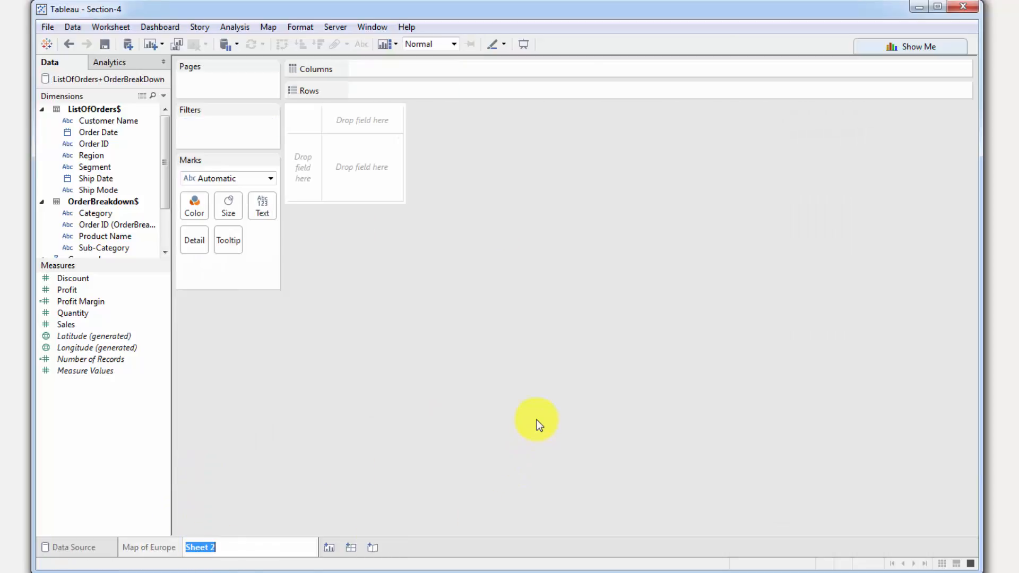
pyautogui.write('Customer')
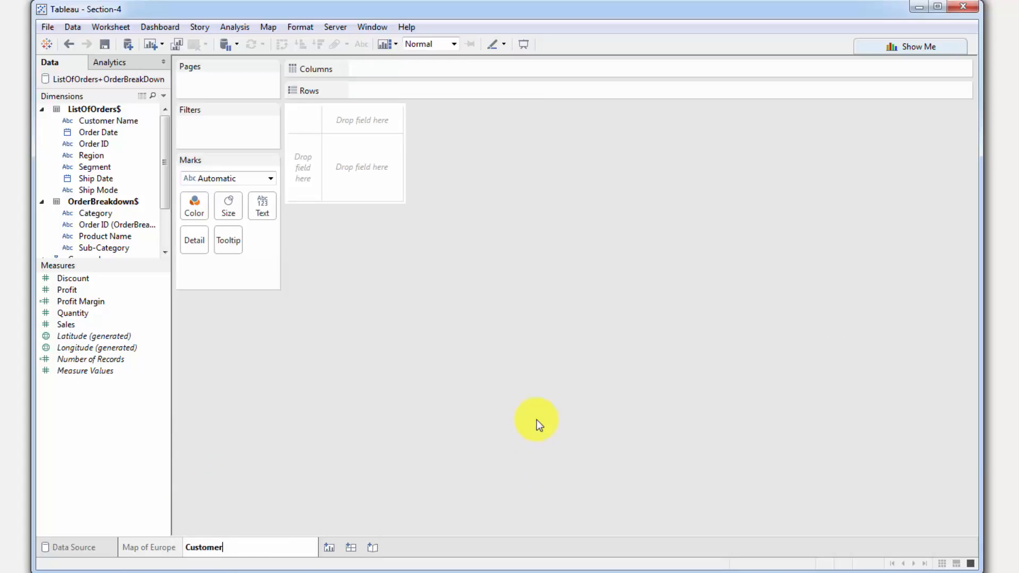
pyautogui.write('Scatterplot')
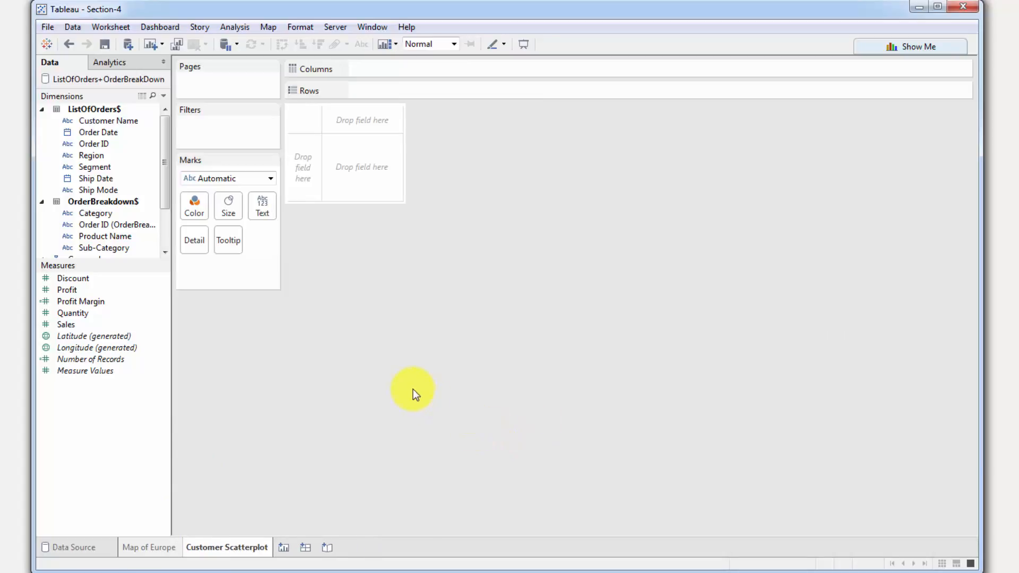
pyautogui.moveTo(371, 380)
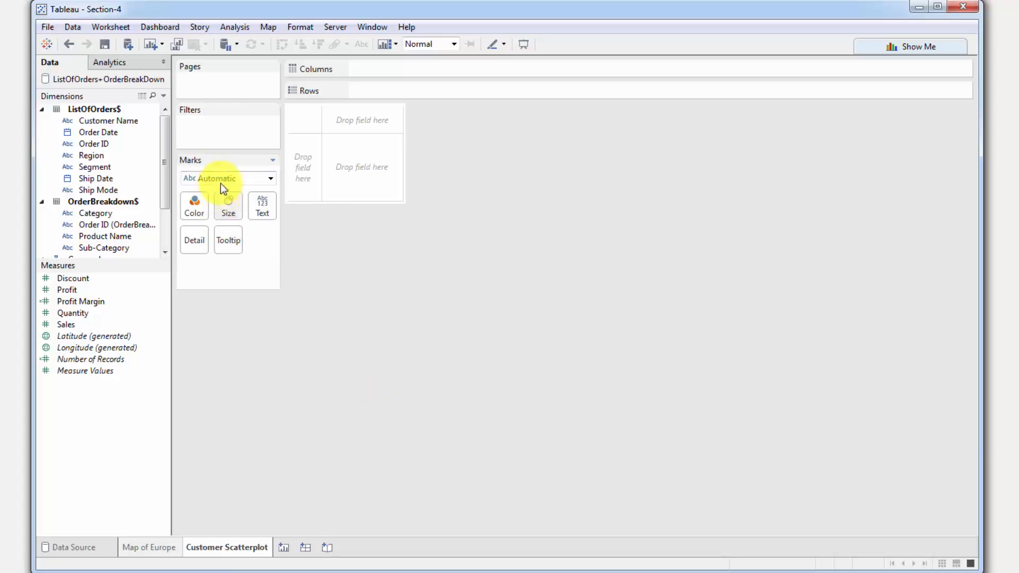
pyautogui.moveTo(159, 265)
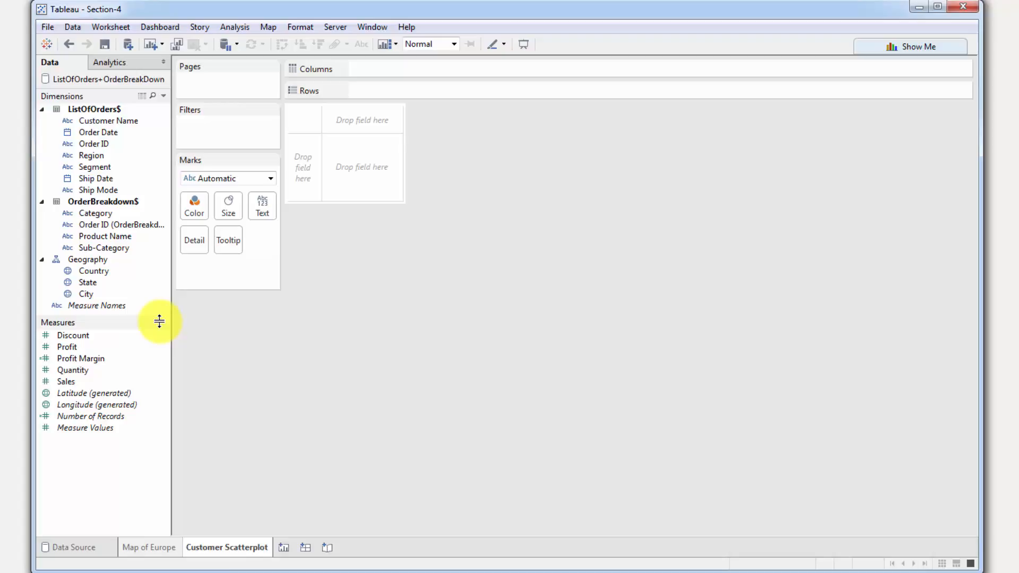
# Expand the Dimensions pane to reveal the Geography fields Country, State and City
pyautogui.click(67, 347)
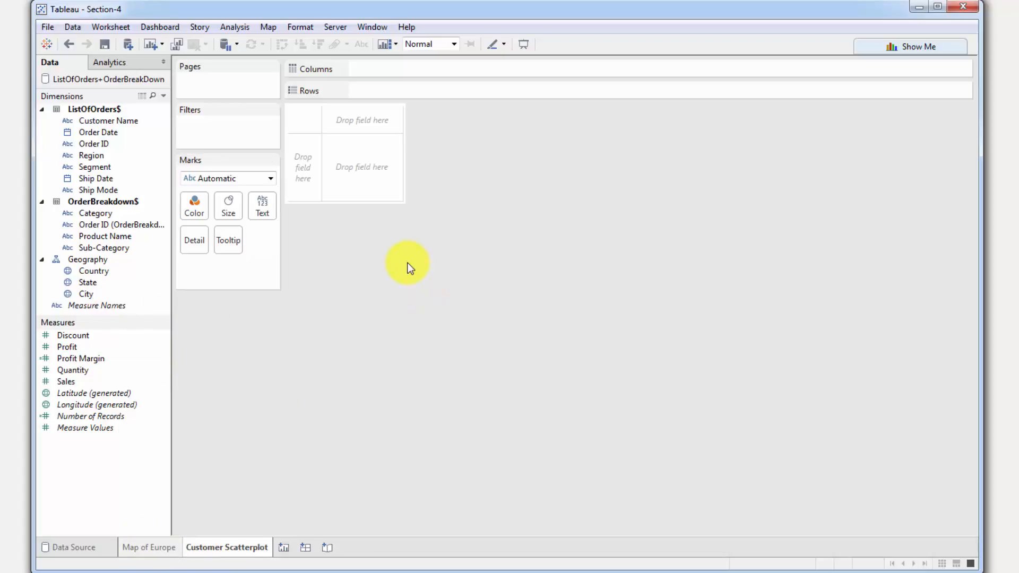
pyautogui.moveTo(403, 270)
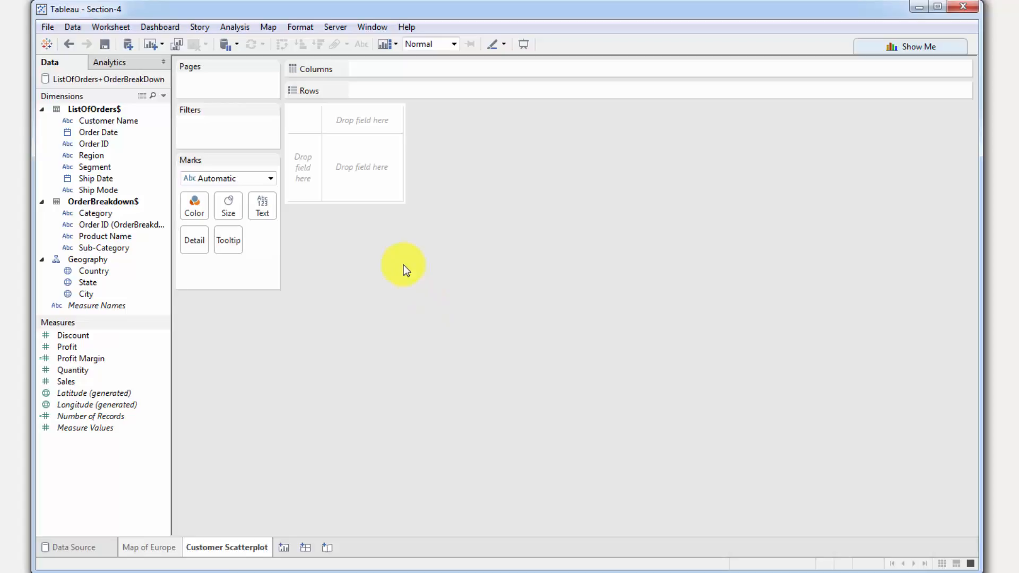
pyautogui.moveTo(353, 298)
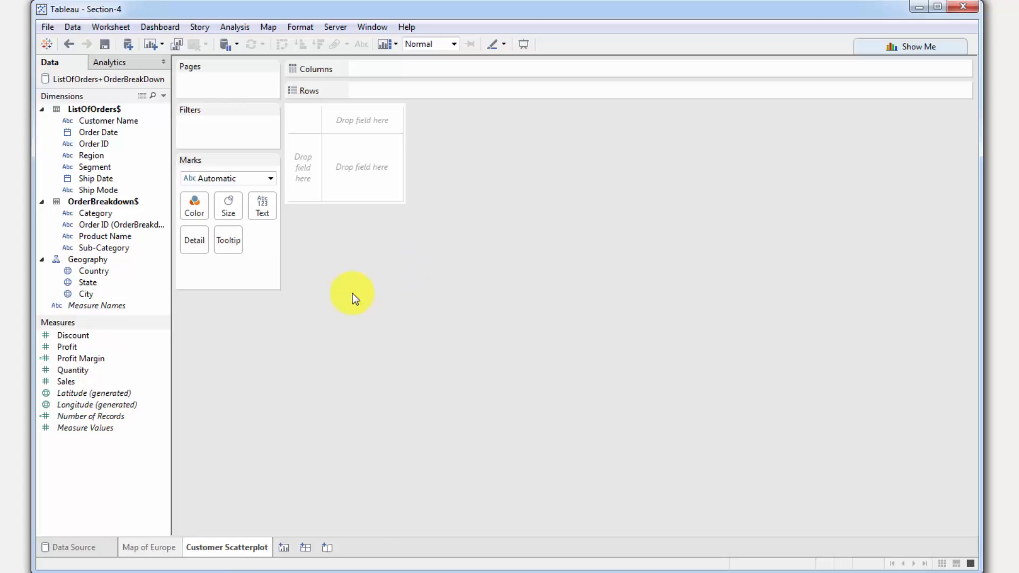
pyautogui.moveTo(243, 202)
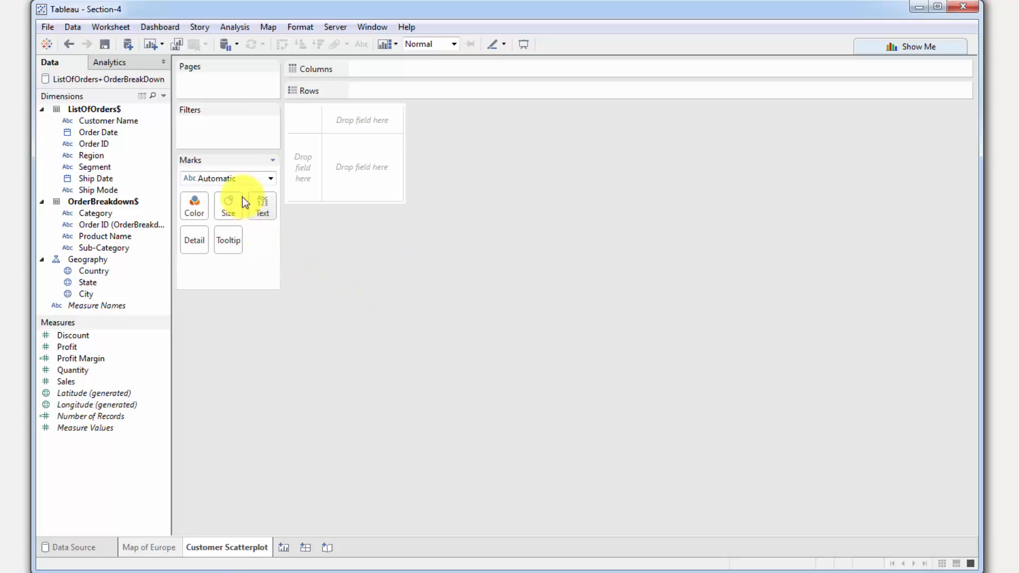
pyautogui.moveTo(98, 132); pyautogui.dragTo(244, 127)
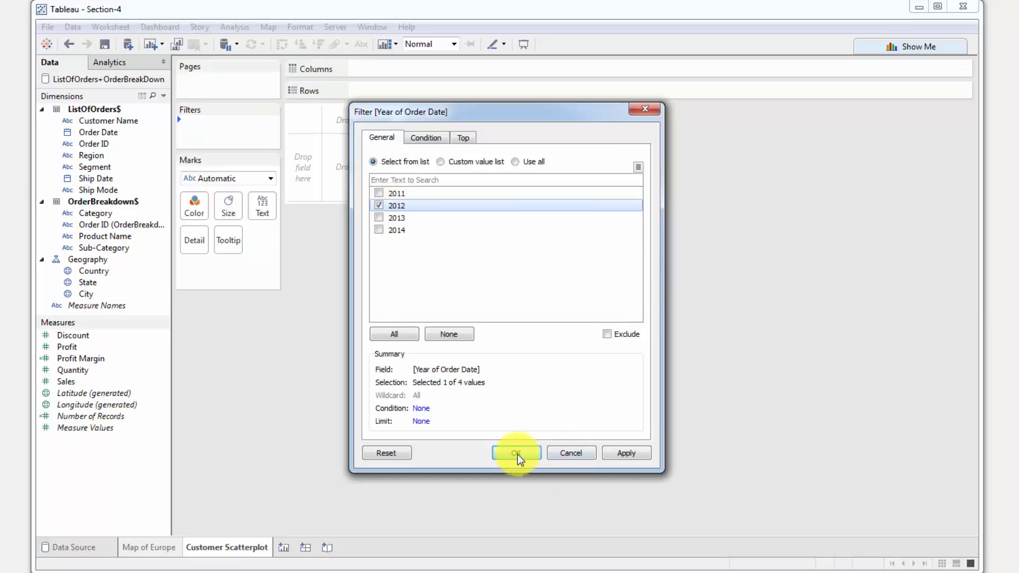
pyautogui.click(516, 453)
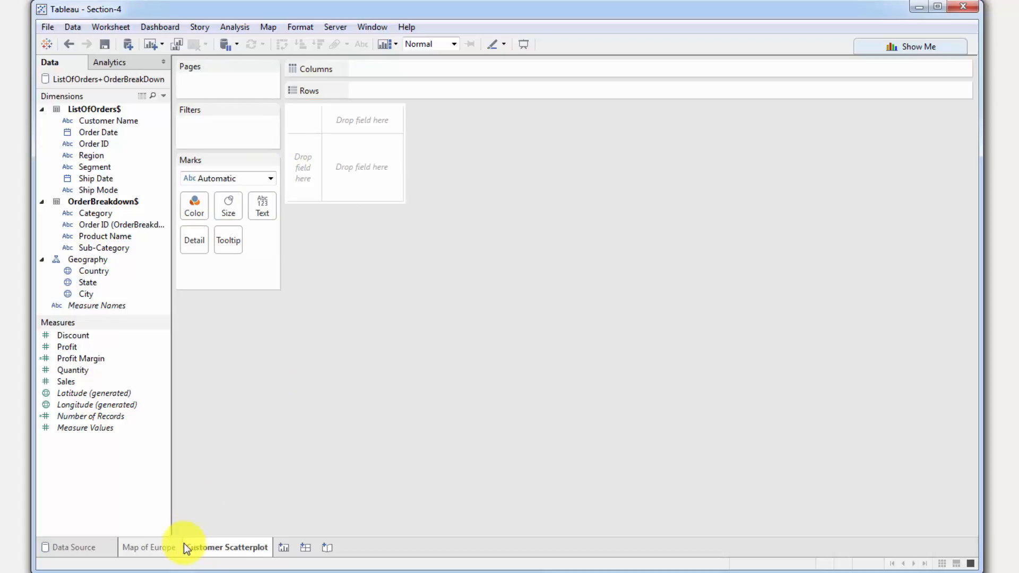
# Add blank Sheets 3–5, then return to the empty Customer Scatterplot sheet
pyautogui.click(226, 547)
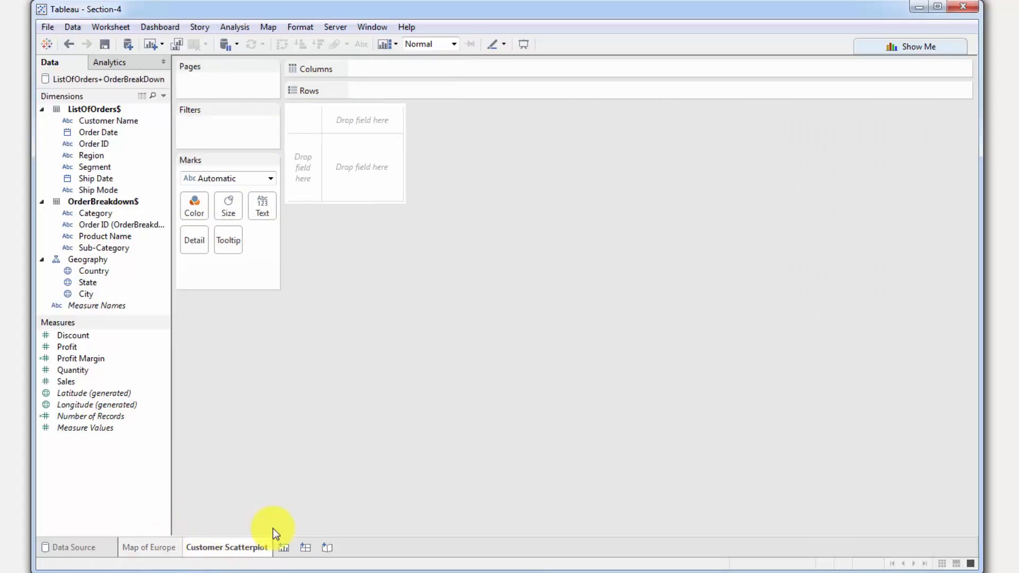
pyautogui.moveTo(293, 551)
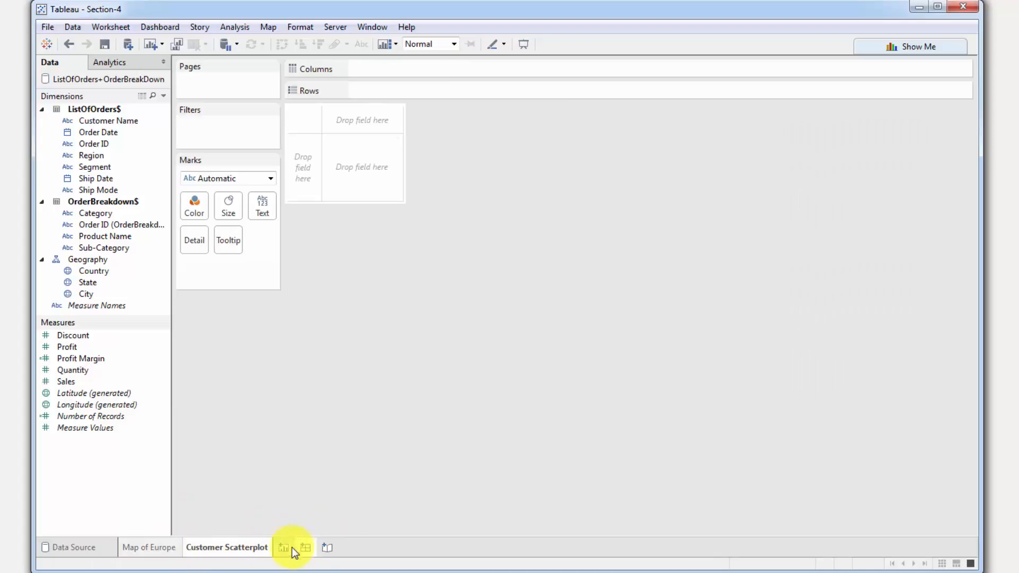
pyautogui.click(283, 547)
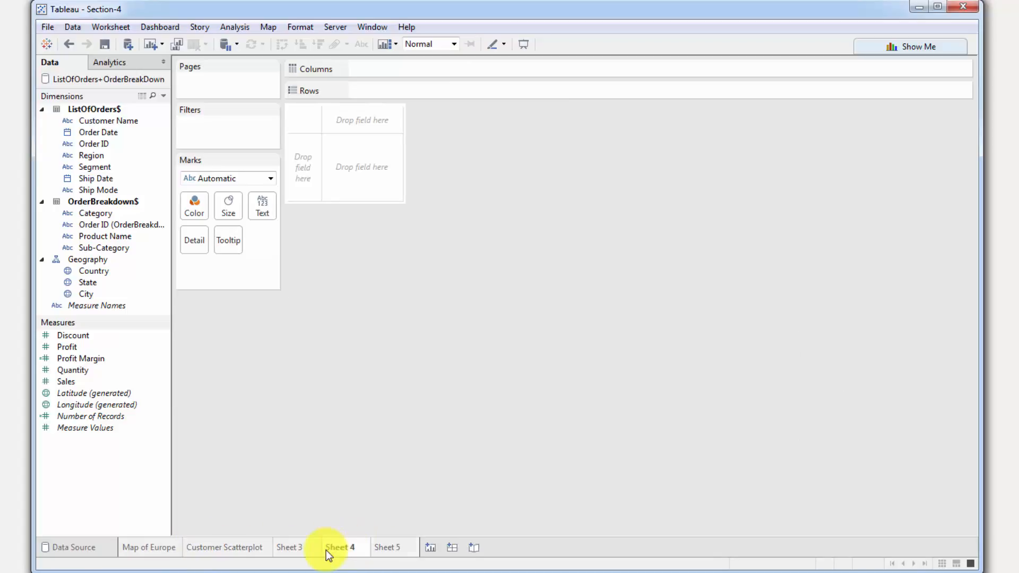
pyautogui.click(150, 547)
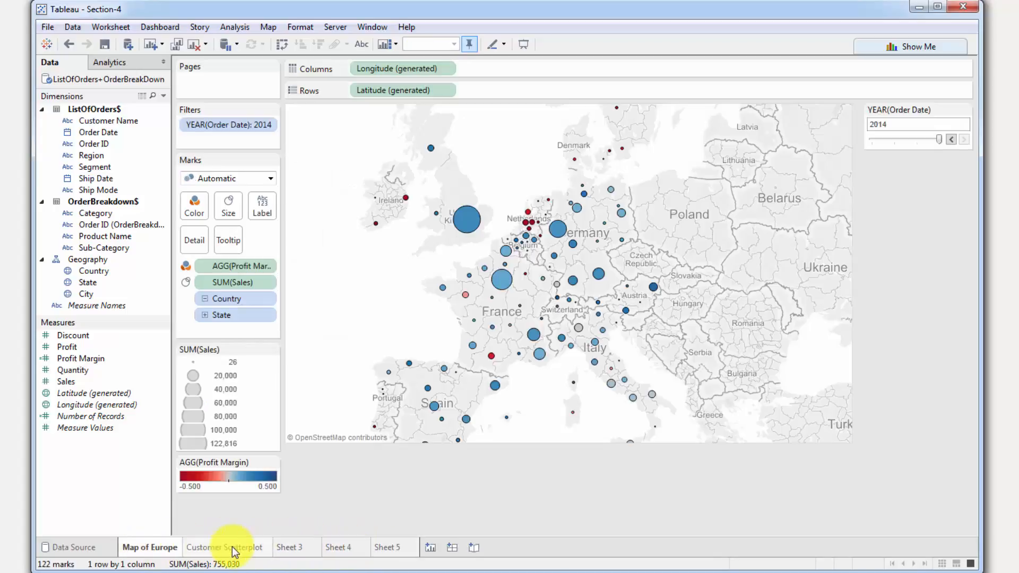
pyautogui.click(389, 547)
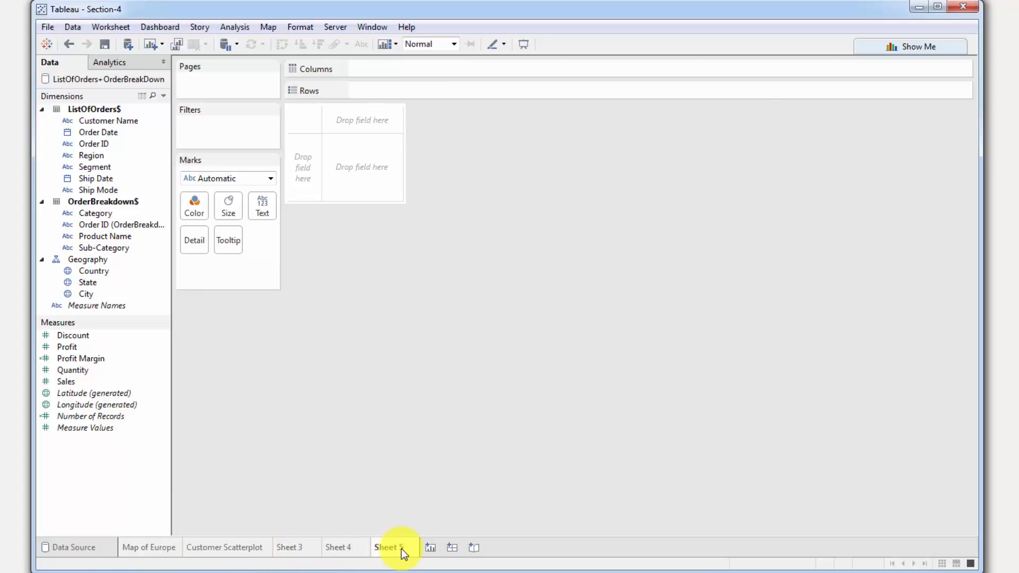
pyautogui.rightClick(390, 546)
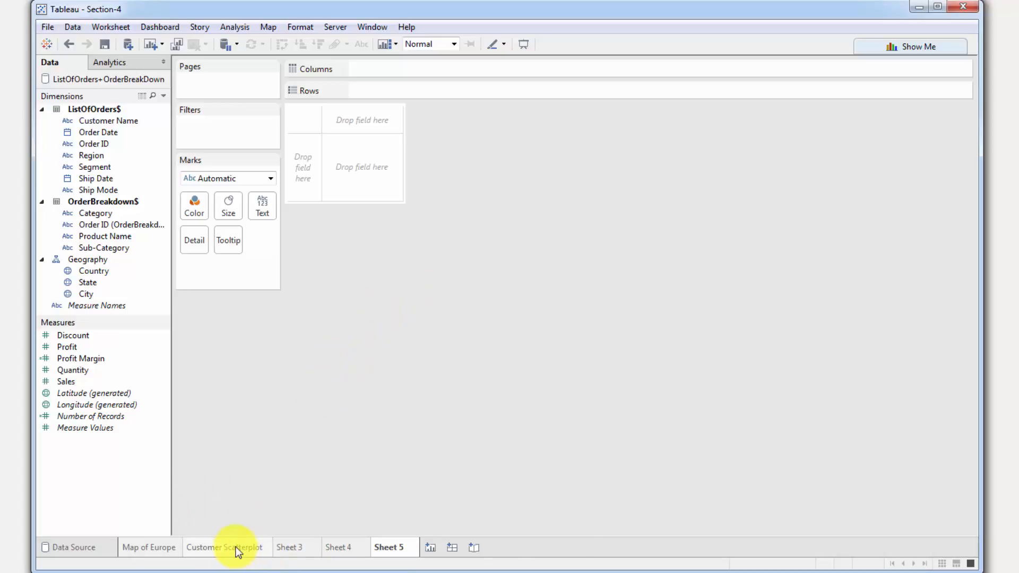
pyautogui.click(227, 546)
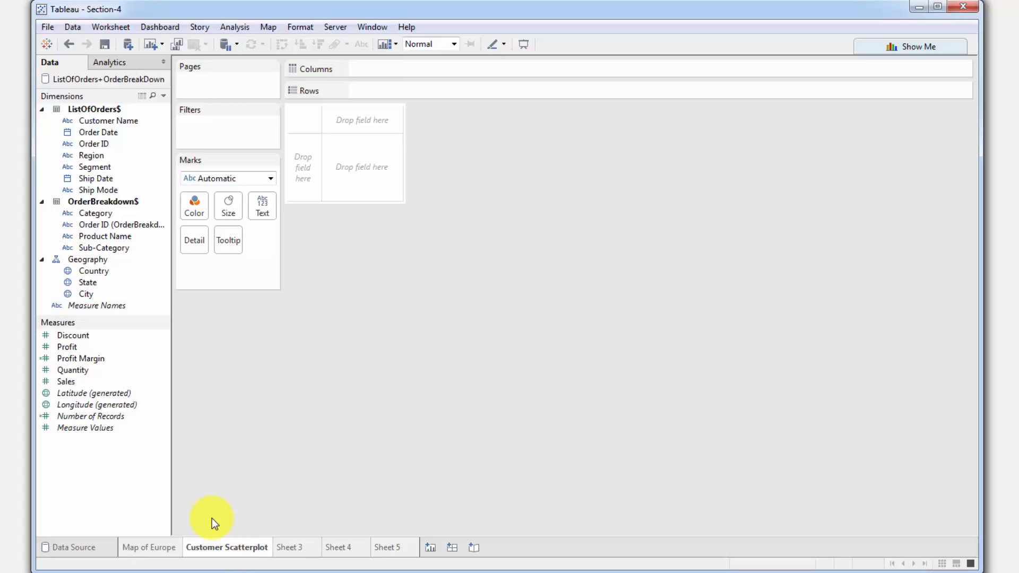
pyautogui.moveTo(228, 466)
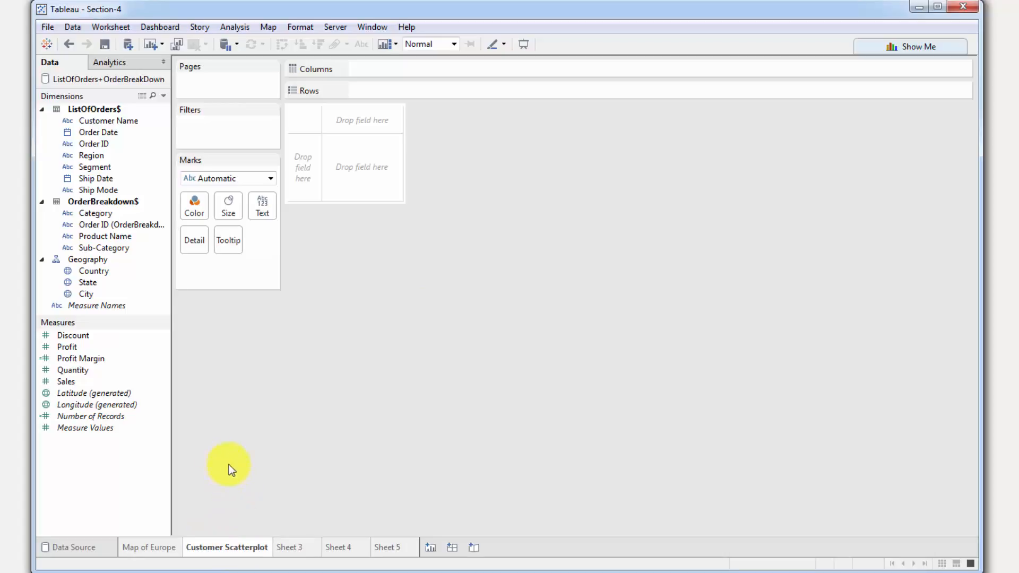
pyautogui.moveTo(174, 319)
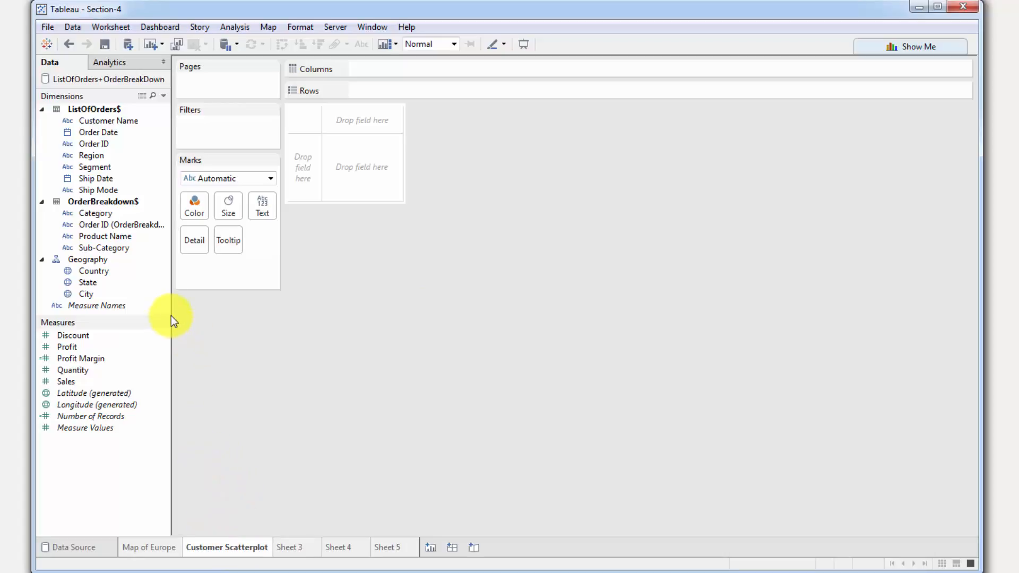
pyautogui.moveTo(480, 287)
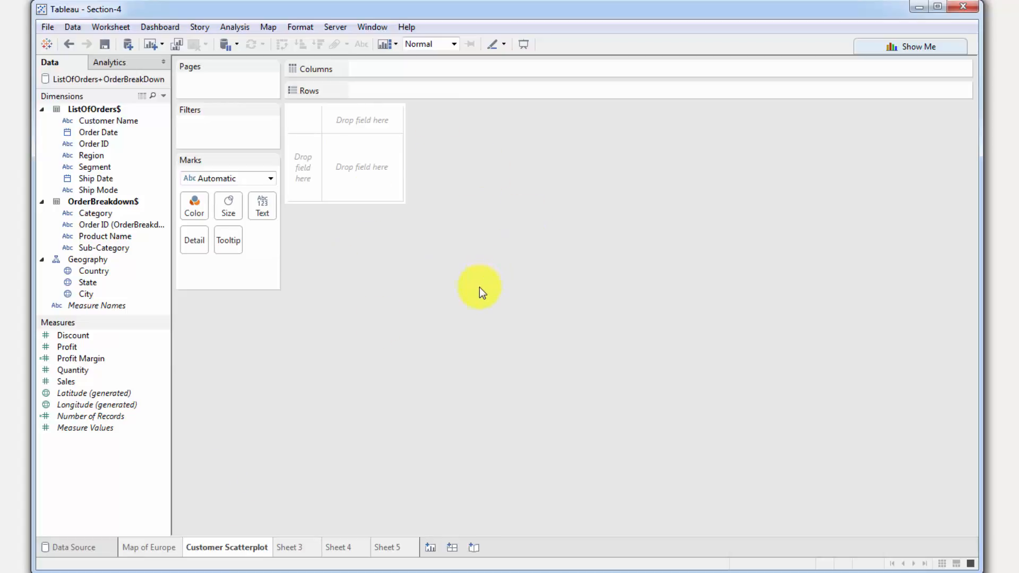
pyautogui.moveTo(343, 354)
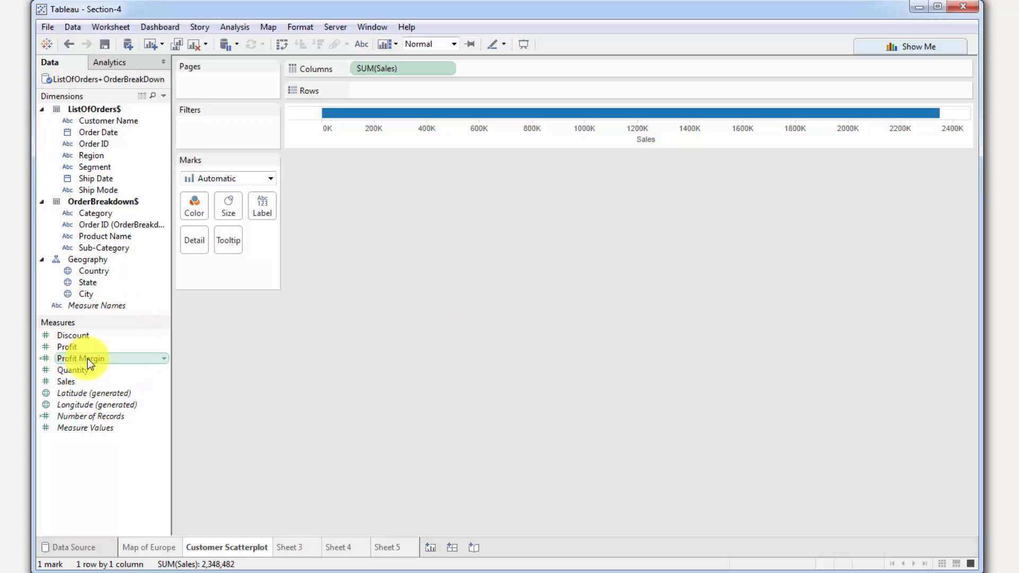
# Put Profit on Rows and toggle Aggregate Measures to plot total Sales vs Profit
pyautogui.moveTo(67, 347); pyautogui.dragTo(403, 90)
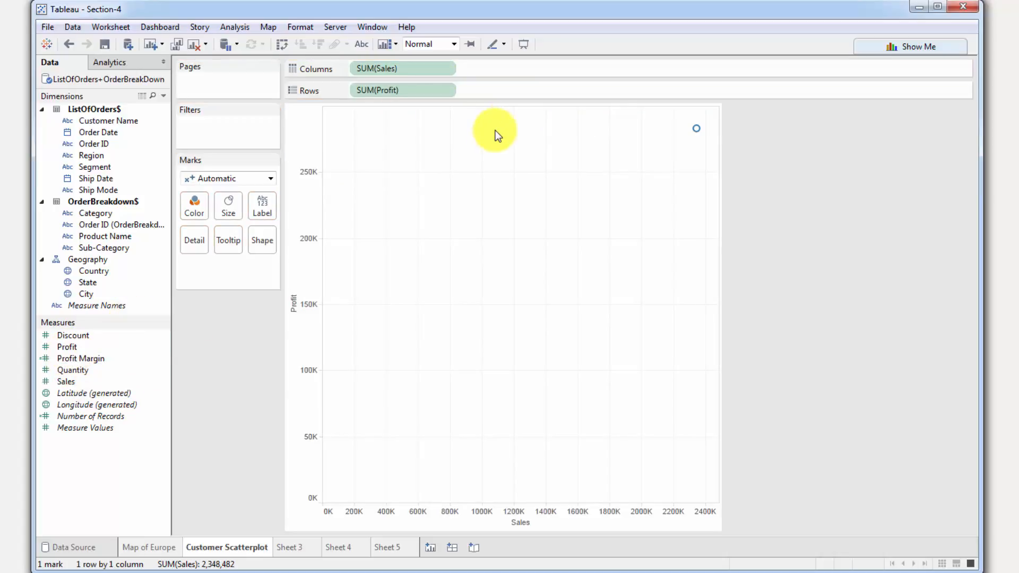
pyautogui.moveTo(446, 325)
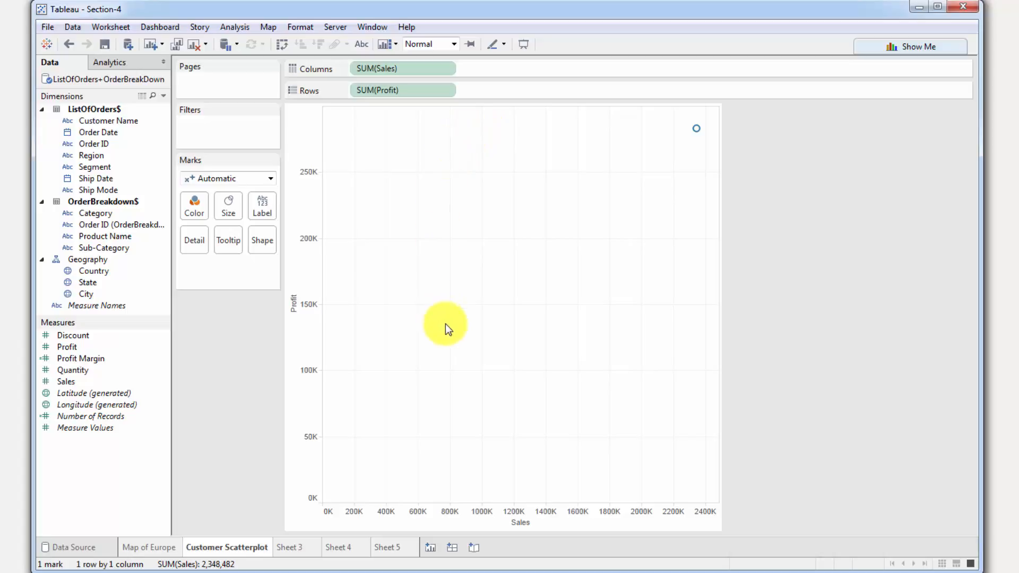
pyautogui.moveTo(347, 139)
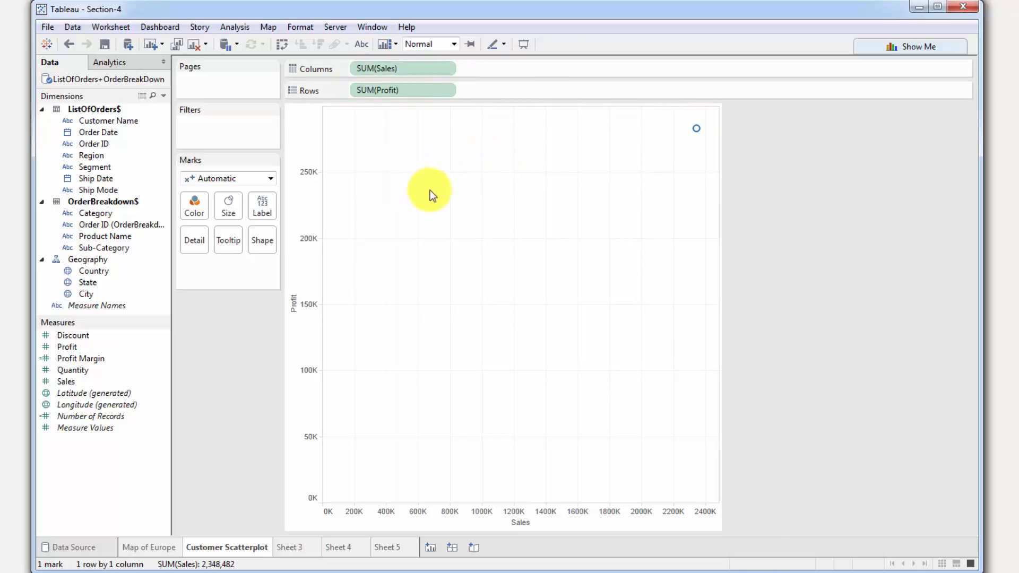
pyautogui.click(234, 26)
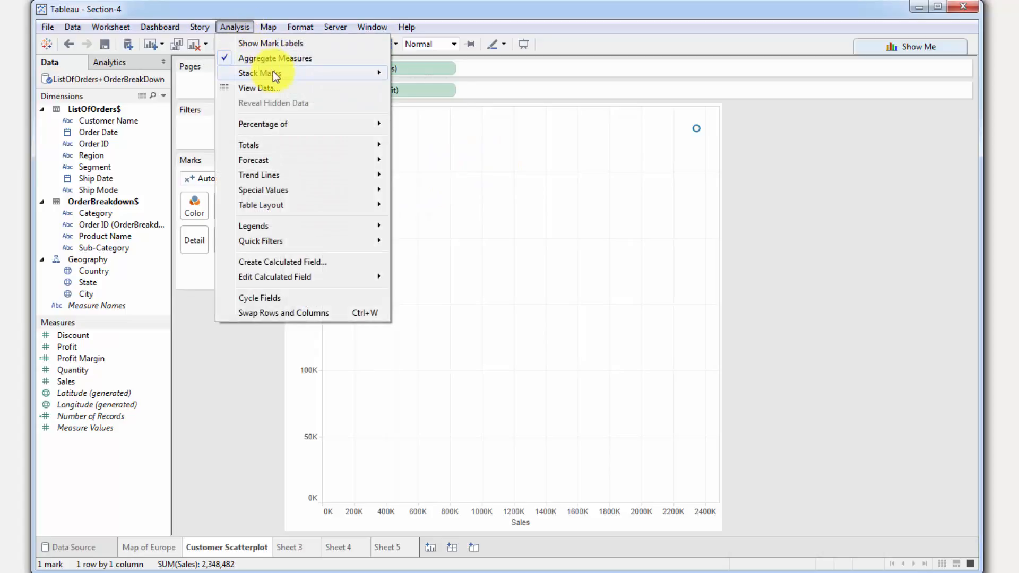
pyautogui.moveTo(292, 61)
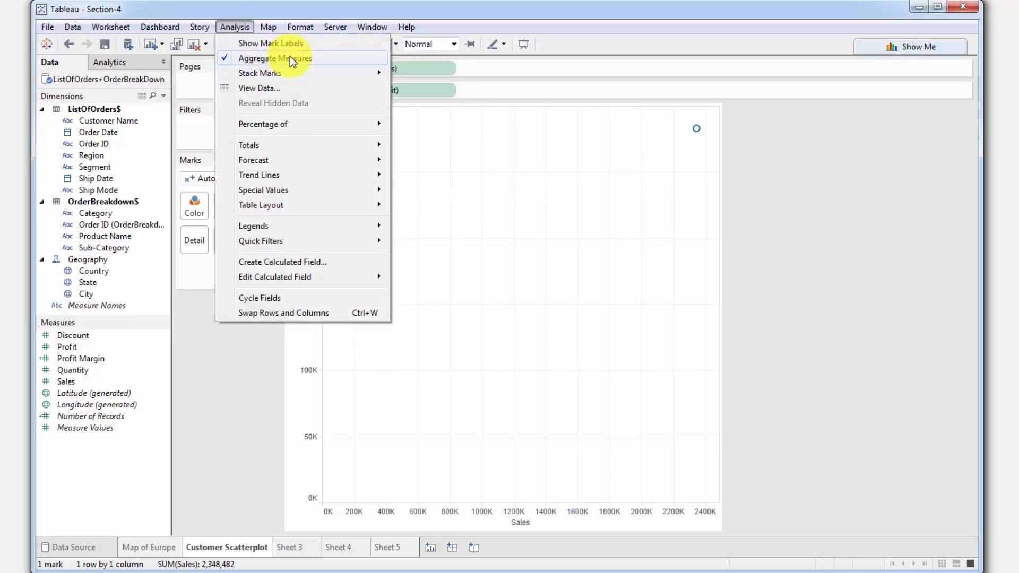
pyautogui.click(275, 58)
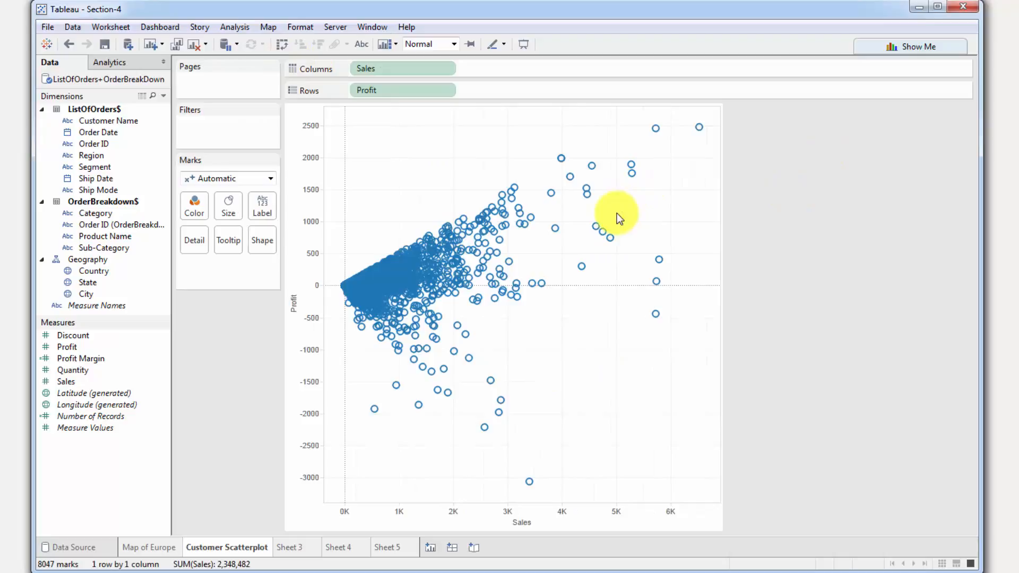
pyautogui.click(235, 27)
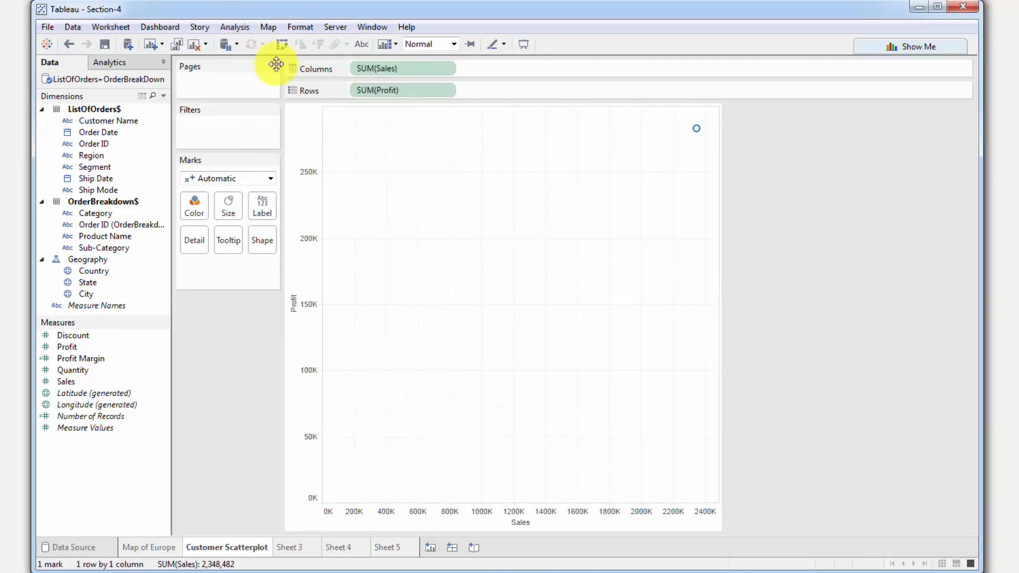
pyautogui.moveTo(396, 243)
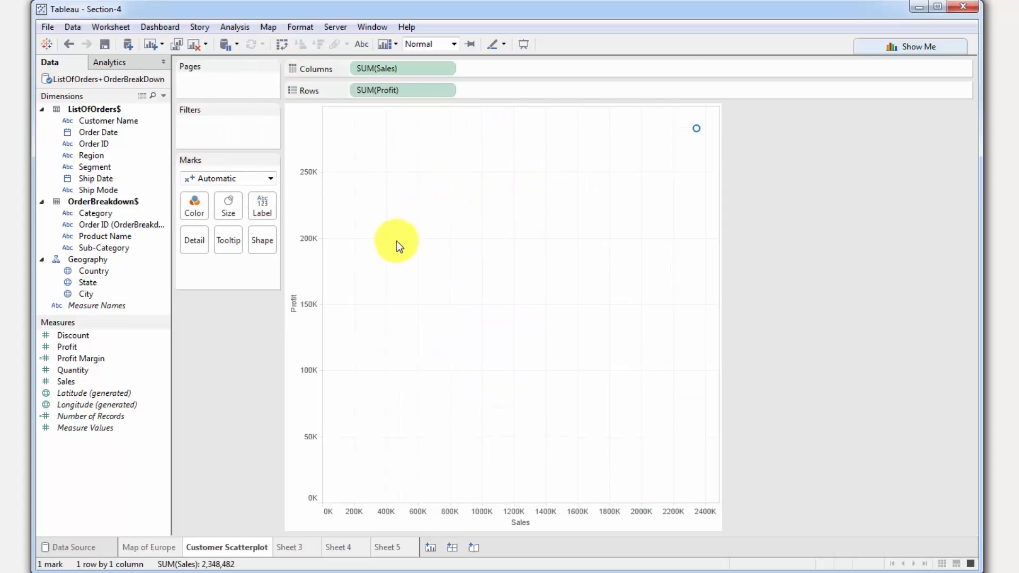
pyautogui.moveTo(217, 242)
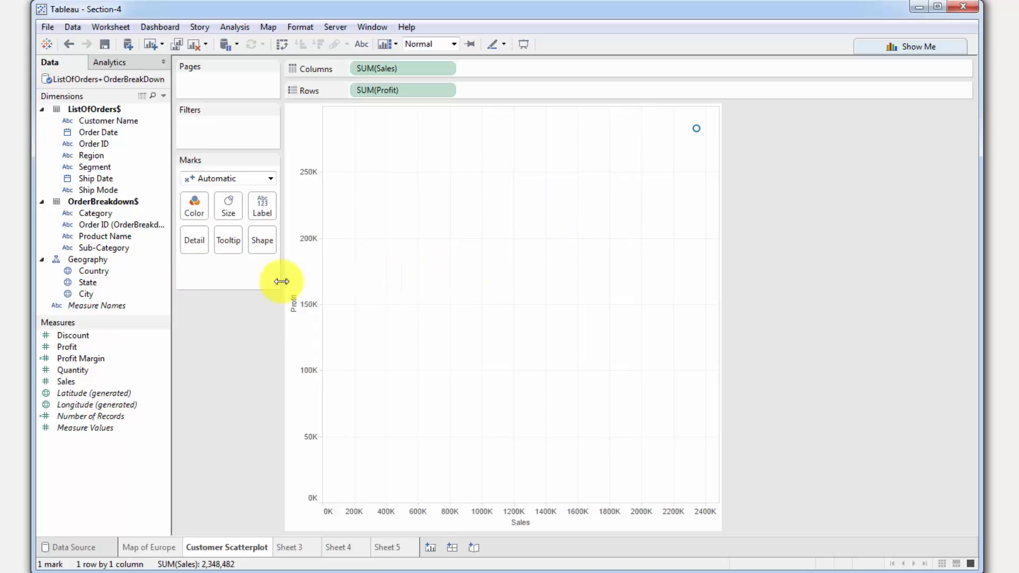
pyautogui.moveTo(204, 276)
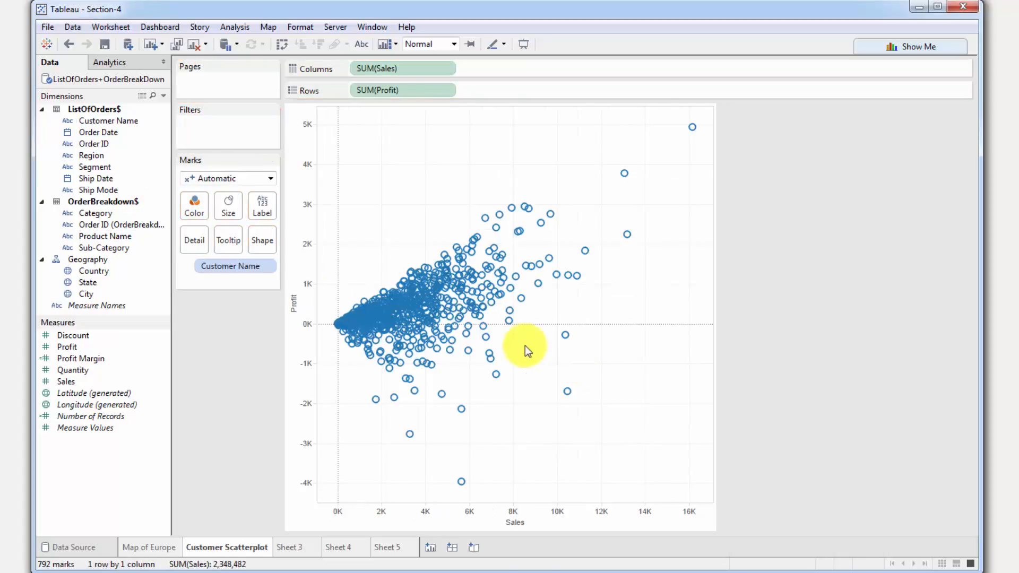
pyautogui.moveTo(680, 153)
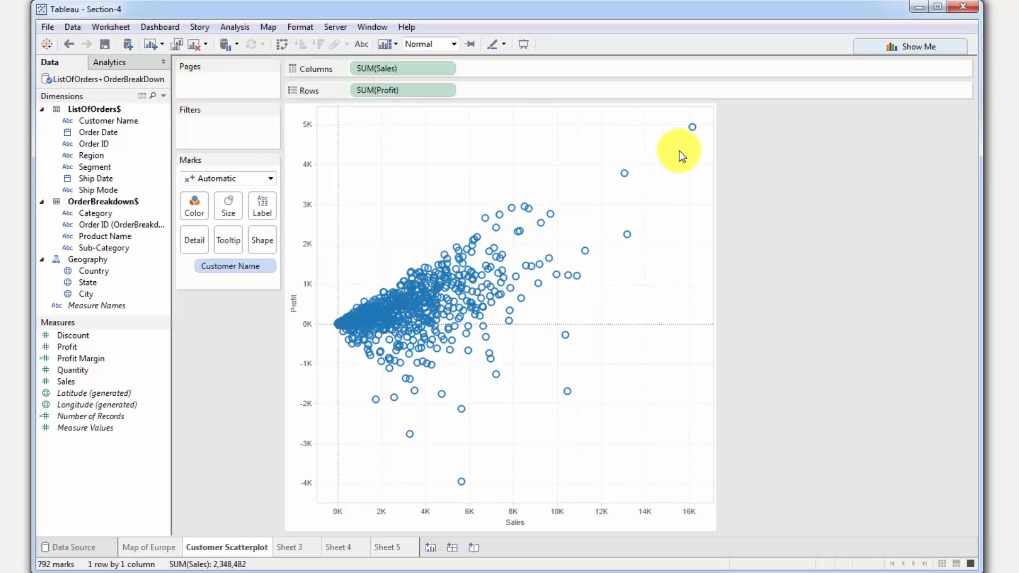
pyautogui.moveTo(263, 417)
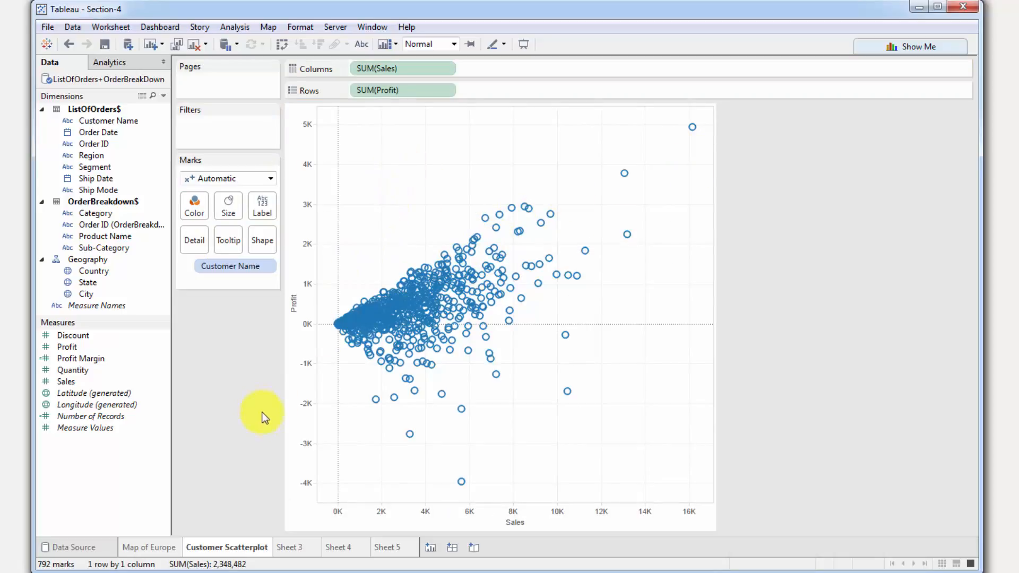
pyautogui.moveTo(255, 413)
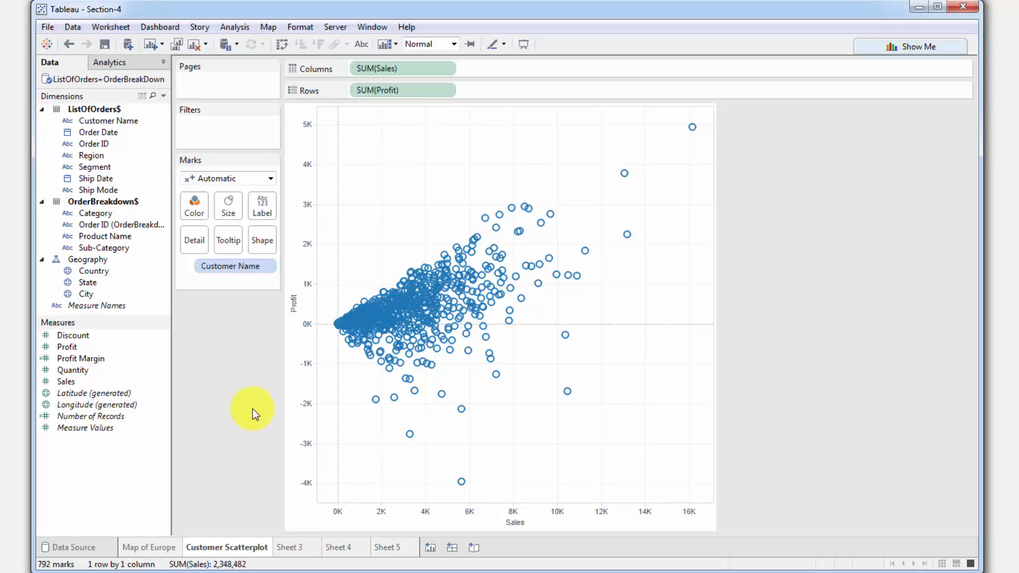
pyautogui.moveTo(186, 487)
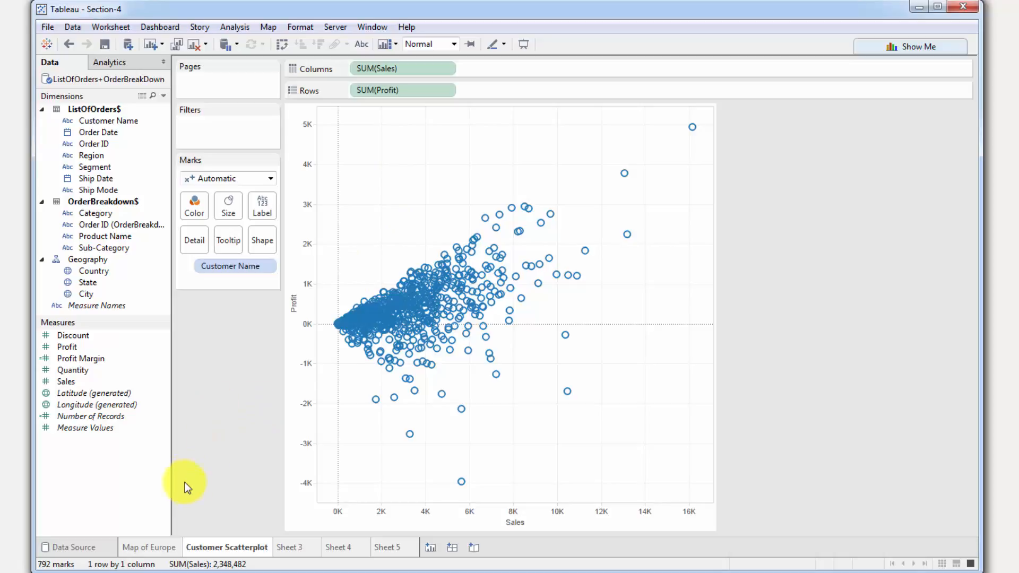
# Apply the Map of Europe's YEAR(Order Date) filter to all sheets using this data source
pyautogui.click(149, 546)
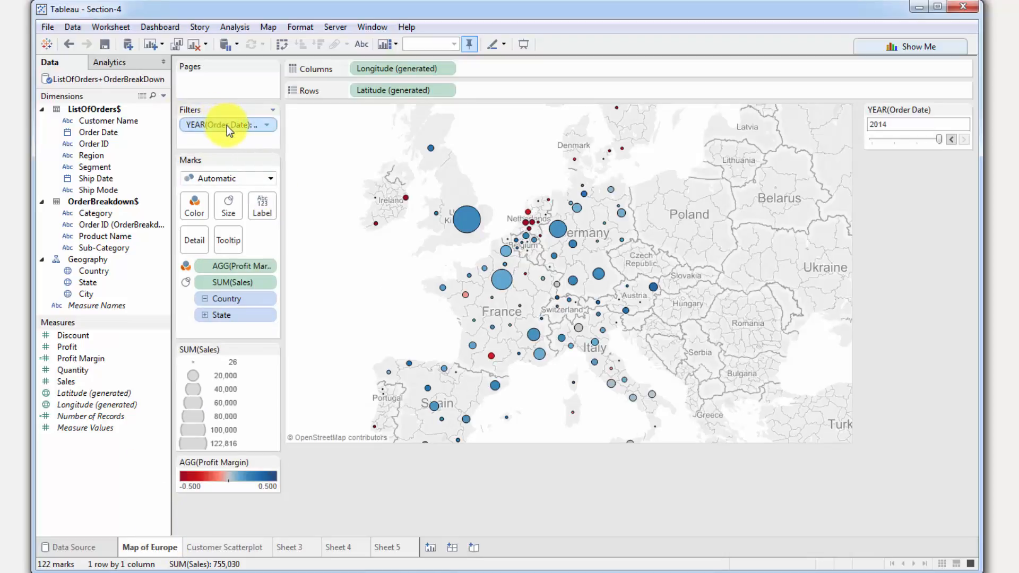
pyautogui.moveTo(220, 125)
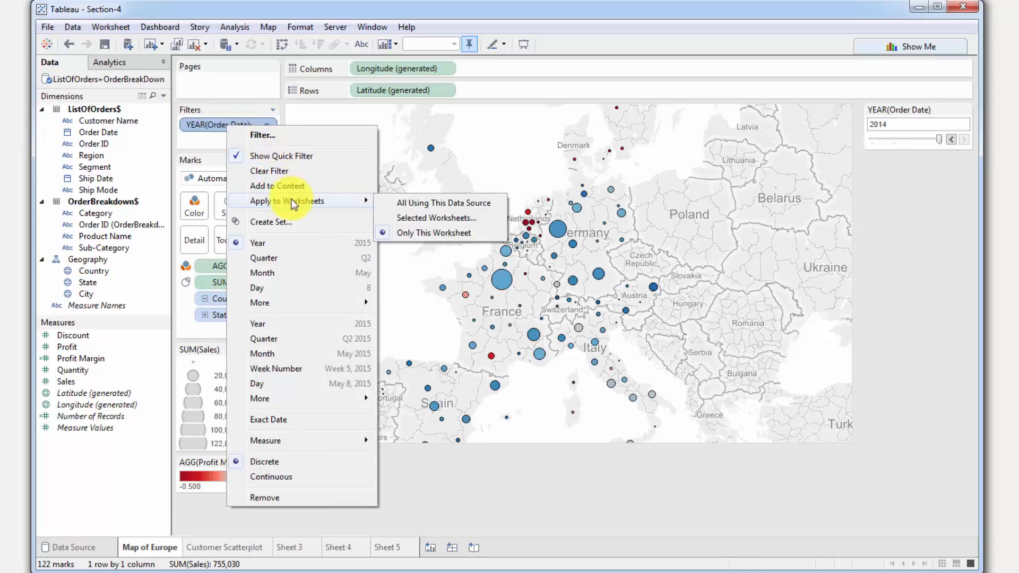
pyautogui.moveTo(445, 202)
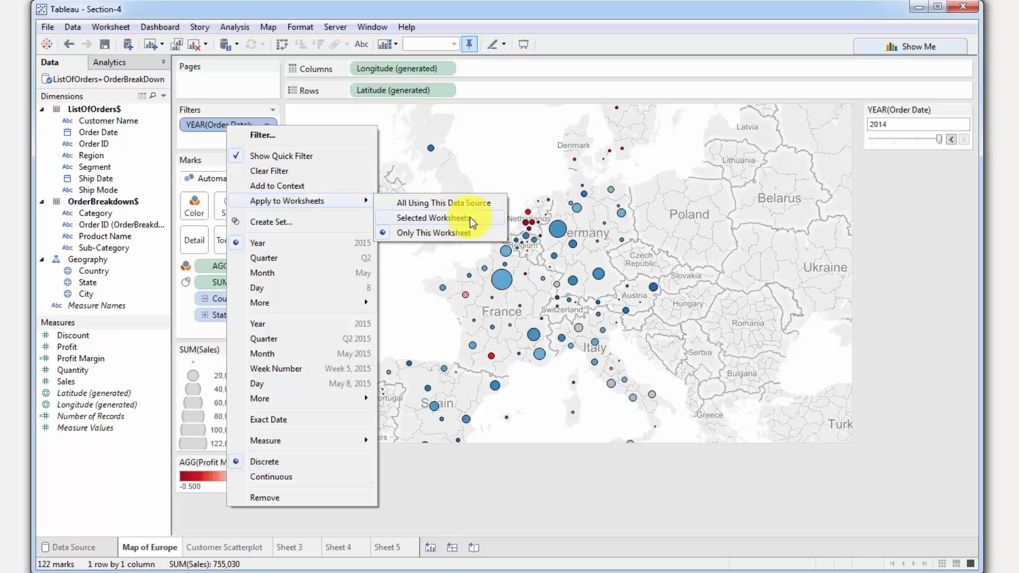
pyautogui.moveTo(451, 203)
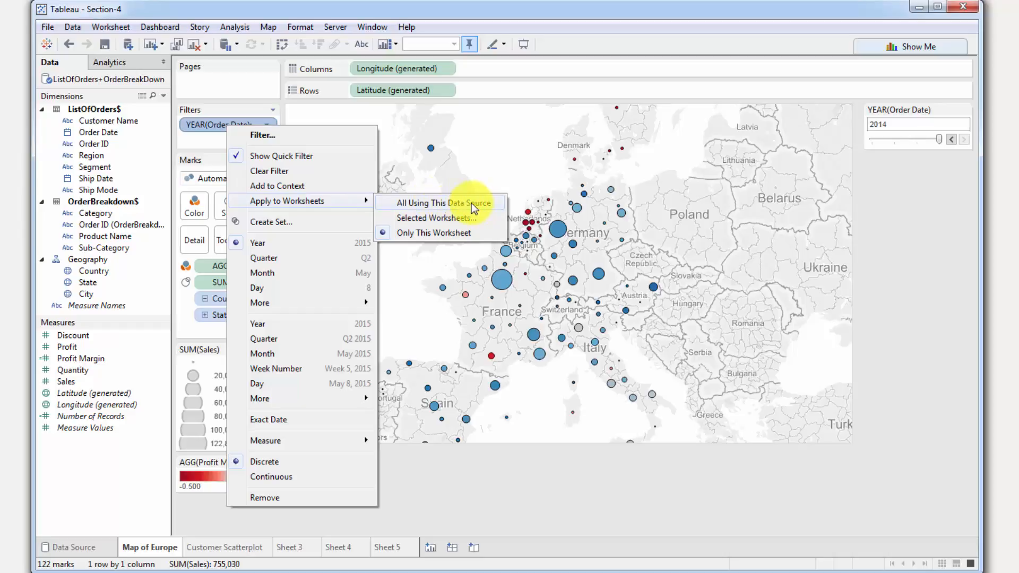
pyautogui.click(438, 202)
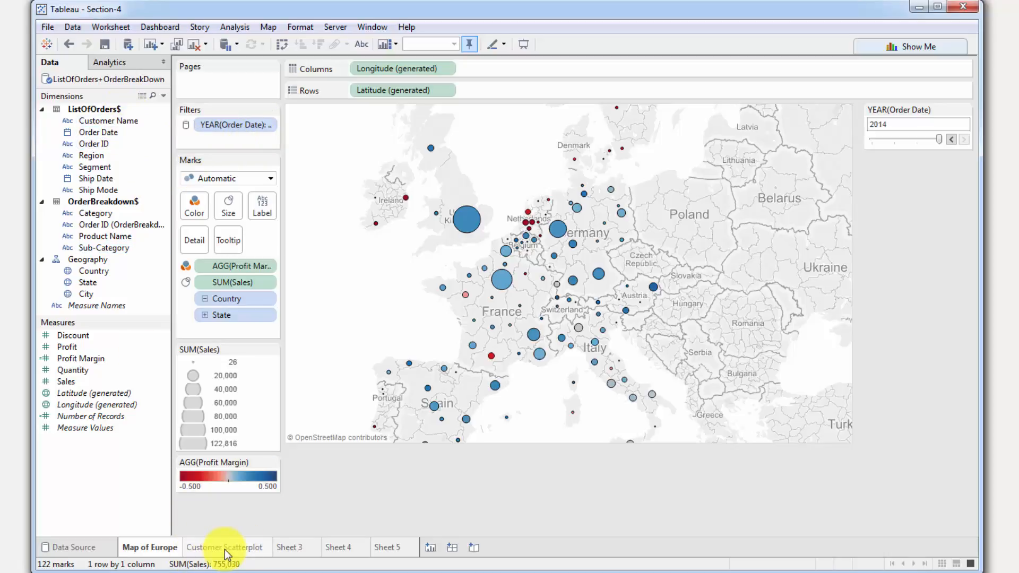
# Show the year quick filter on Customer Scatterplot as a slider set to 2012
pyautogui.click(226, 546)
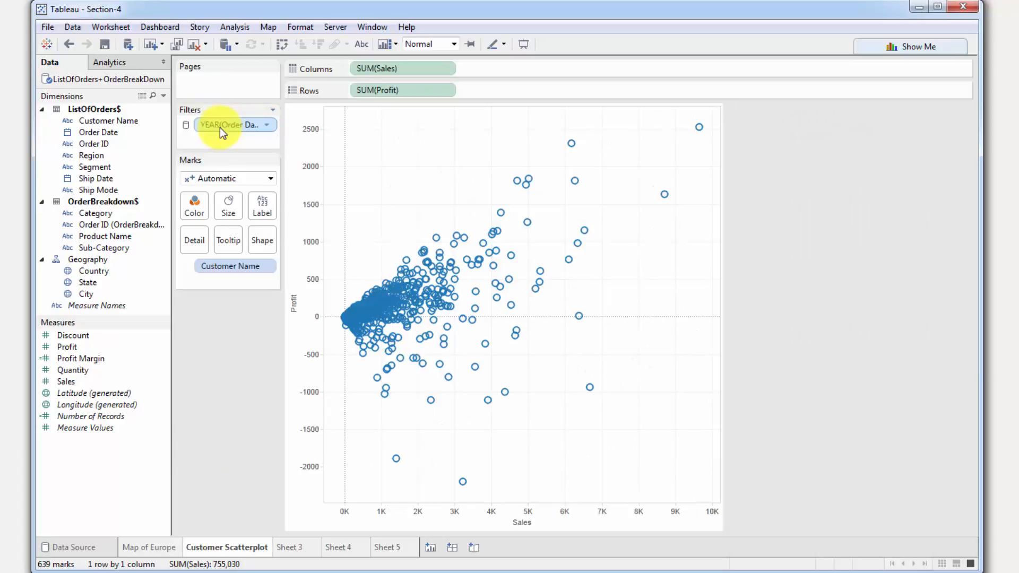
pyautogui.moveTo(221, 135)
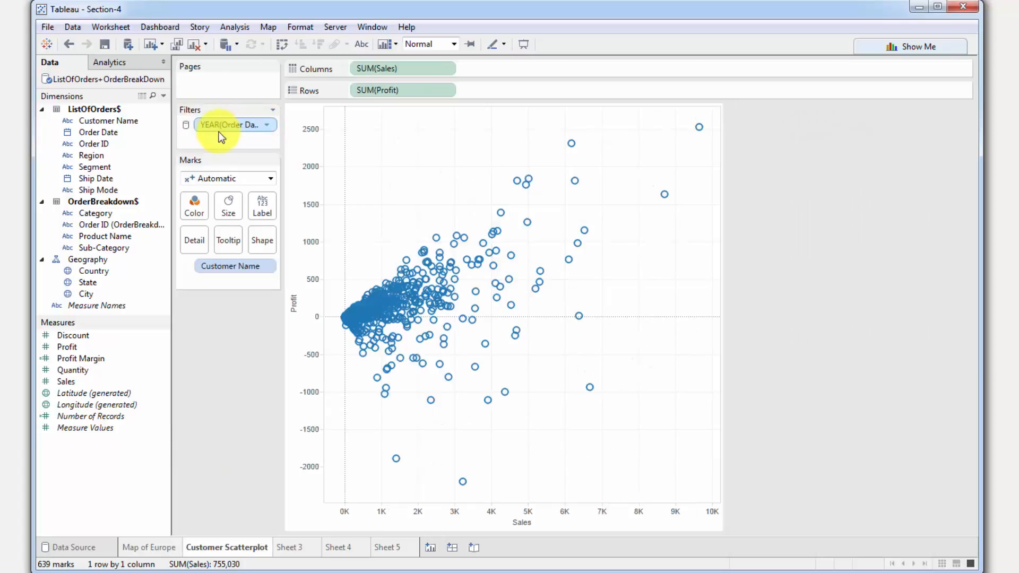
pyautogui.moveTo(227, 125)
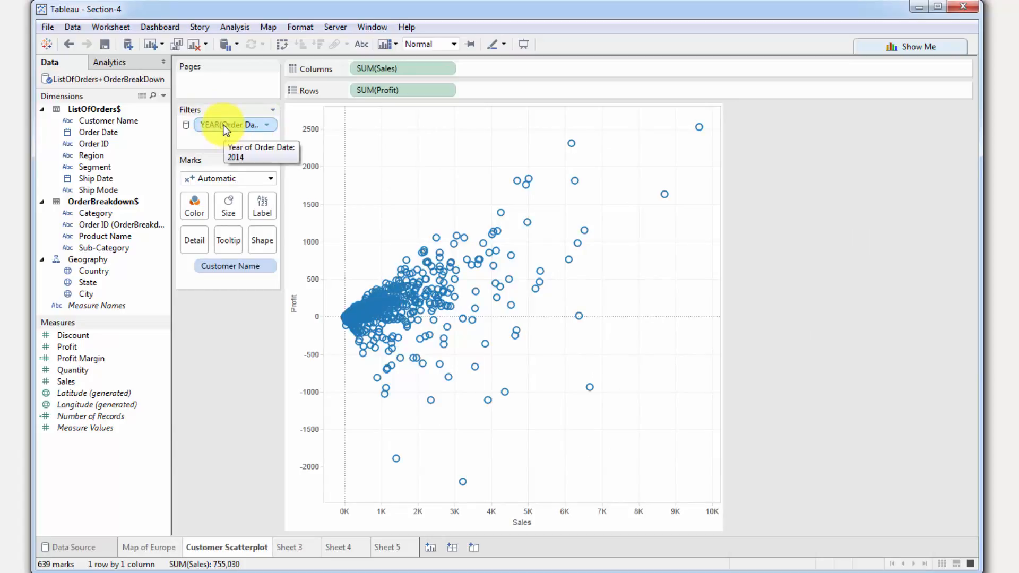
pyautogui.rightClick(231, 125)
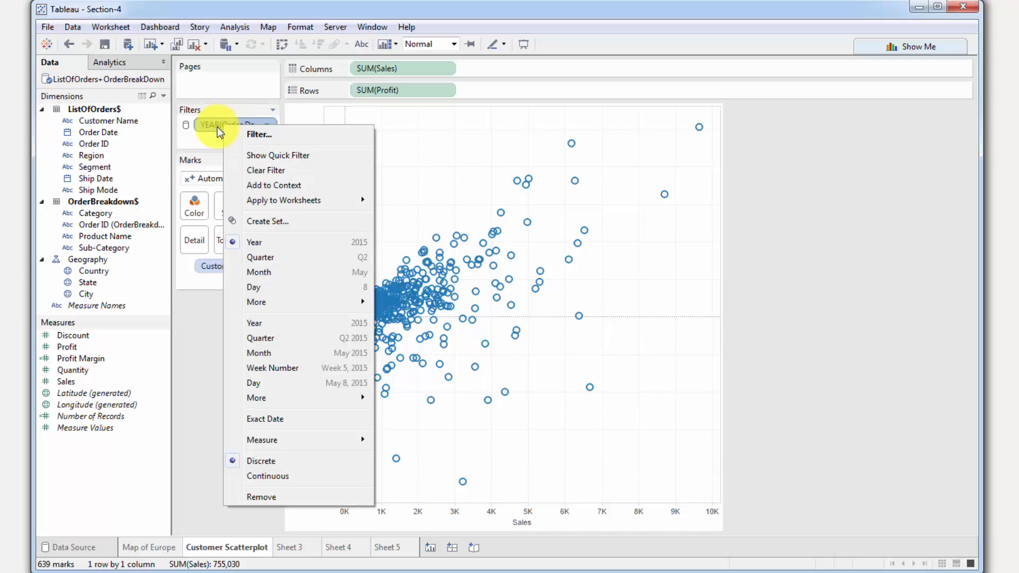
pyautogui.moveTo(272, 154)
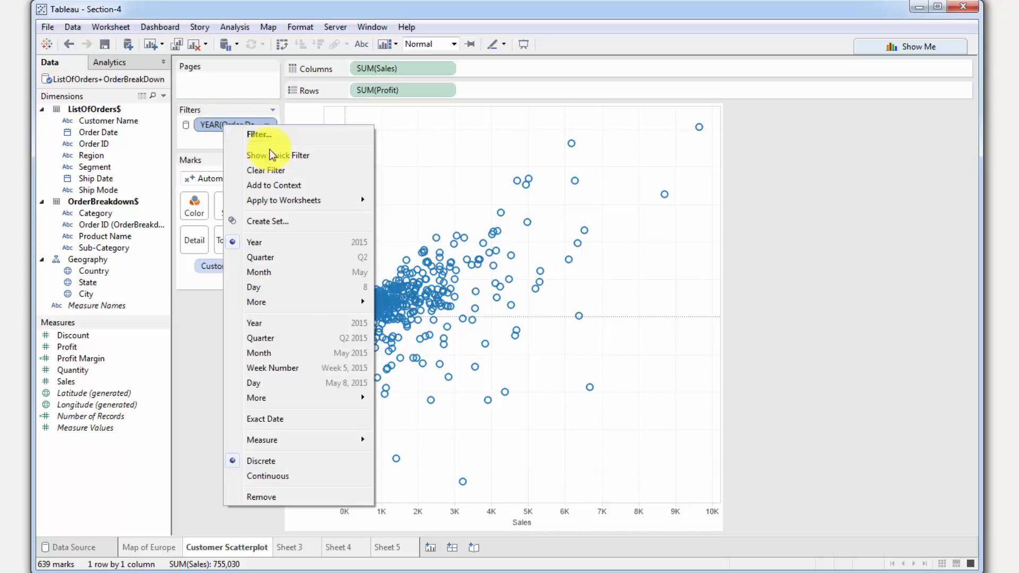
pyautogui.click(268, 155)
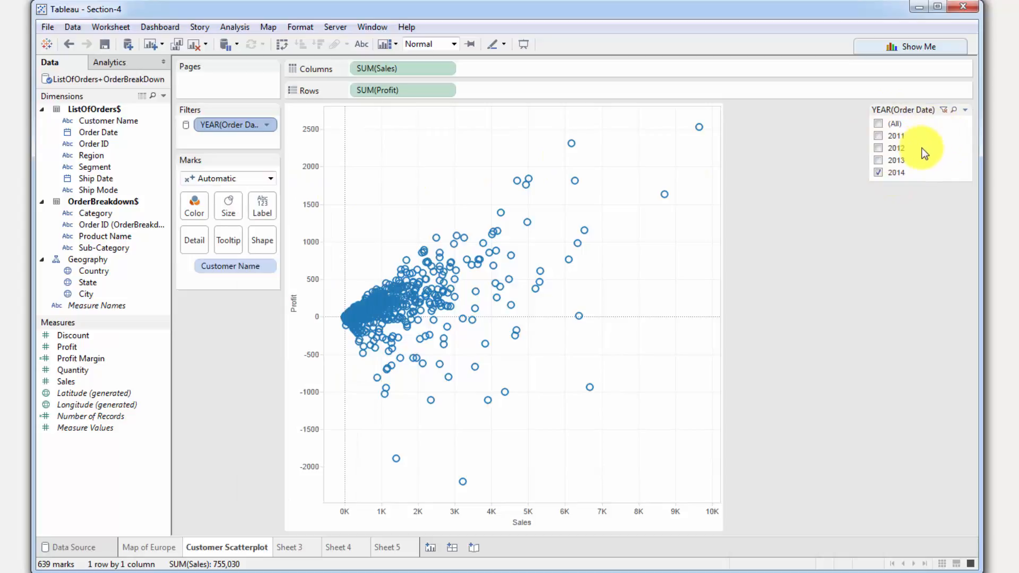
pyautogui.click(964, 109)
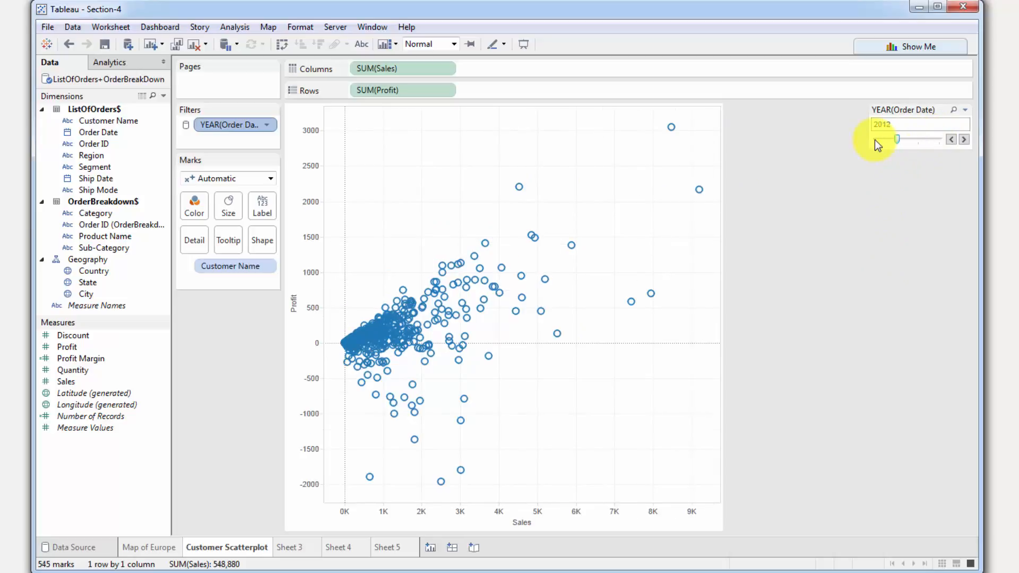
# Review both sheets with the shared year filter at 2011, then move to blank Sheet 4
pyautogui.click(148, 547)
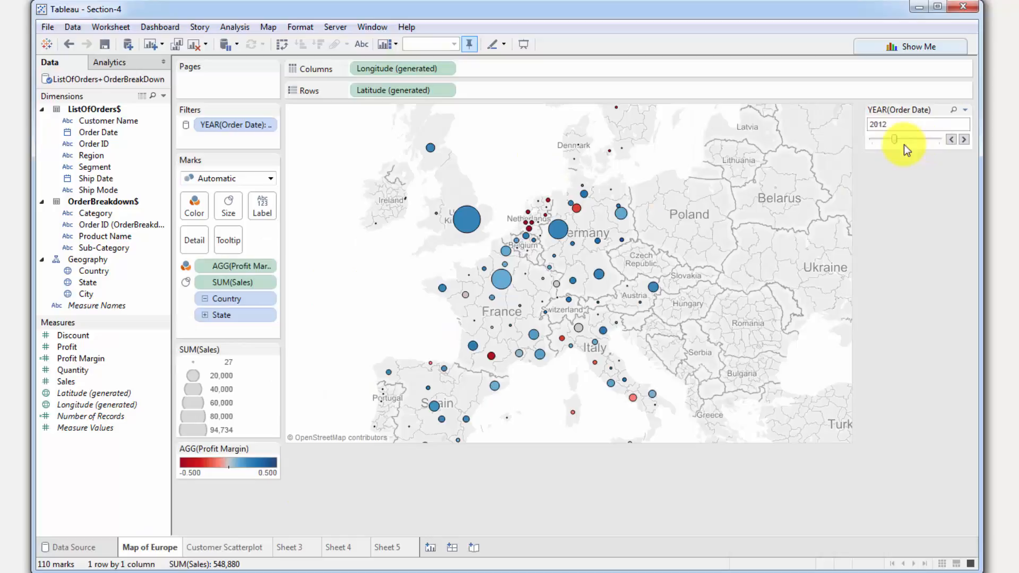
pyautogui.click(950, 139)
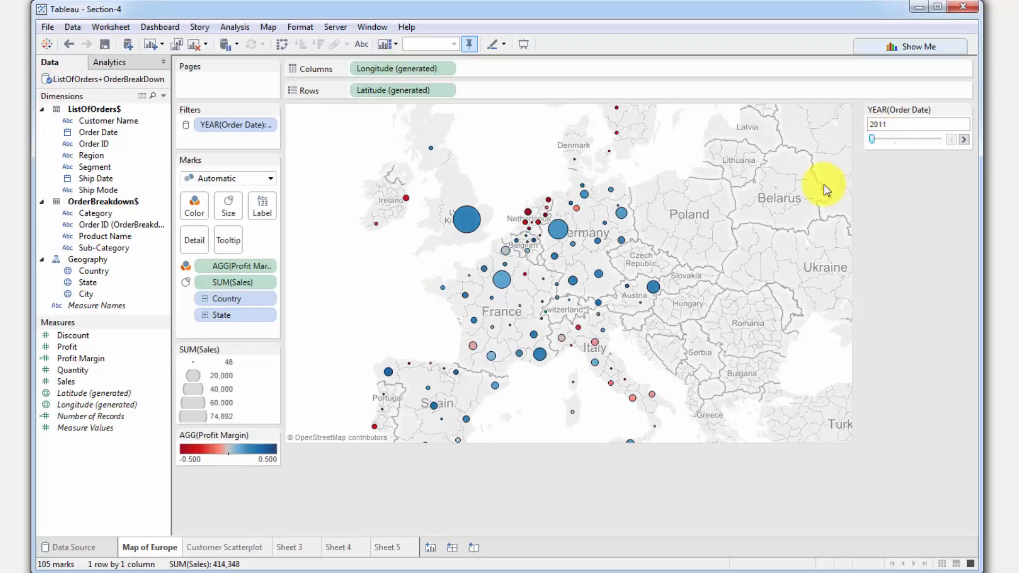
pyautogui.click(227, 547)
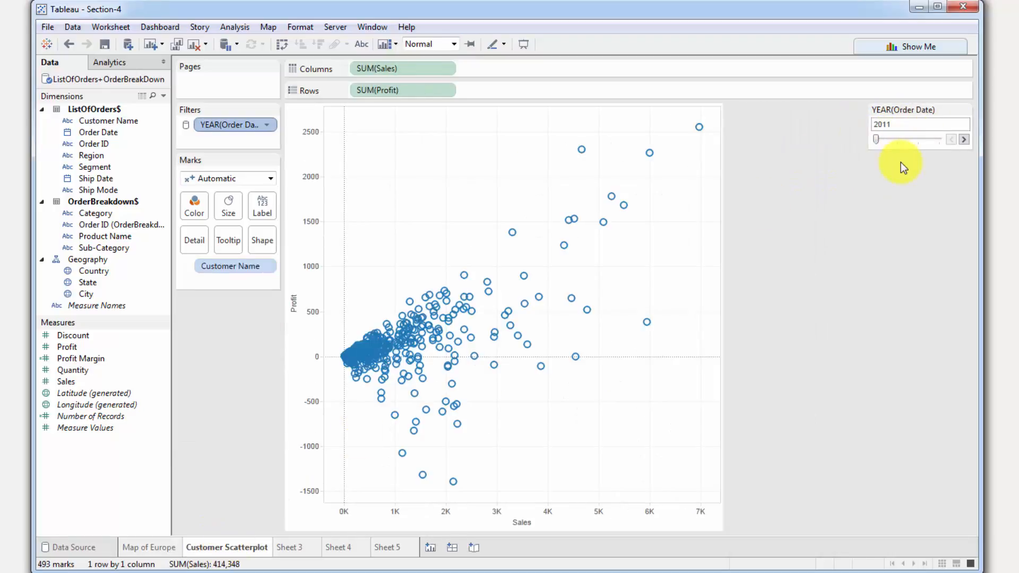
pyautogui.moveTo(857, 159)
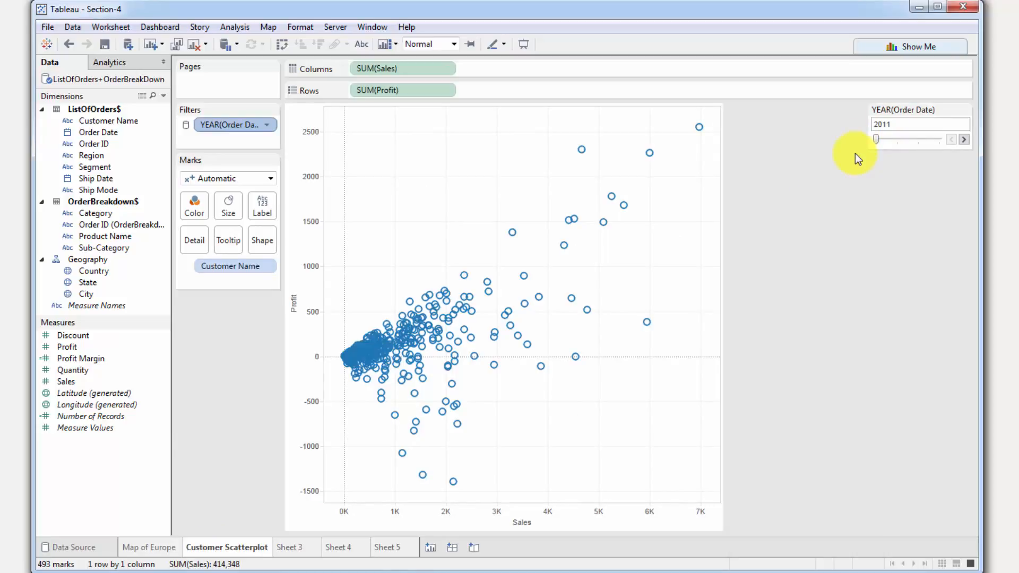
pyautogui.moveTo(342, 327)
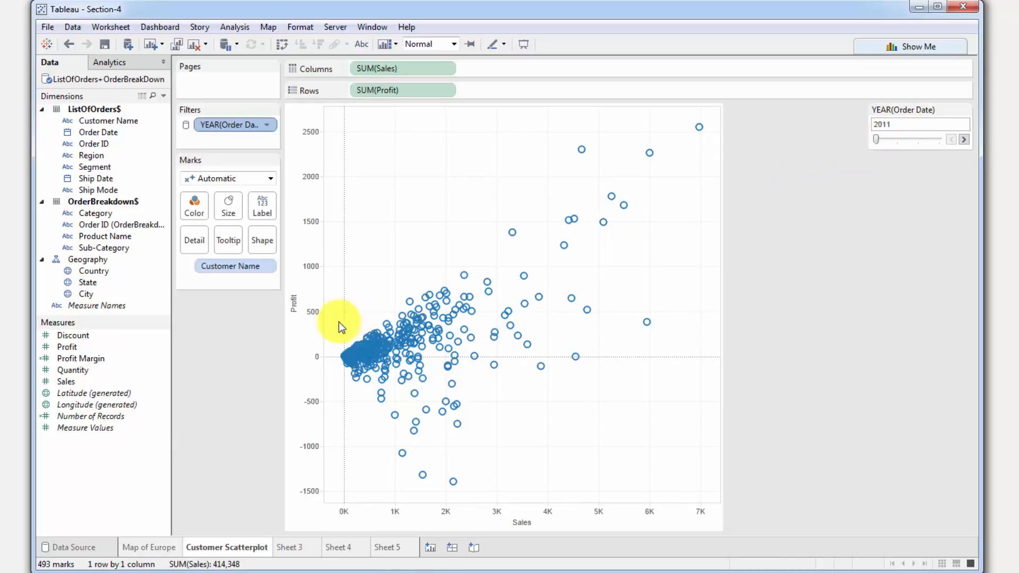
pyautogui.click(338, 546)
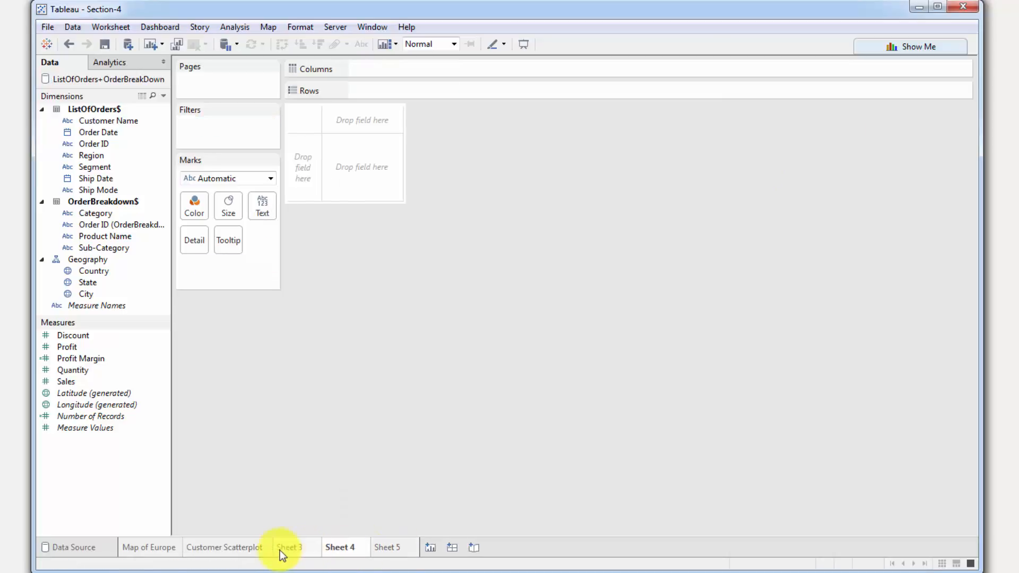
# Switch from Sheet 4 to the blank Sheet 3 worksheet
pyautogui.click(290, 546)
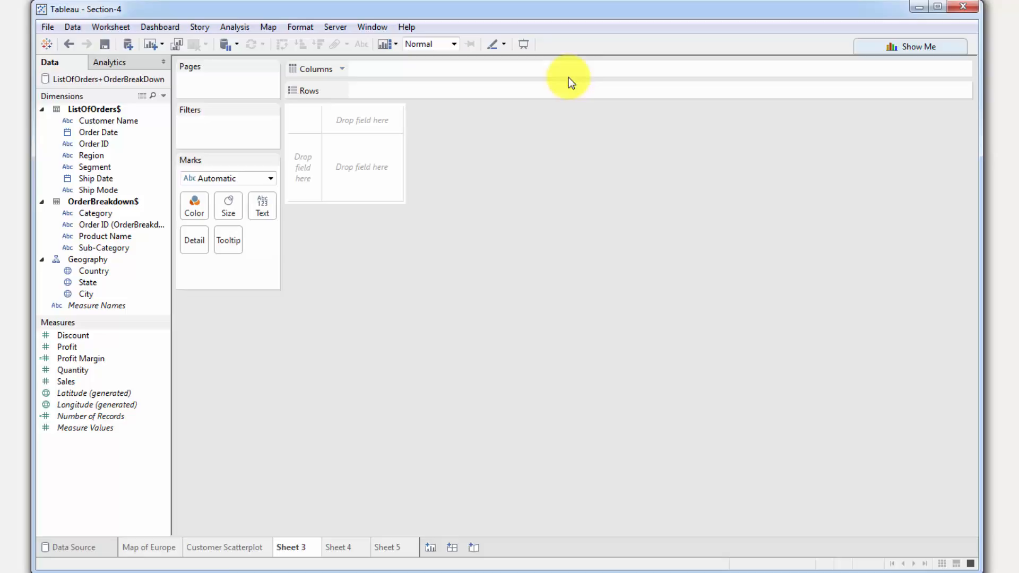
pyautogui.moveTo(700, 202)
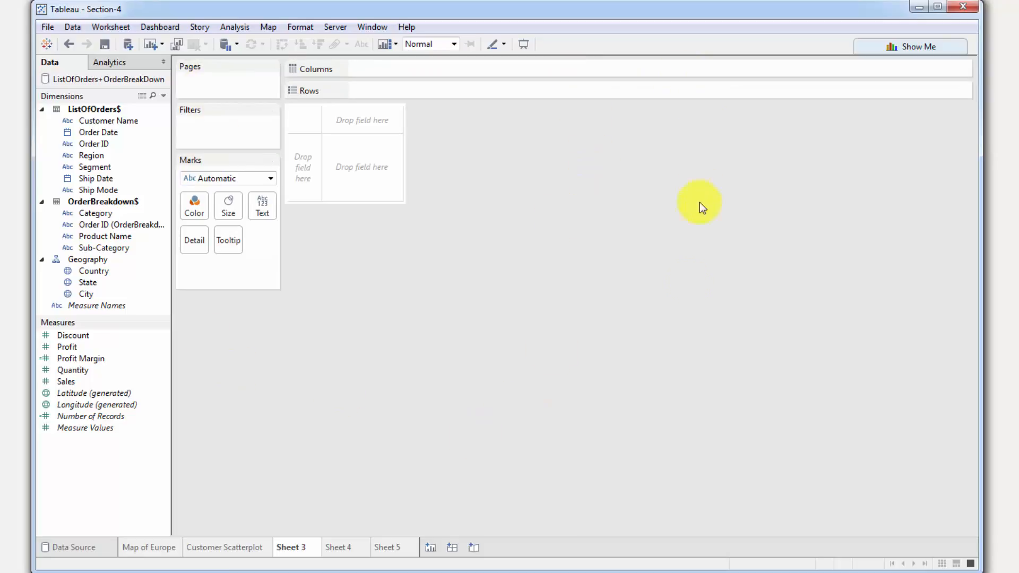
pyautogui.moveTo(313, 142)
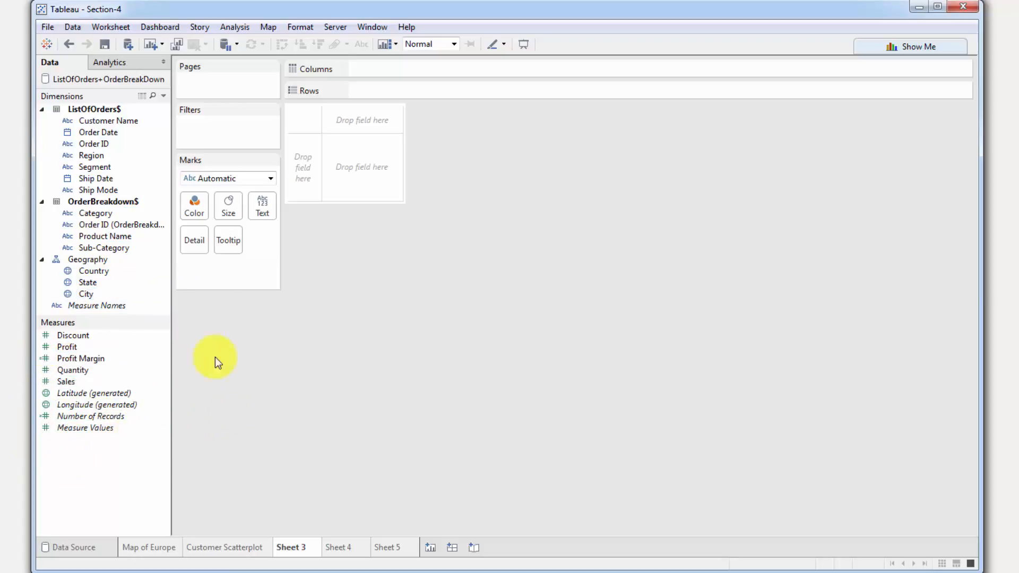
pyautogui.moveTo(111, 469)
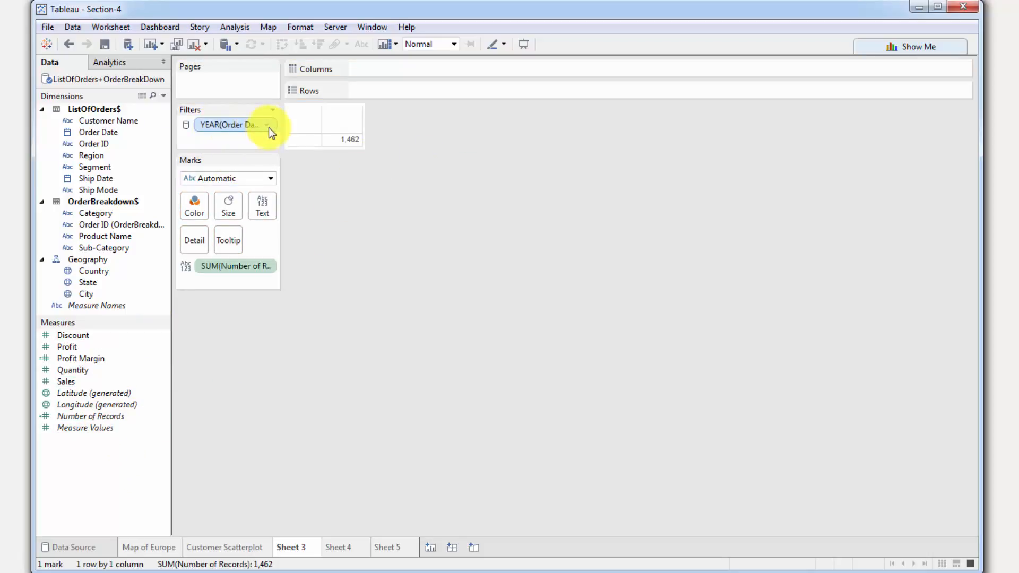
pyautogui.moveTo(256, 130)
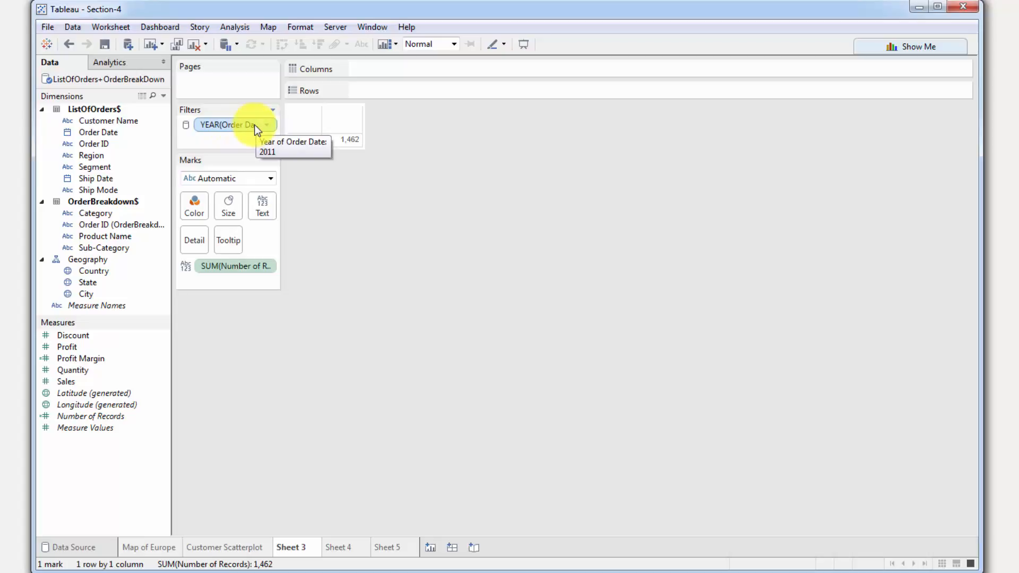
pyautogui.moveTo(307, 434)
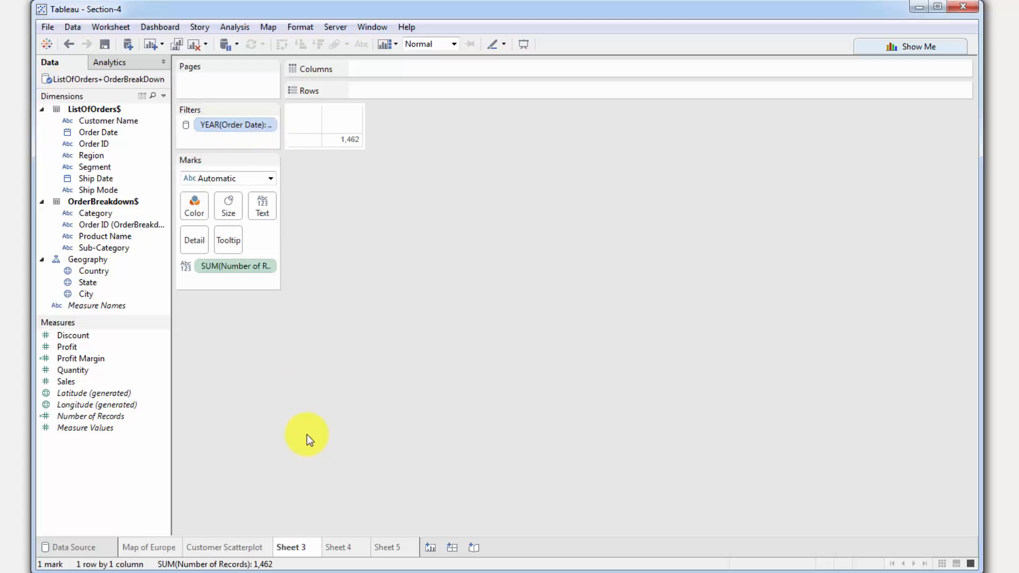
pyautogui.moveTo(301, 526)
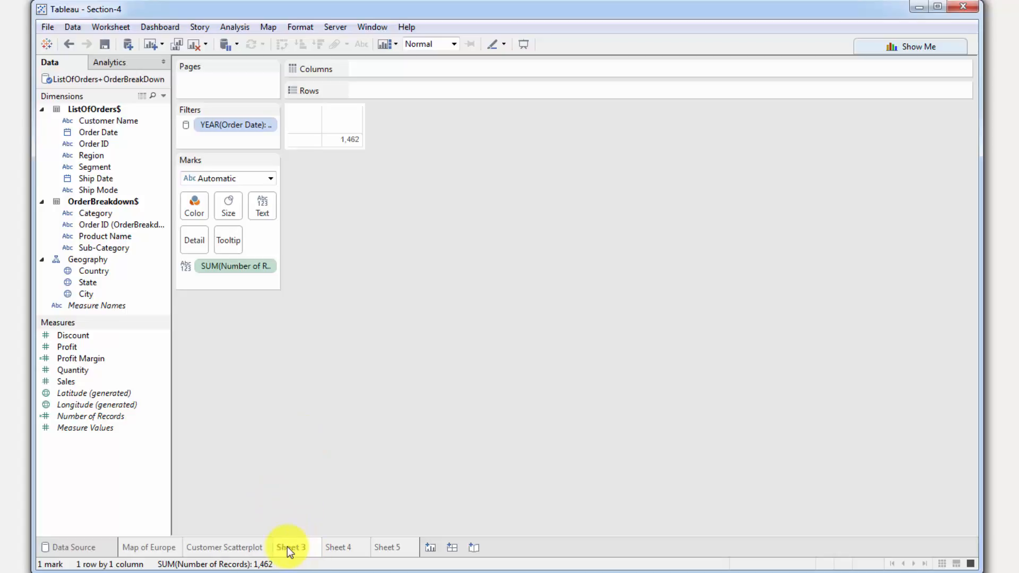
# Delete the empty Sheet 3 and Sheet 4 worksheets
pyautogui.rightClick(290, 547)
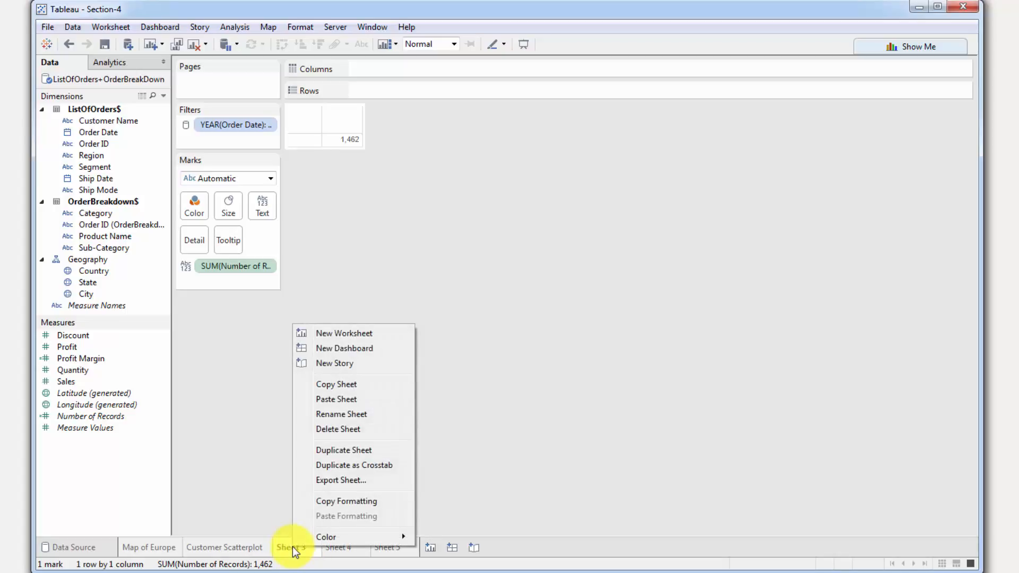
pyautogui.moveTo(337, 428)
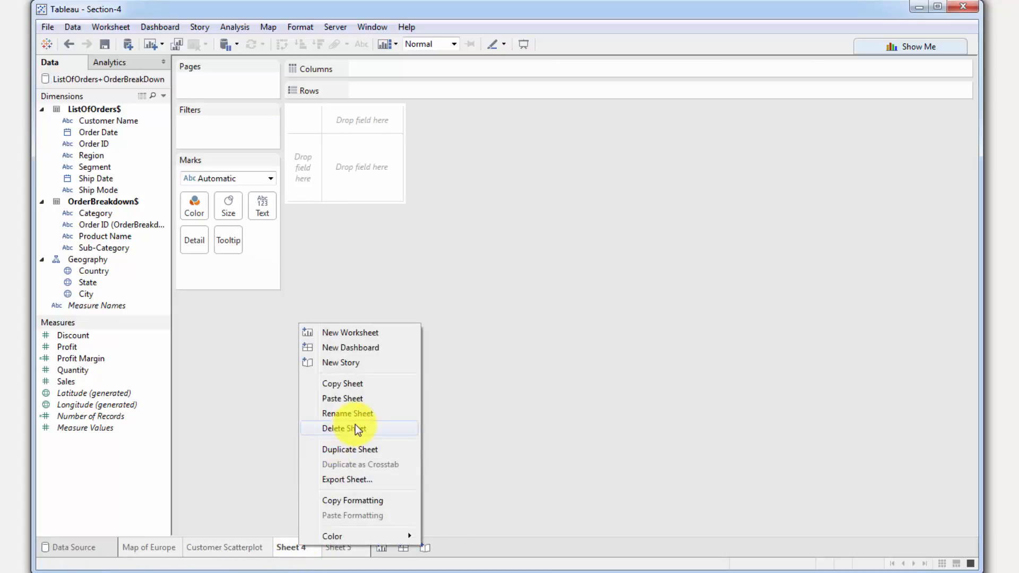
pyautogui.click(225, 547)
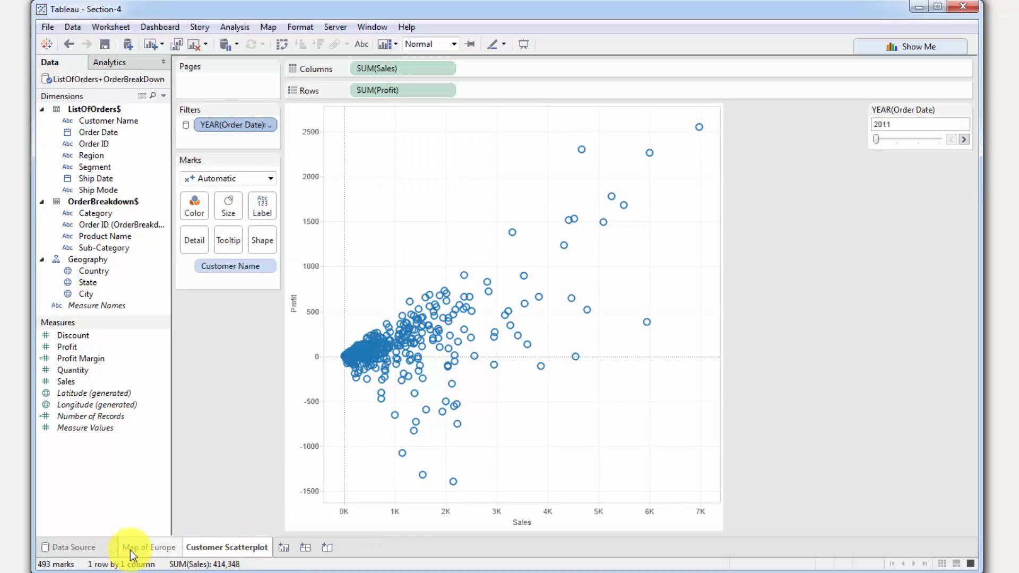
pyautogui.moveTo(473, 395)
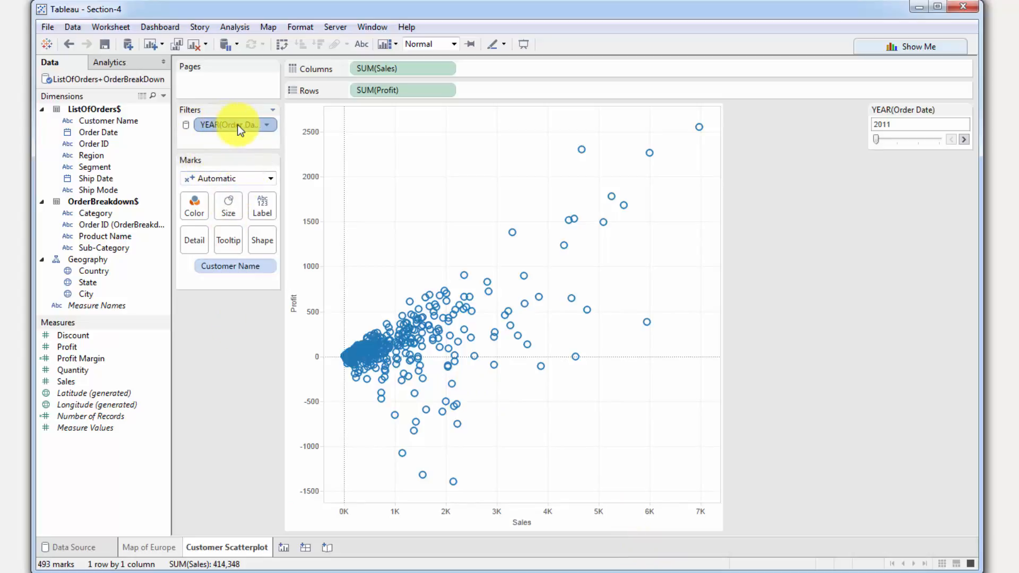
pyautogui.moveTo(255, 139)
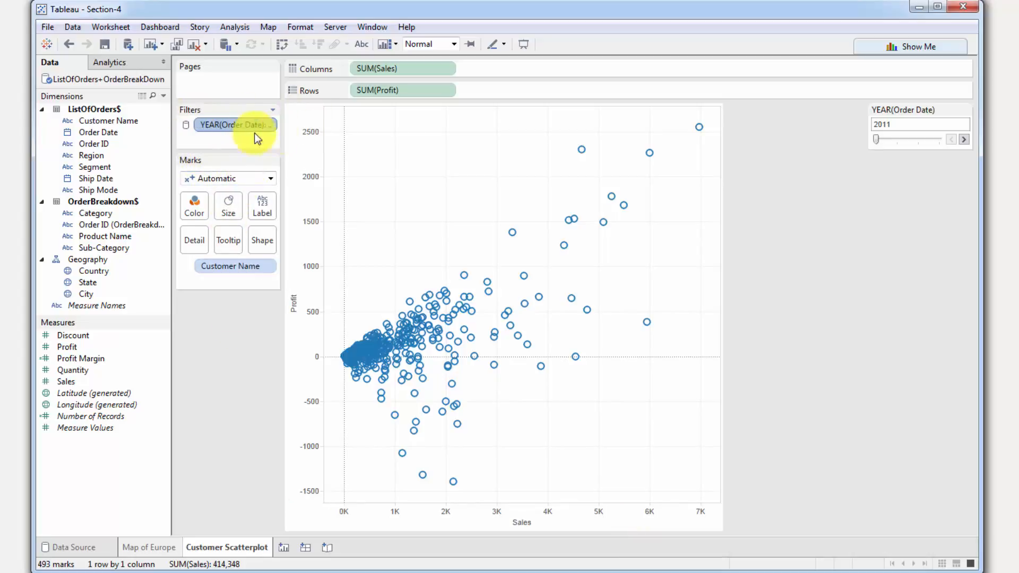
pyautogui.moveTo(881, 180)
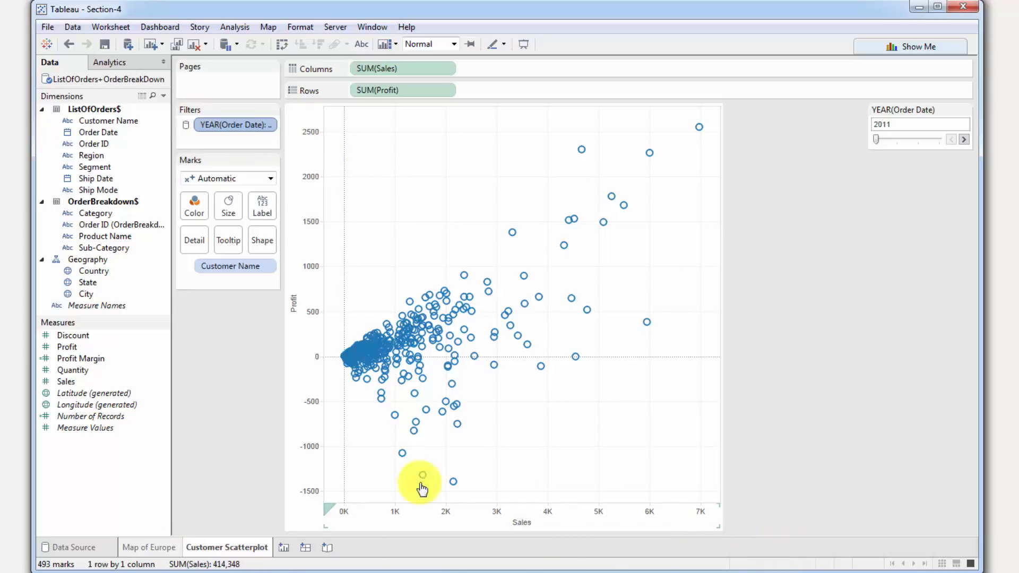
pyautogui.moveTo(149, 547)
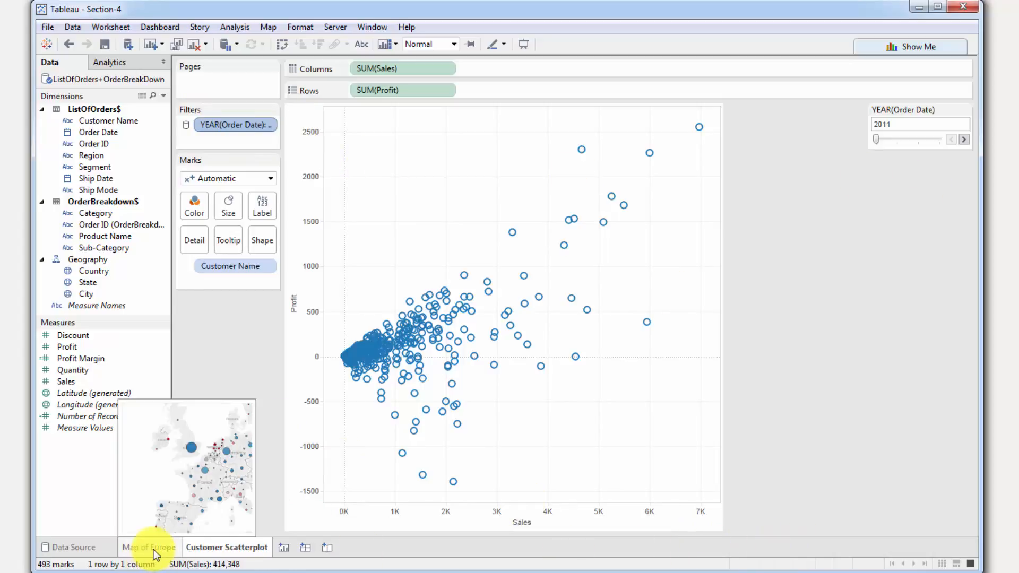
# Return to the Map of Europe sheet showing 2011 orders
pyautogui.click(150, 547)
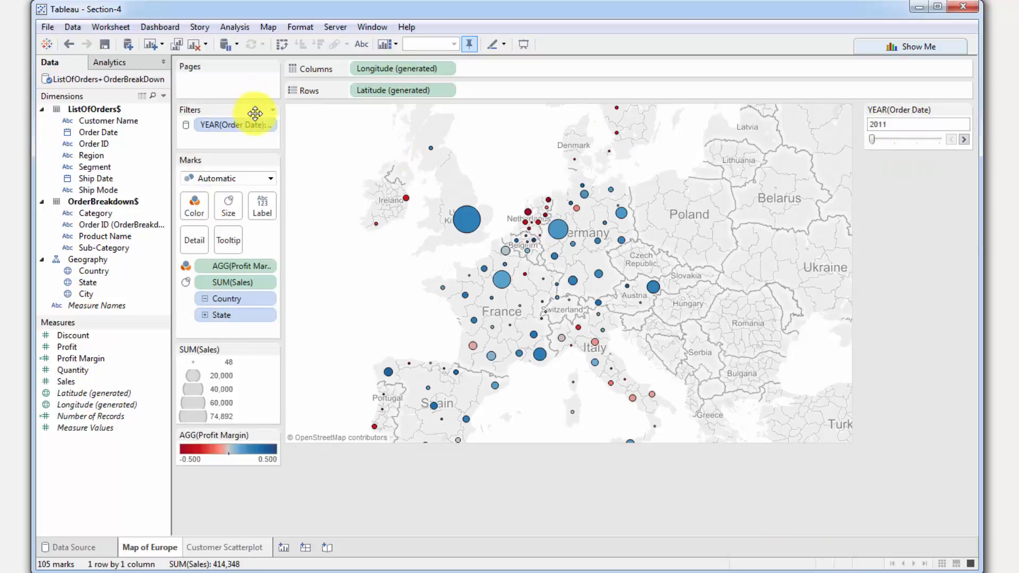
pyautogui.moveTo(286, 512)
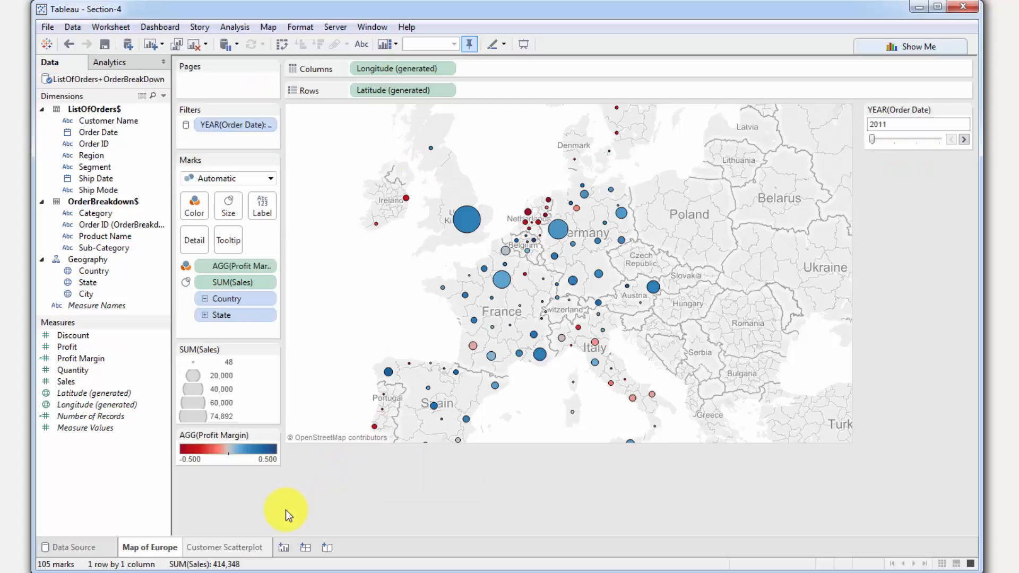
pyautogui.click(226, 547)
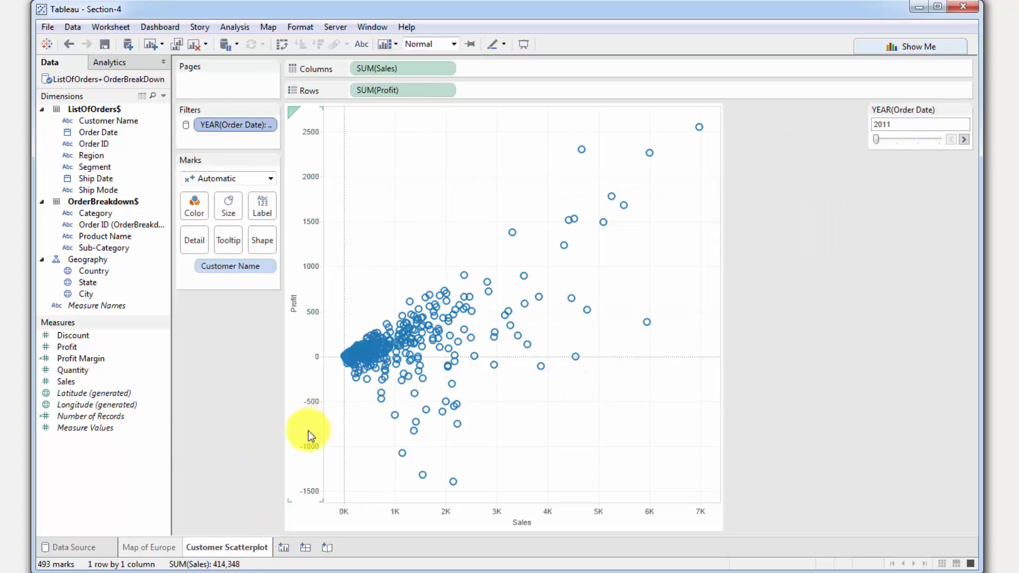
pyautogui.moveTo(538, 419)
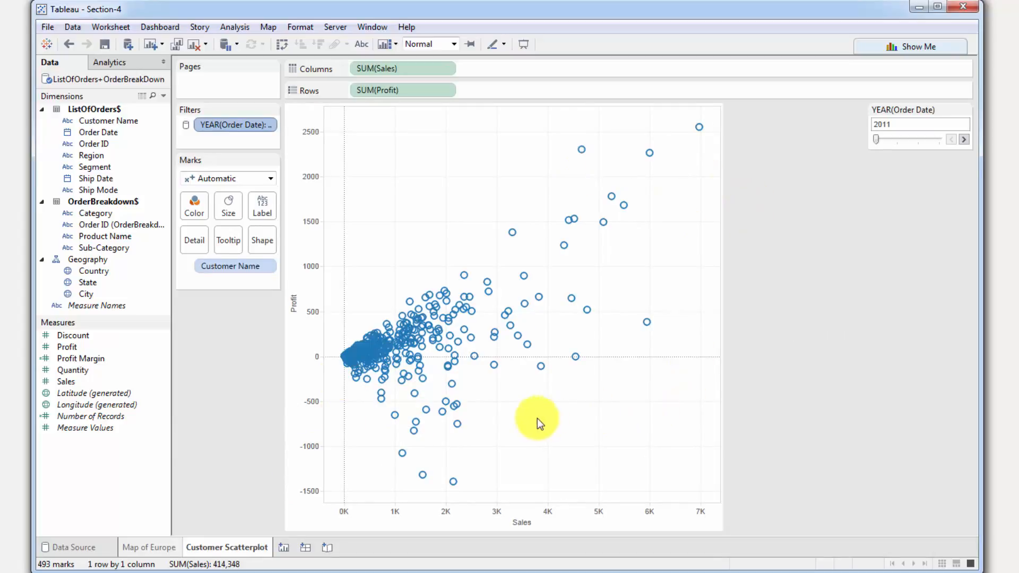
pyautogui.moveTo(475, 356)
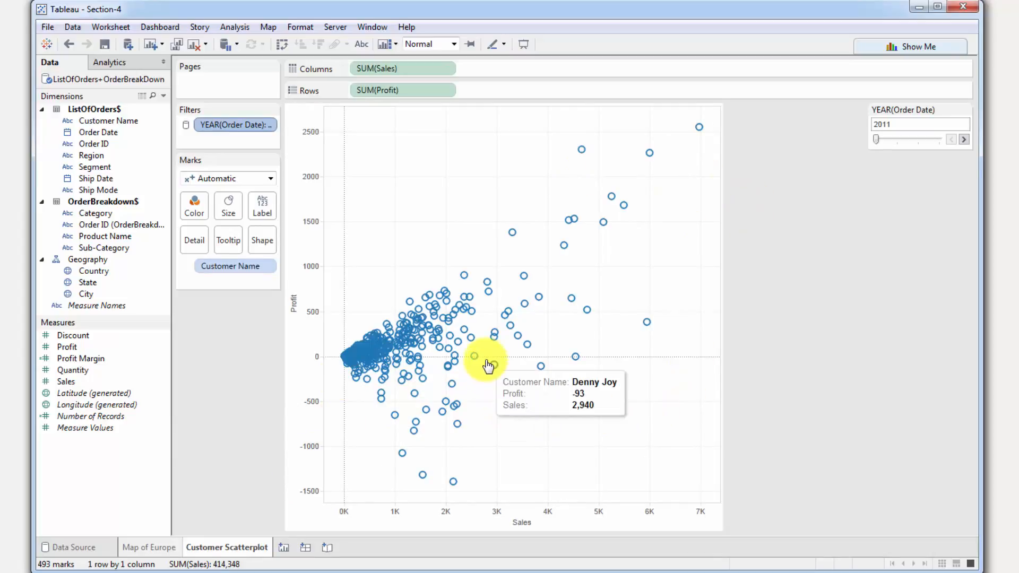
pyautogui.moveTo(462, 249)
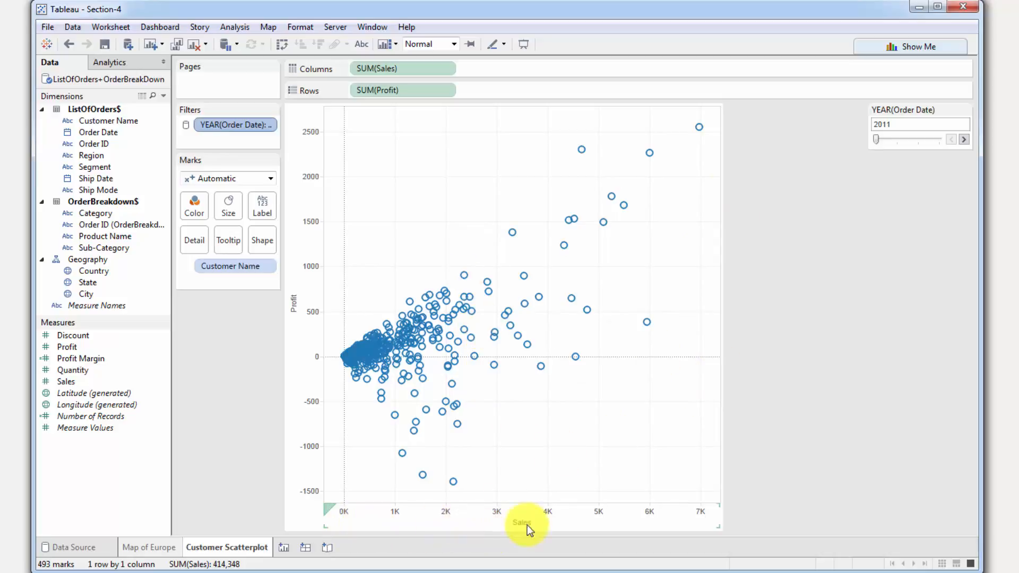
pyautogui.moveTo(588, 513)
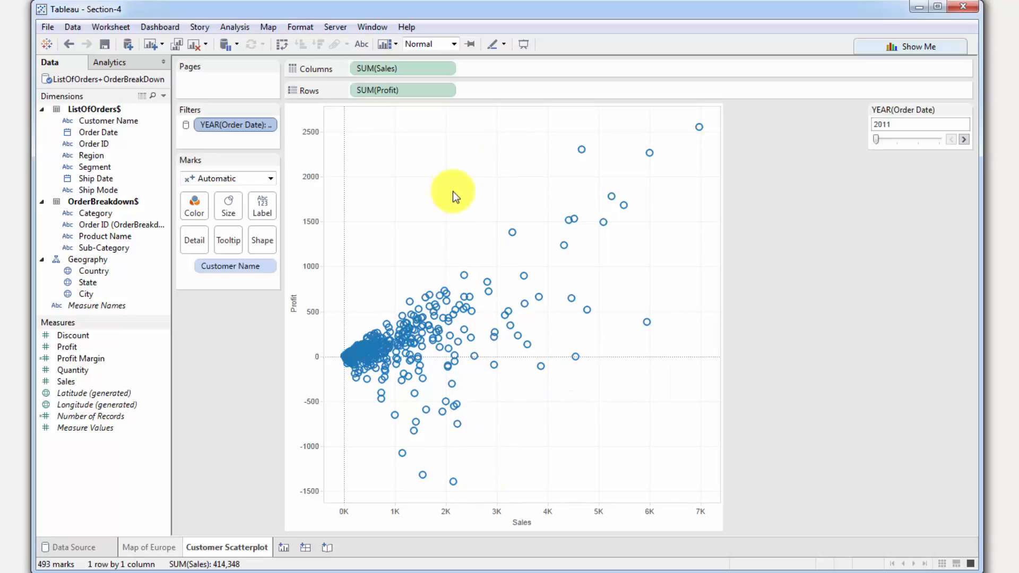
pyautogui.moveTo(492, 207)
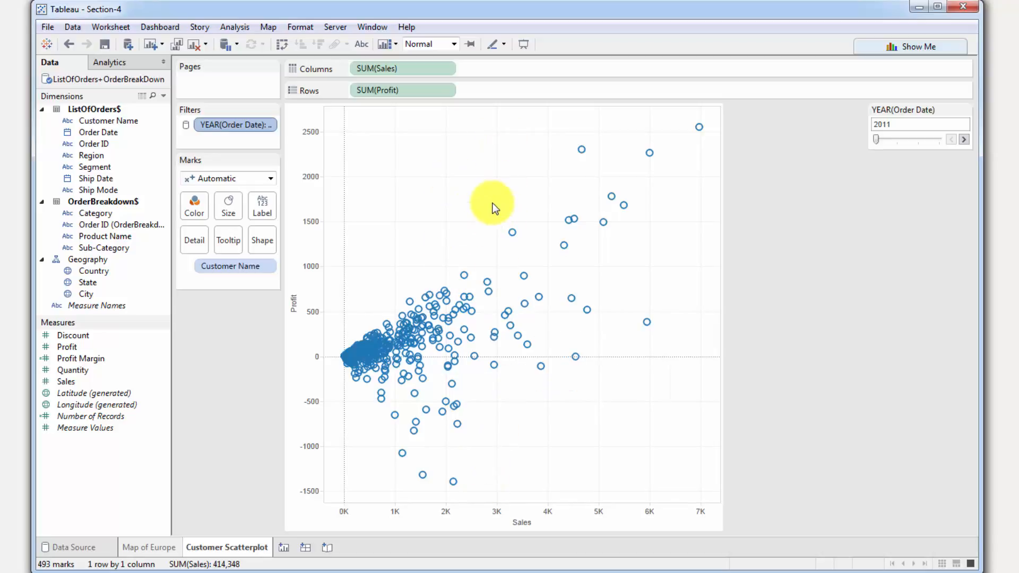
pyautogui.moveTo(434, 247)
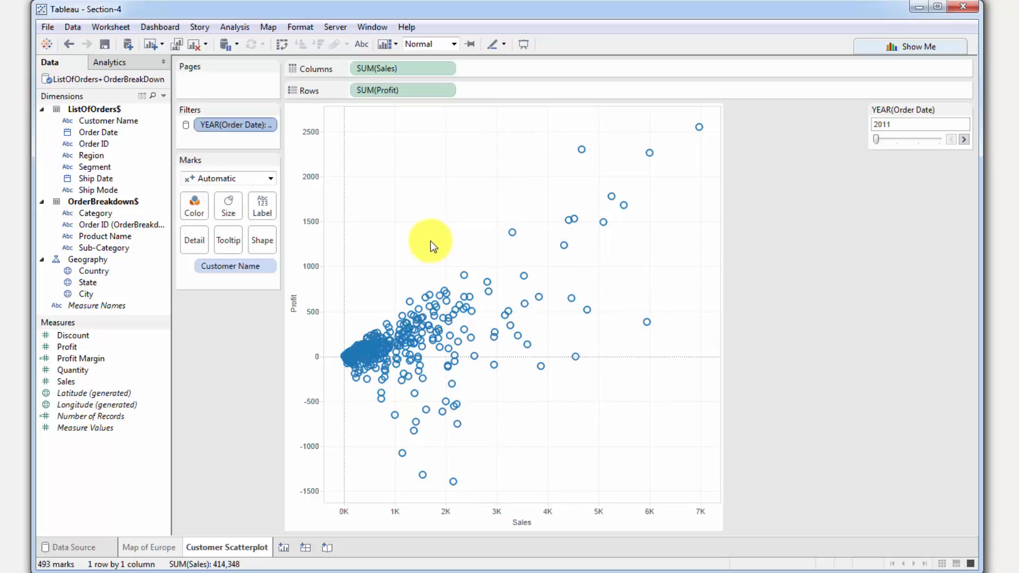
pyautogui.moveTo(475, 214)
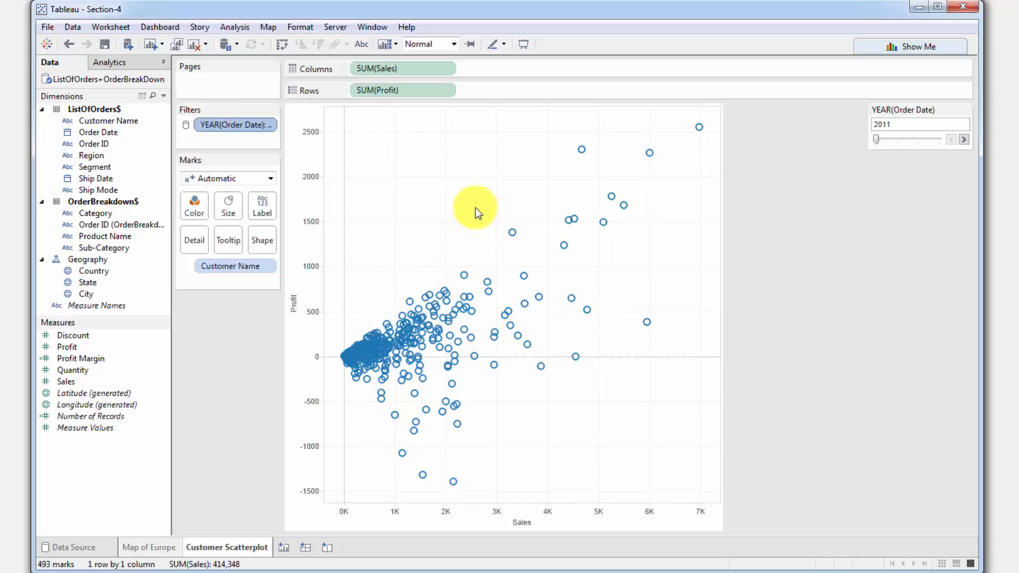
pyautogui.moveTo(475, 200)
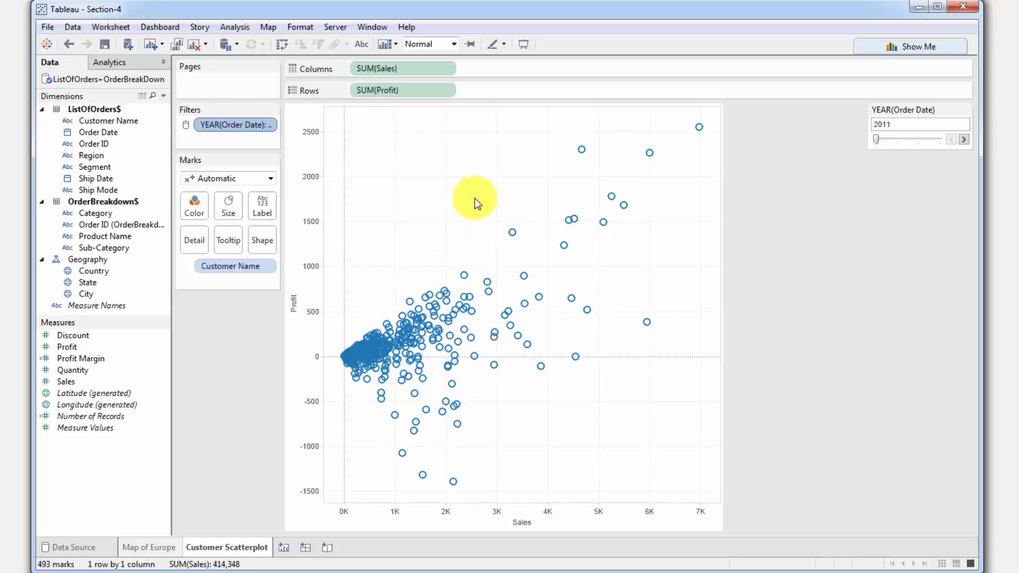
pyautogui.moveTo(413, 350)
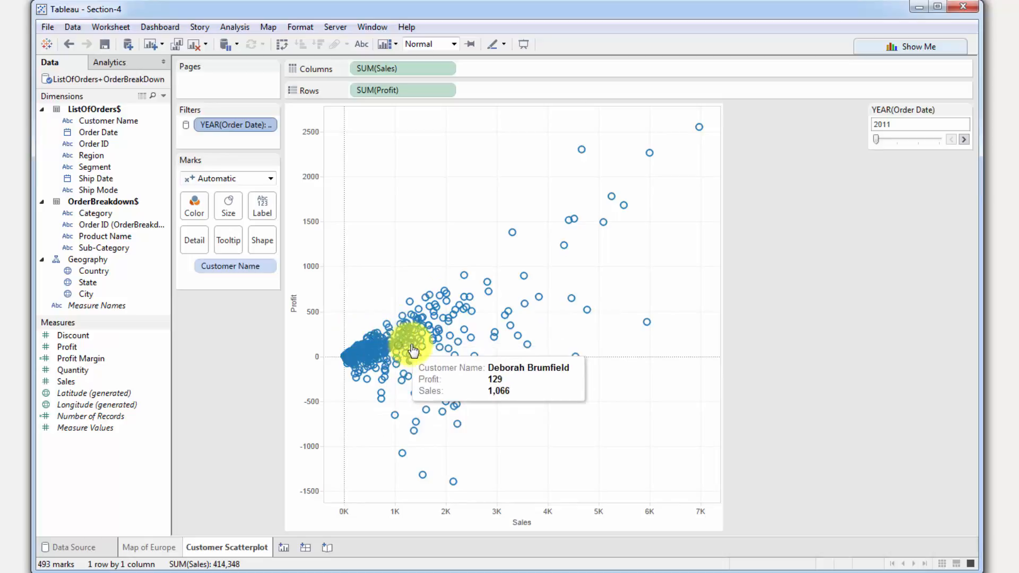
pyautogui.moveTo(361, 328)
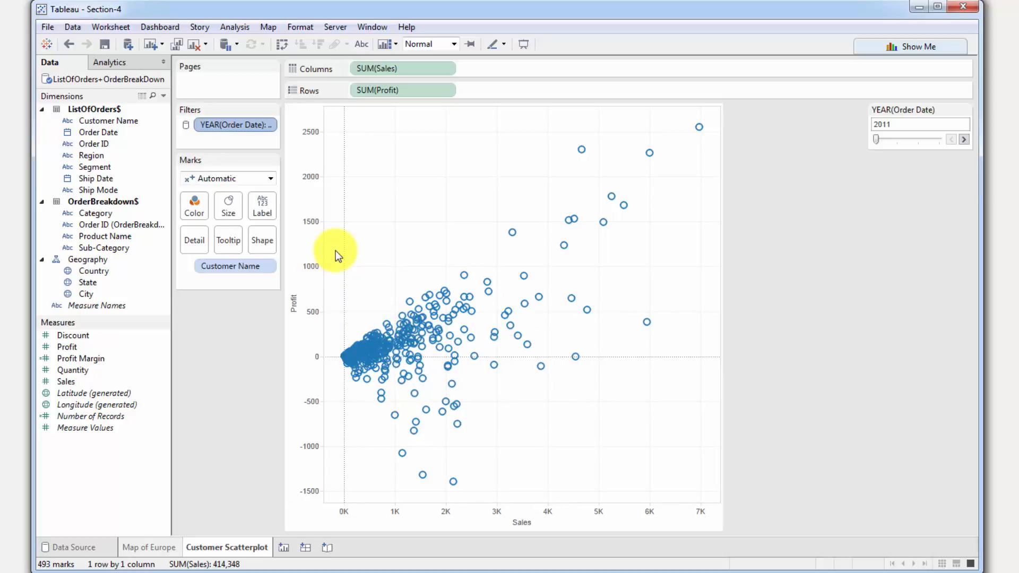
pyautogui.moveTo(432, 361)
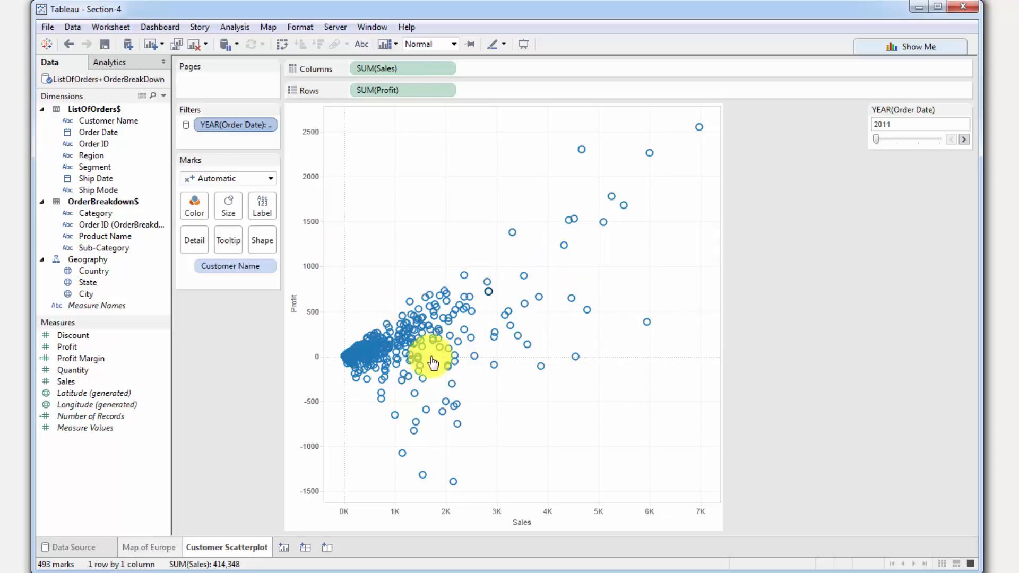
pyautogui.moveTo(376, 344)
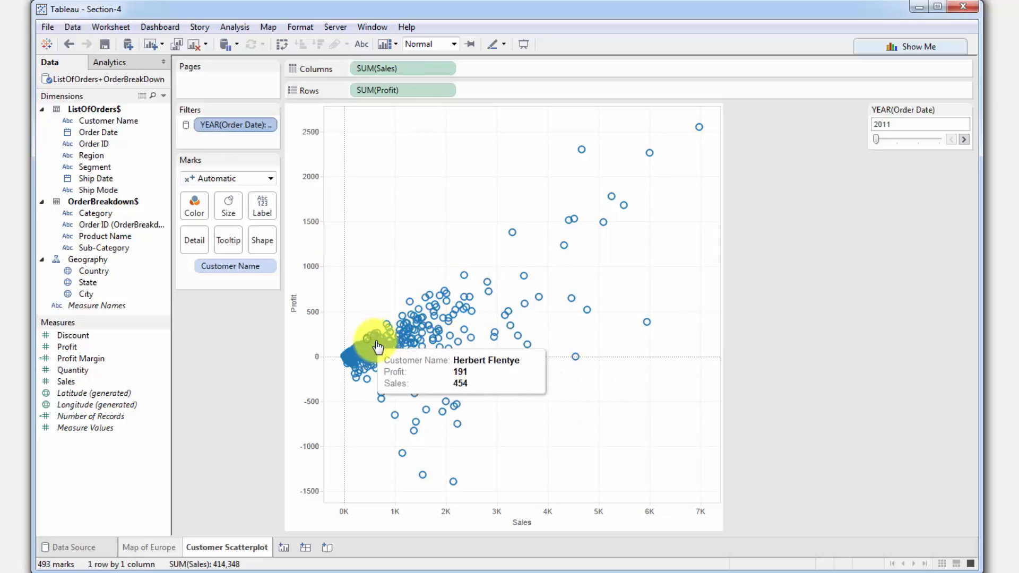
pyautogui.moveTo(364, 279)
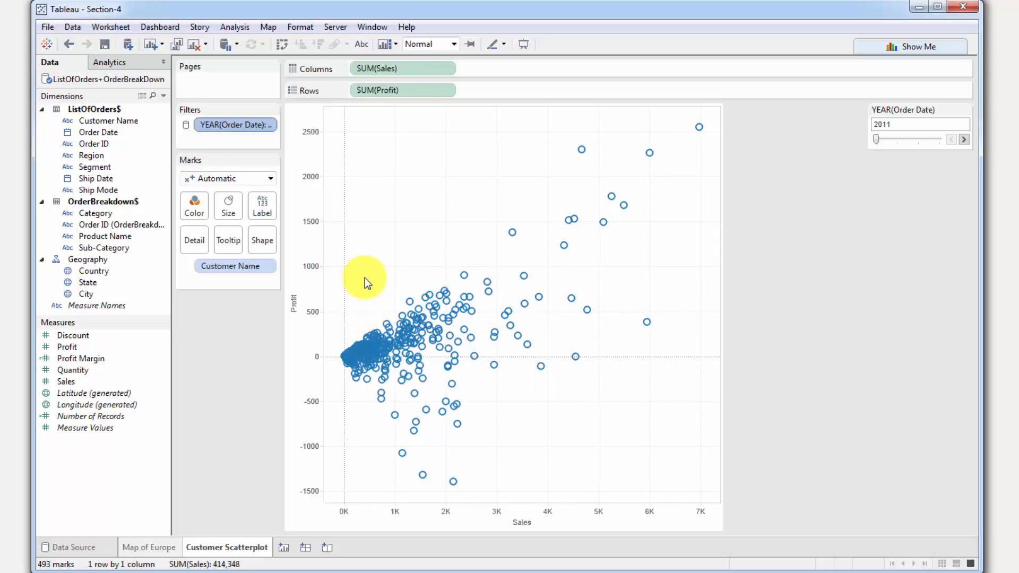
pyautogui.moveTo(416, 252)
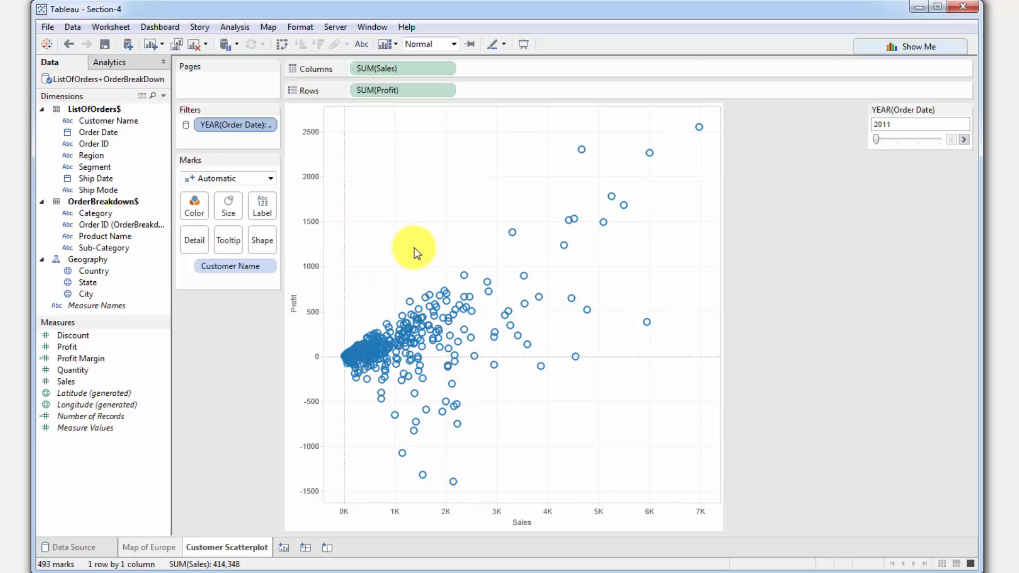
pyautogui.moveTo(195, 367)
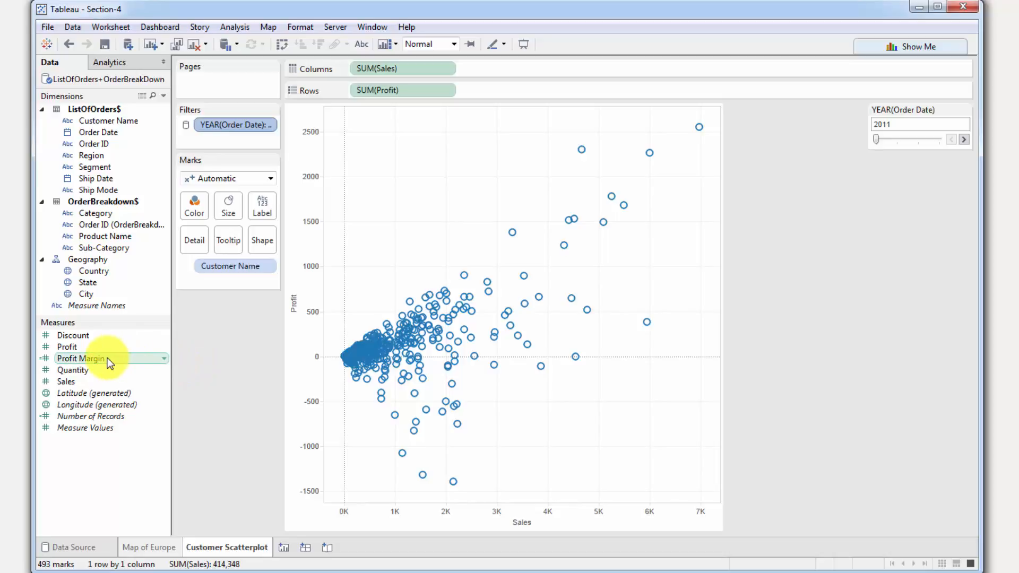
pyautogui.moveTo(577, 500)
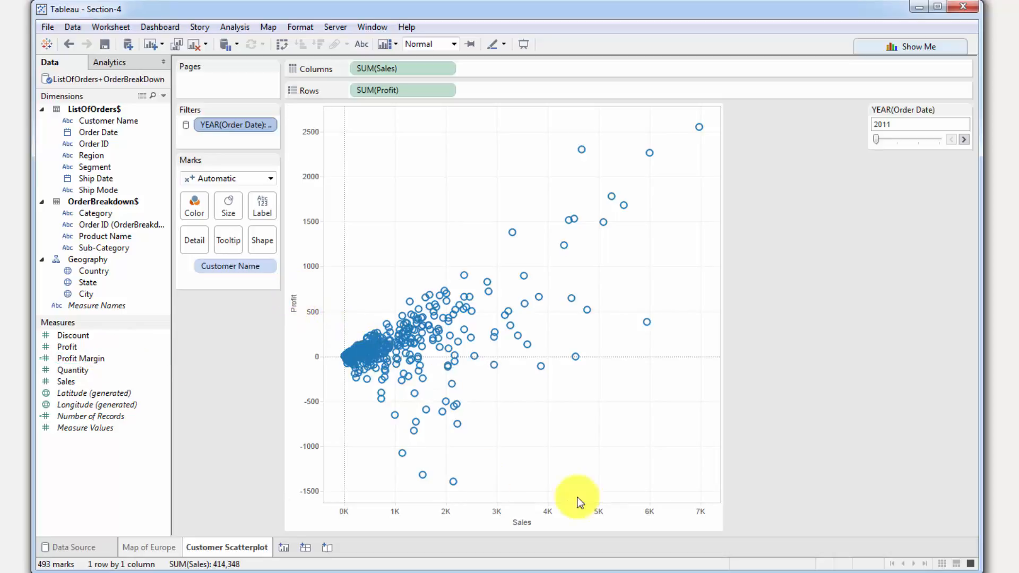
pyautogui.moveTo(545, 481)
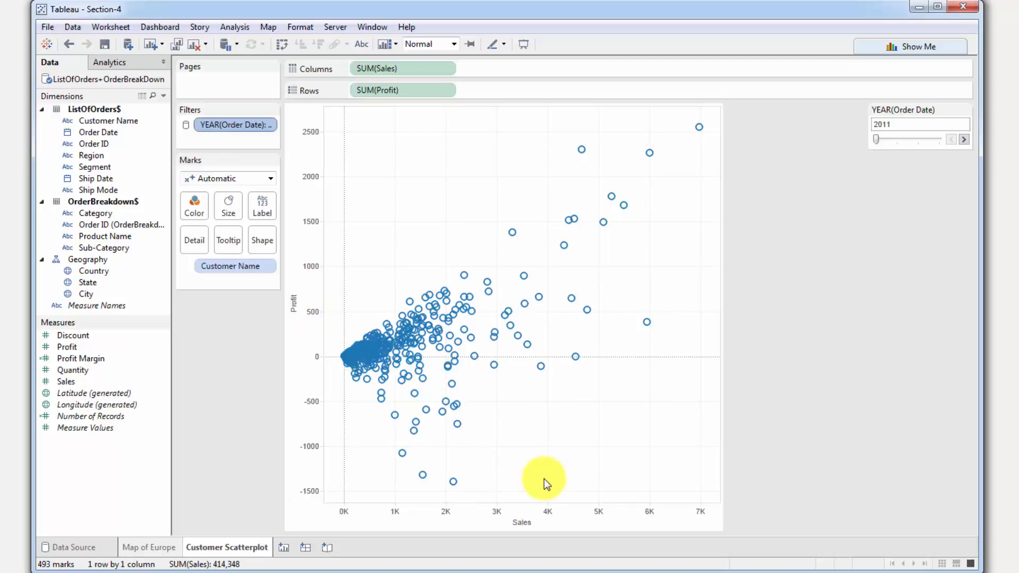
# Put Profit Margin on Color so customer circles shade from red for losses to green
pyautogui.click(67, 347)
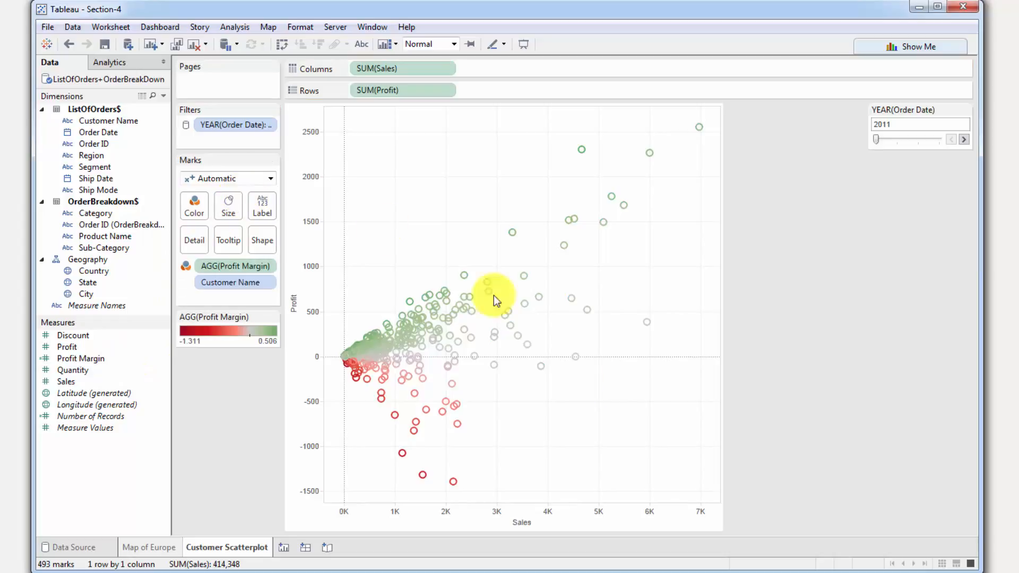
pyautogui.moveTo(484, 237)
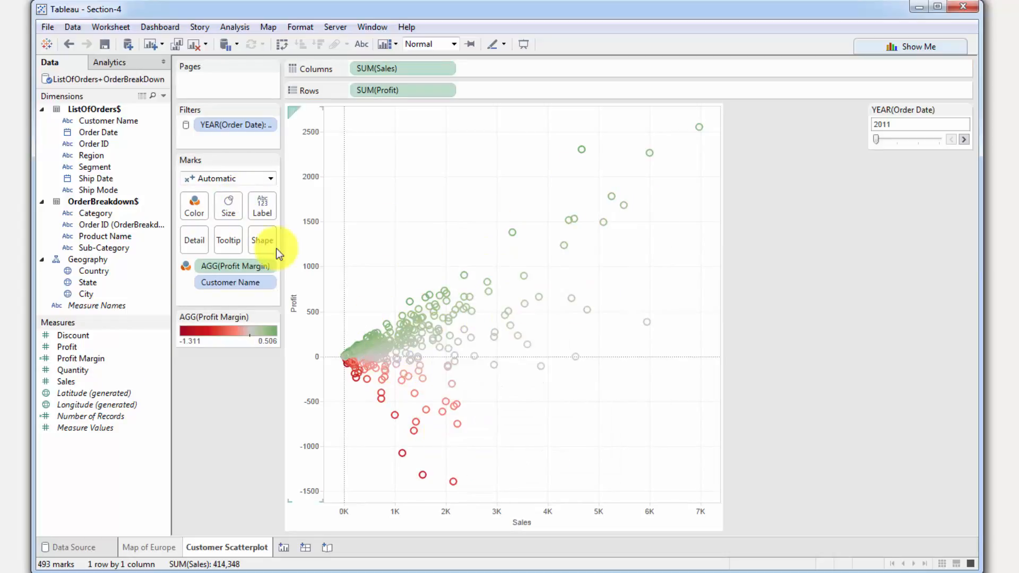
pyautogui.moveTo(296, 240)
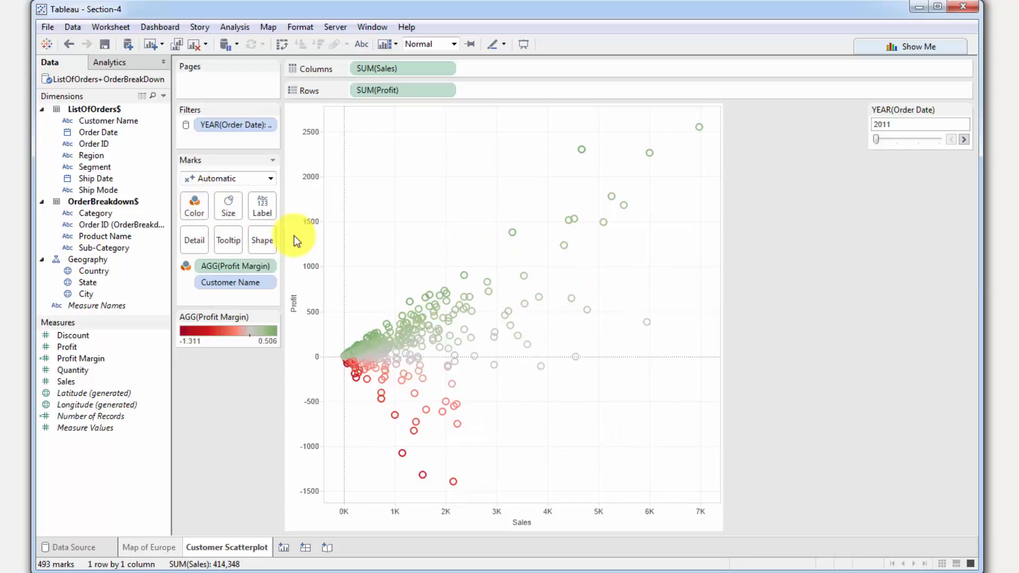
pyautogui.click(262, 240)
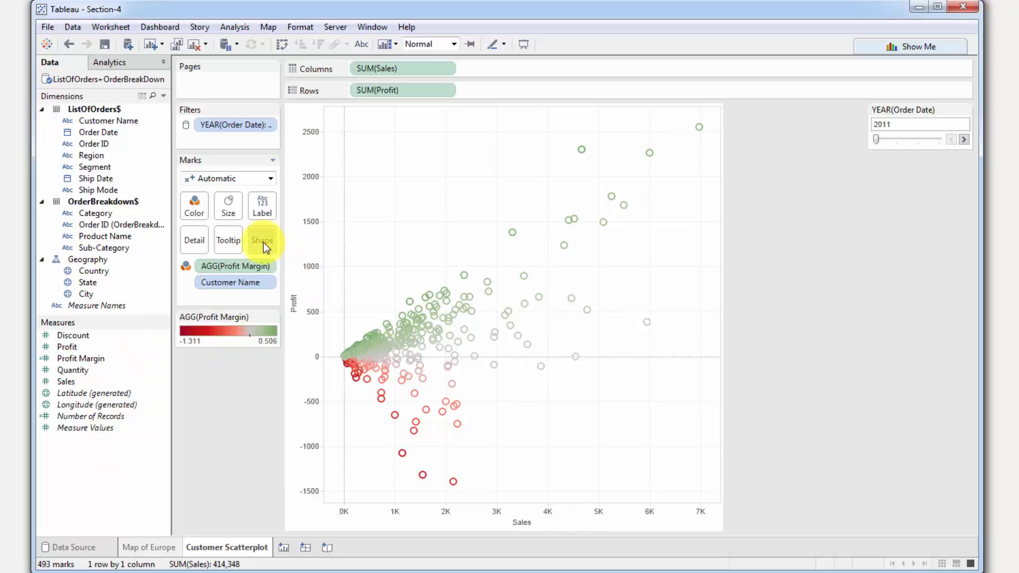
# Switch the marks to filled circles and recolor them with the Red-Blue Diverging palette
pyautogui.click(262, 240)
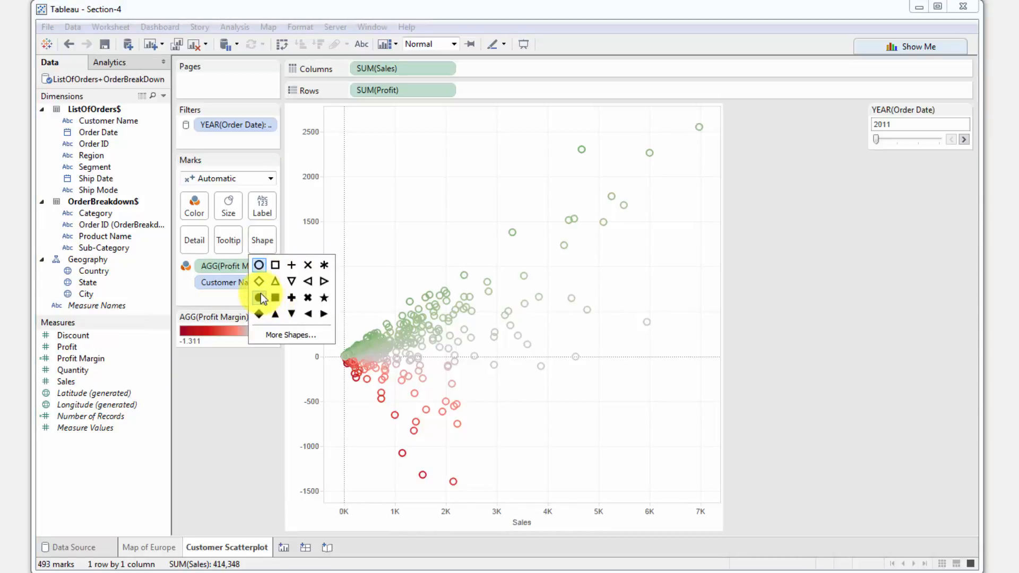
pyautogui.click(258, 298)
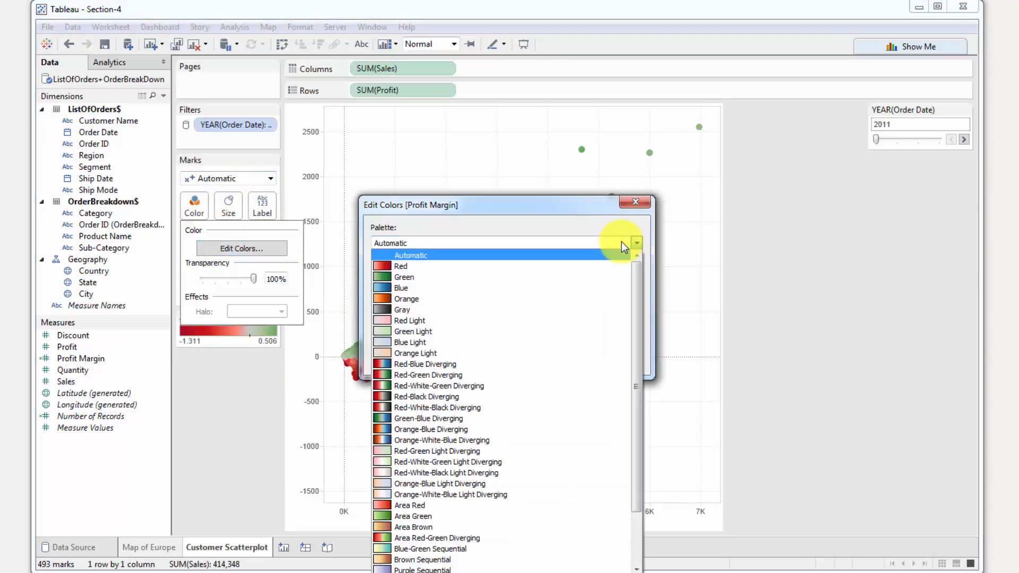
pyautogui.click(425, 364)
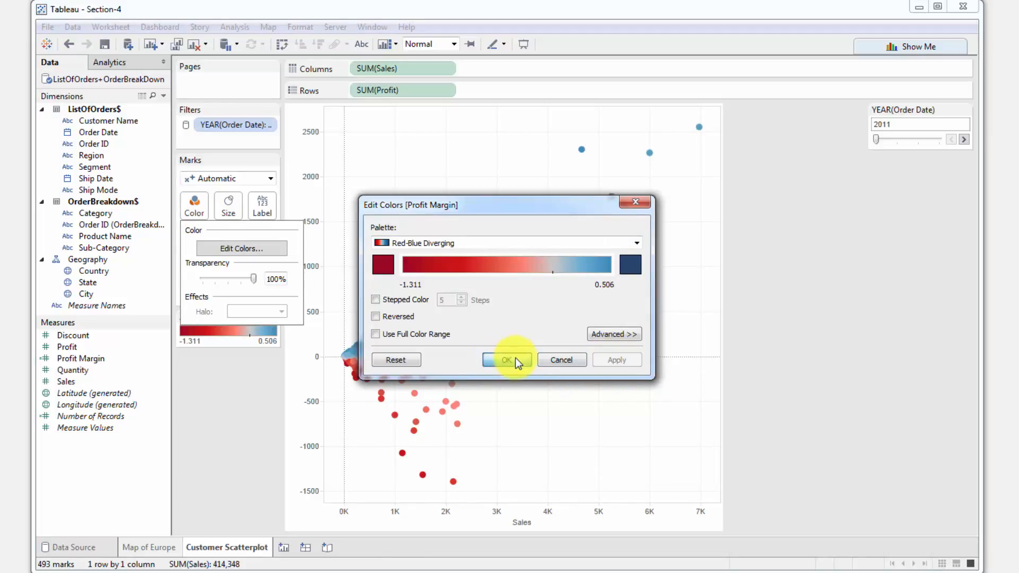
pyautogui.click(506, 359)
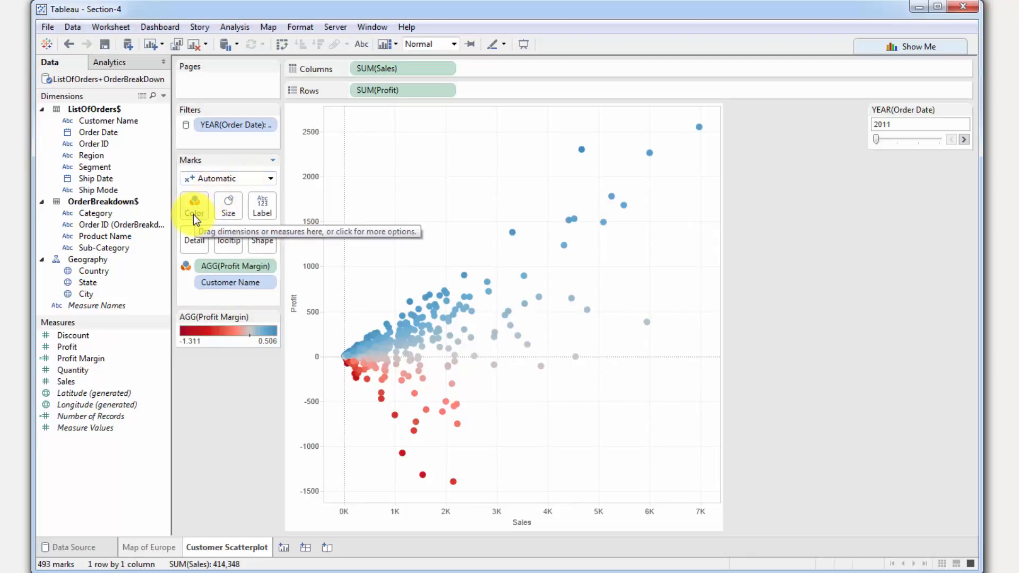
pyautogui.click(228, 205)
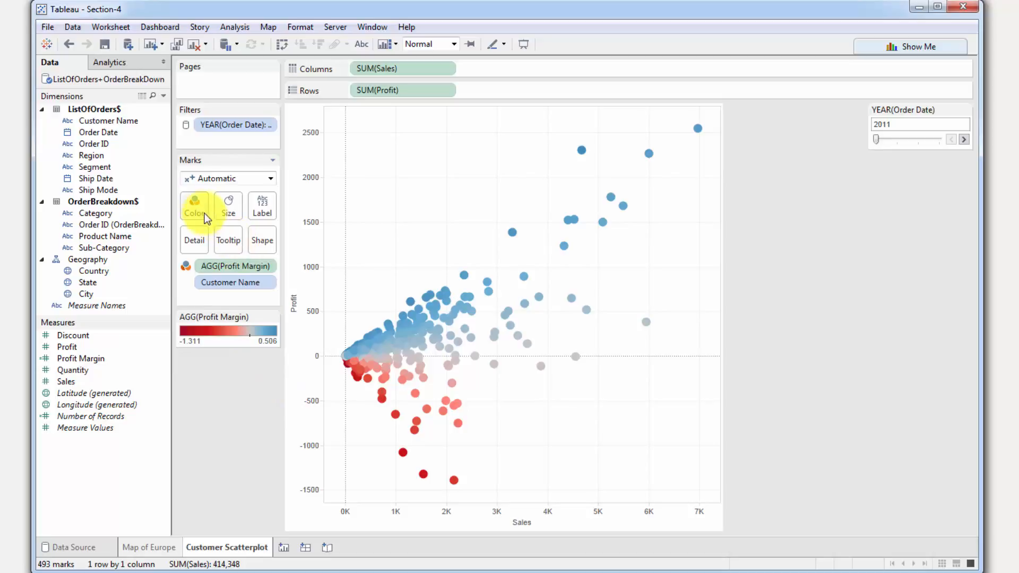
# Set a custom Profit Margin color range starting at -0.5 and ending at 0.5
pyautogui.click(193, 206)
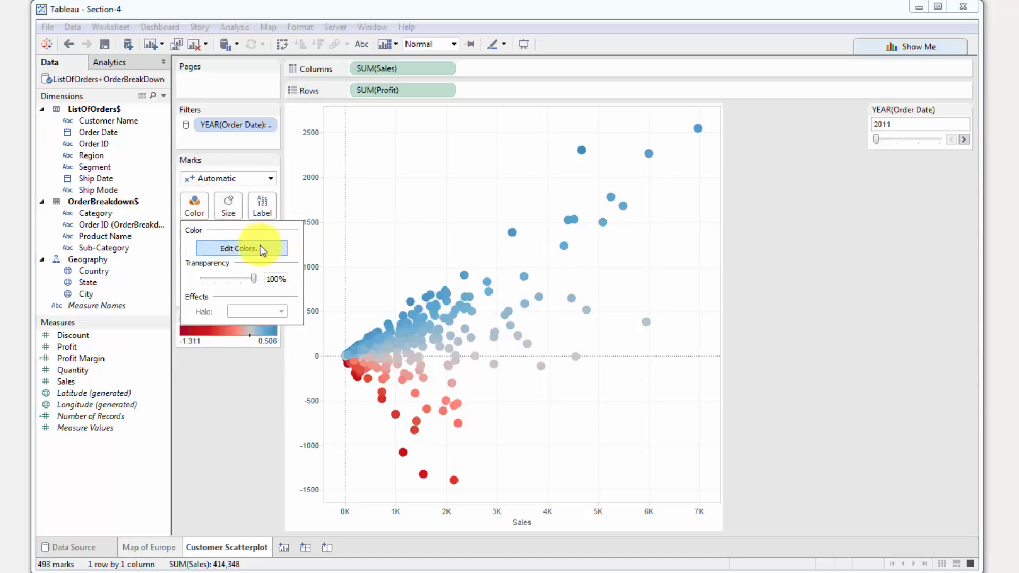
pyautogui.click(241, 248)
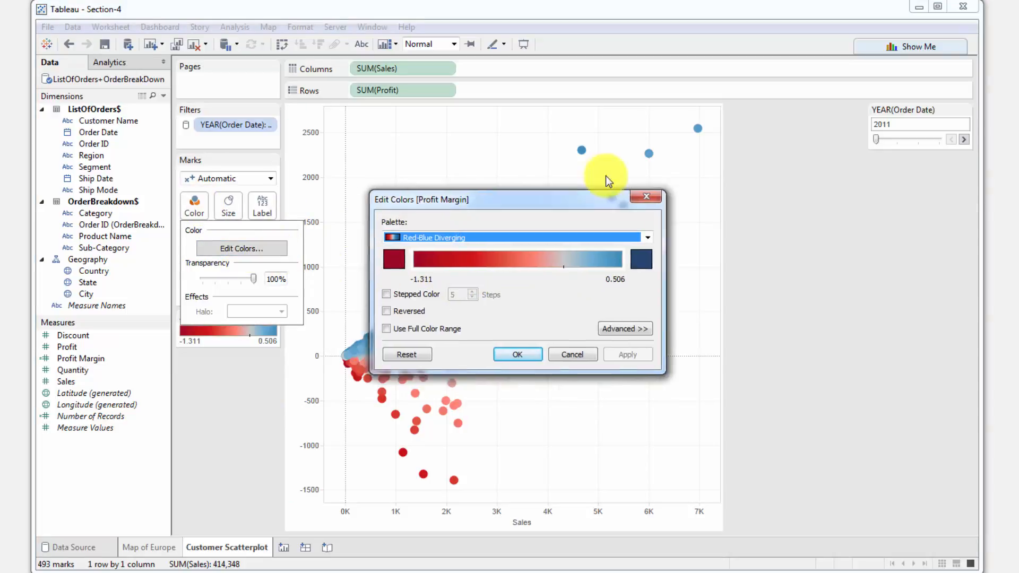
pyautogui.click(624, 327)
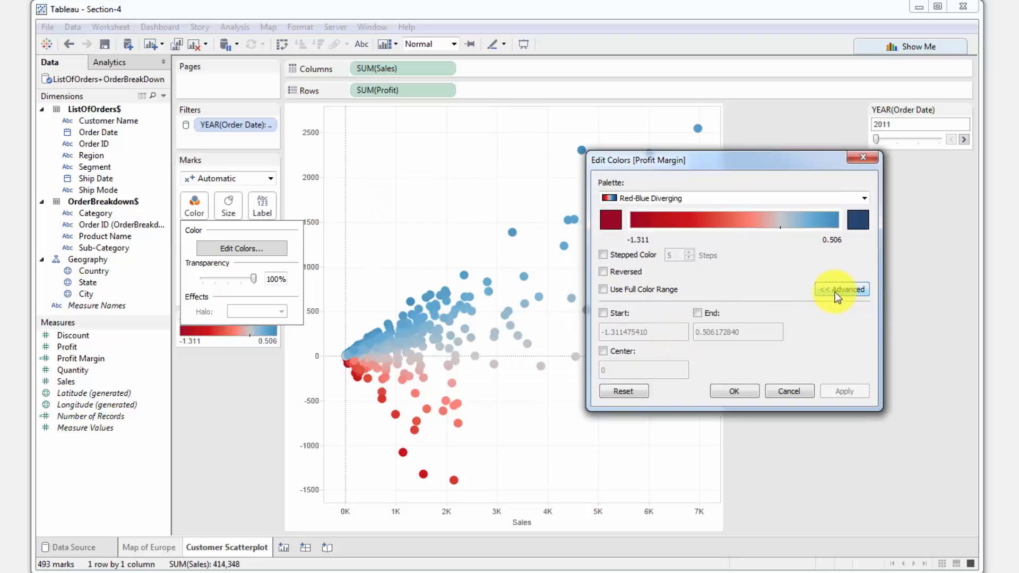
pyautogui.click(602, 313)
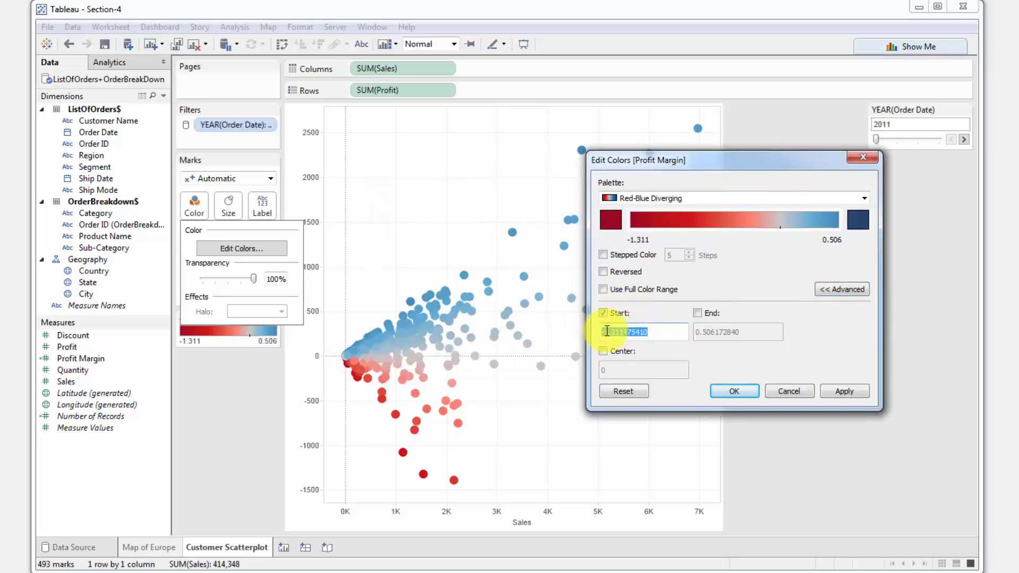
pyautogui.click(734, 390)
pyautogui.write('-0.5')
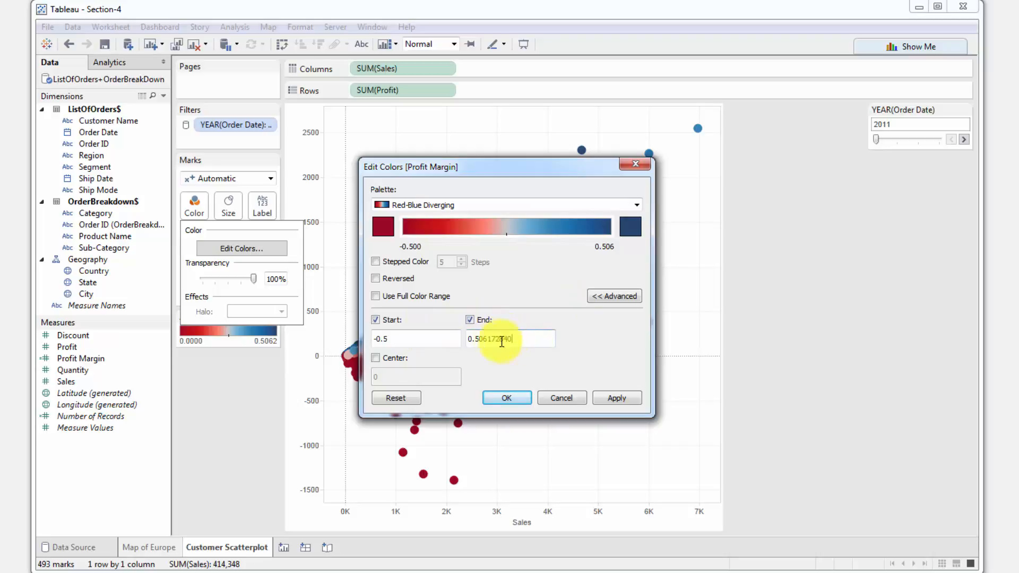
pyautogui.click(616, 398)
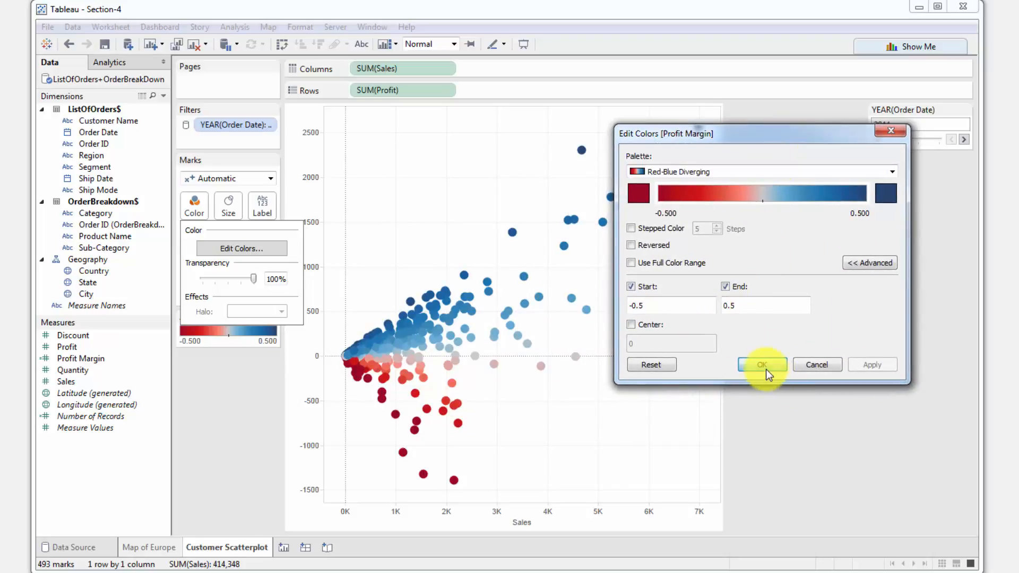
pyautogui.click(761, 364)
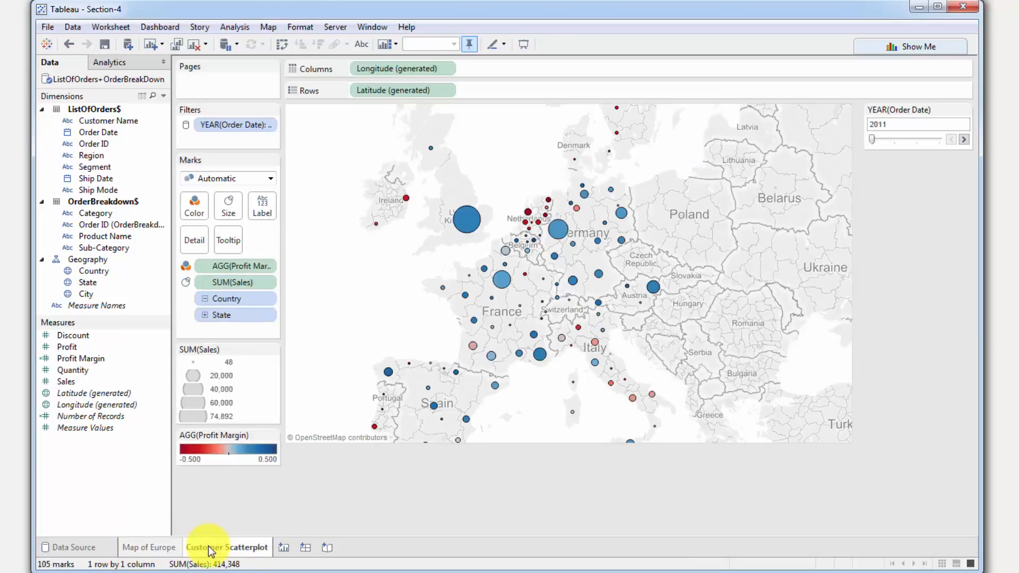
# Return to the Customer Scatterplot sheet from the Map of Europe
pyautogui.click(226, 547)
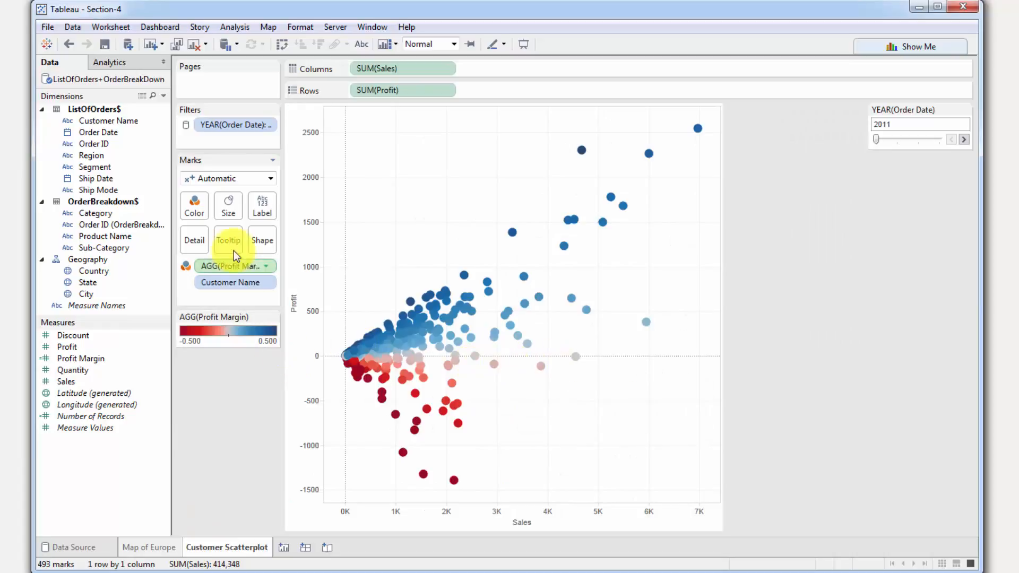
pyautogui.moveTo(379, 343)
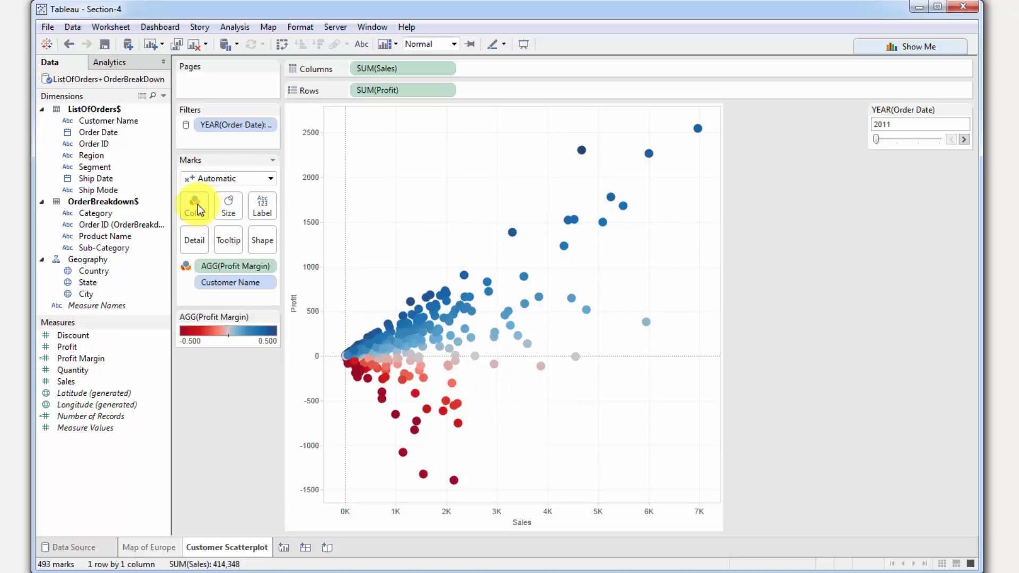
pyautogui.click(194, 205)
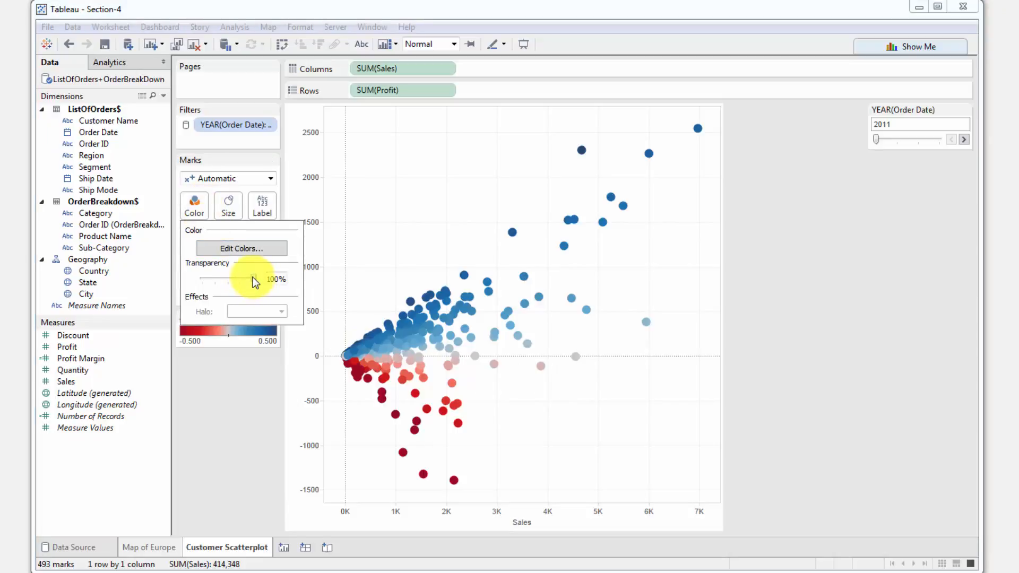
pyautogui.moveTo(260, 278); pyautogui.dragTo(242, 279)
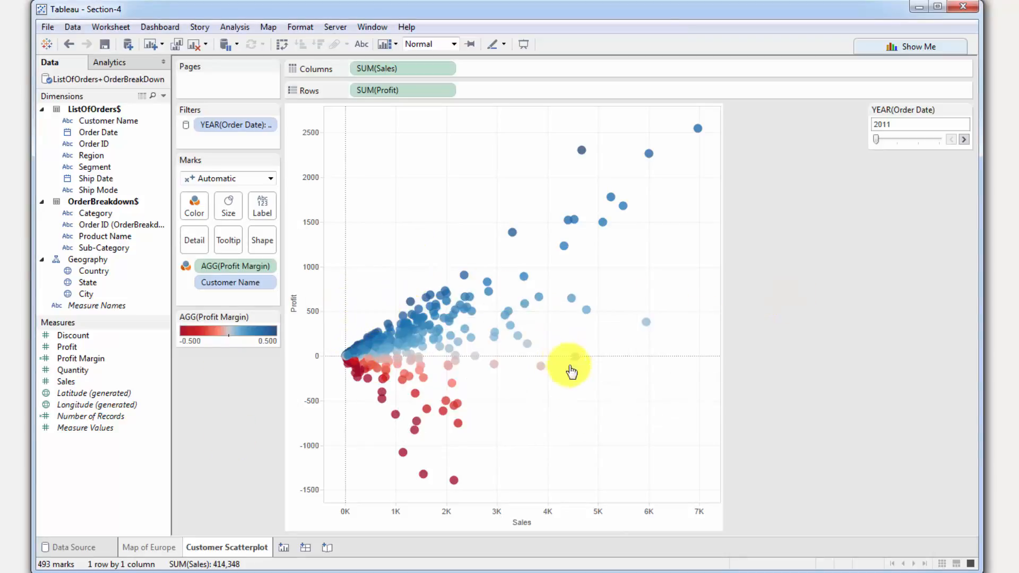
pyautogui.moveTo(488, 405)
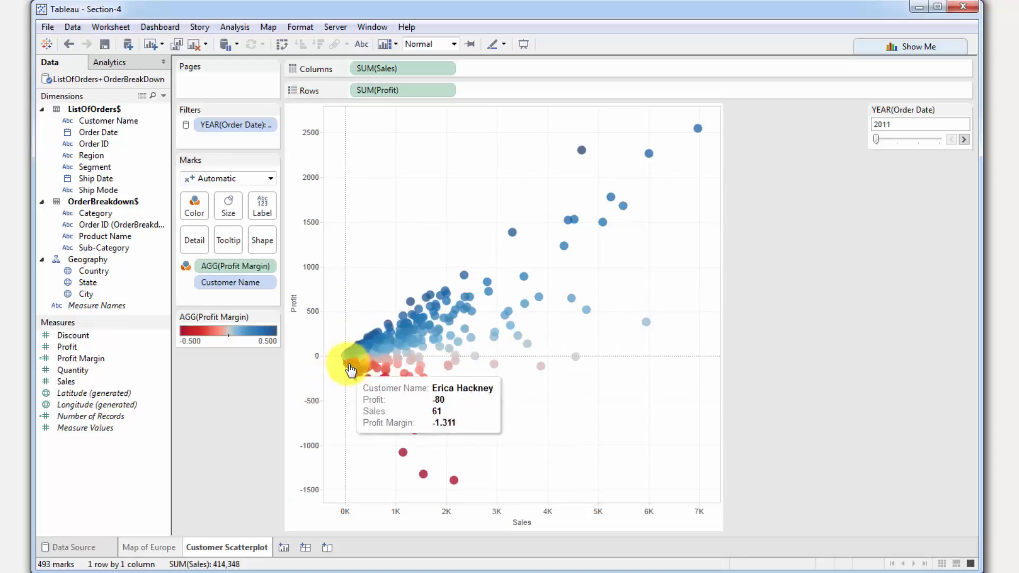
pyautogui.moveTo(333, 353)
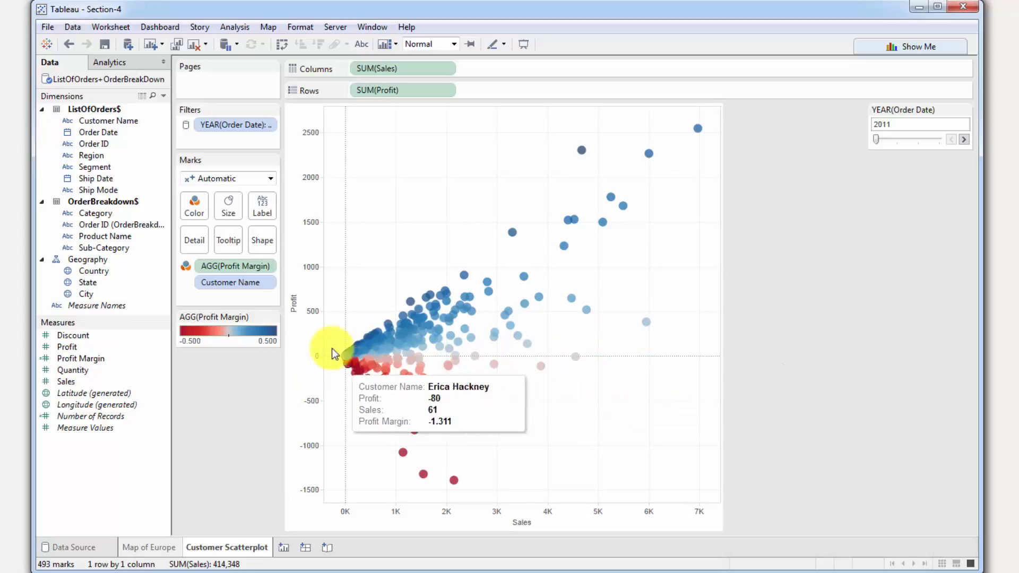
pyautogui.moveTo(694, 128)
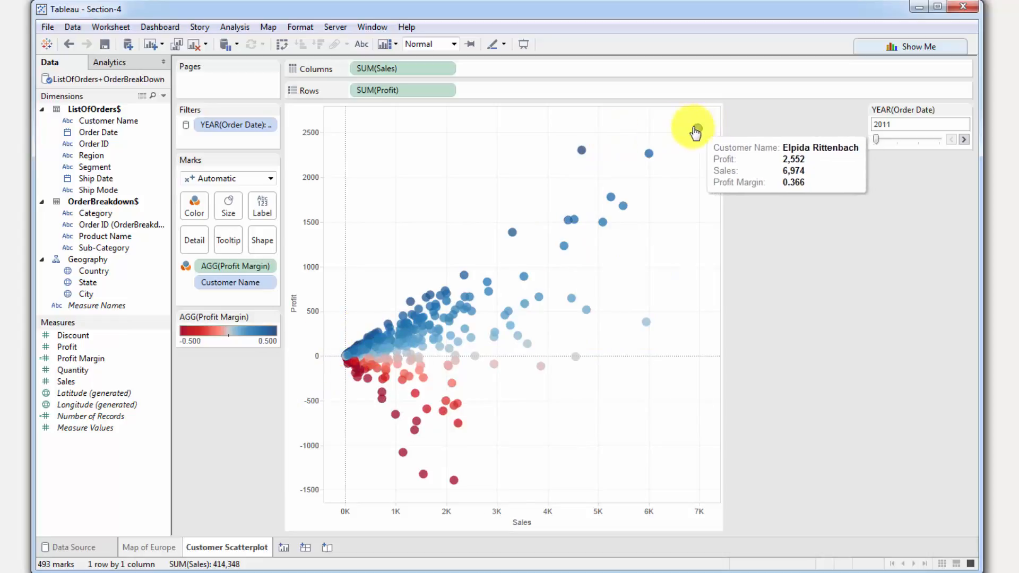
pyautogui.moveTo(978, 108)
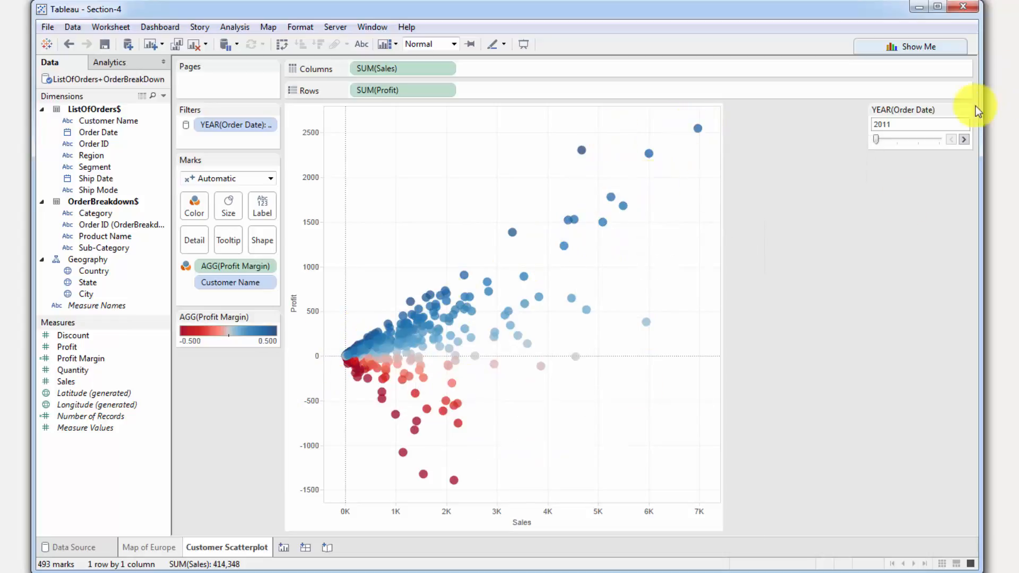
# Advance the year filter through 2012 and 2013 to 2014, briefly revisiting 2013
pyautogui.click(964, 139)
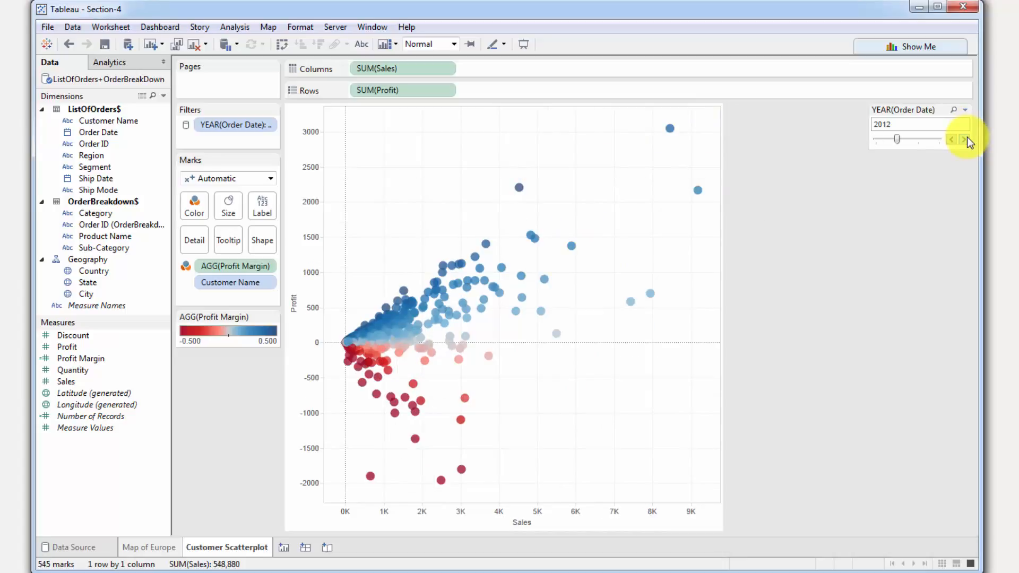
pyautogui.click(963, 139)
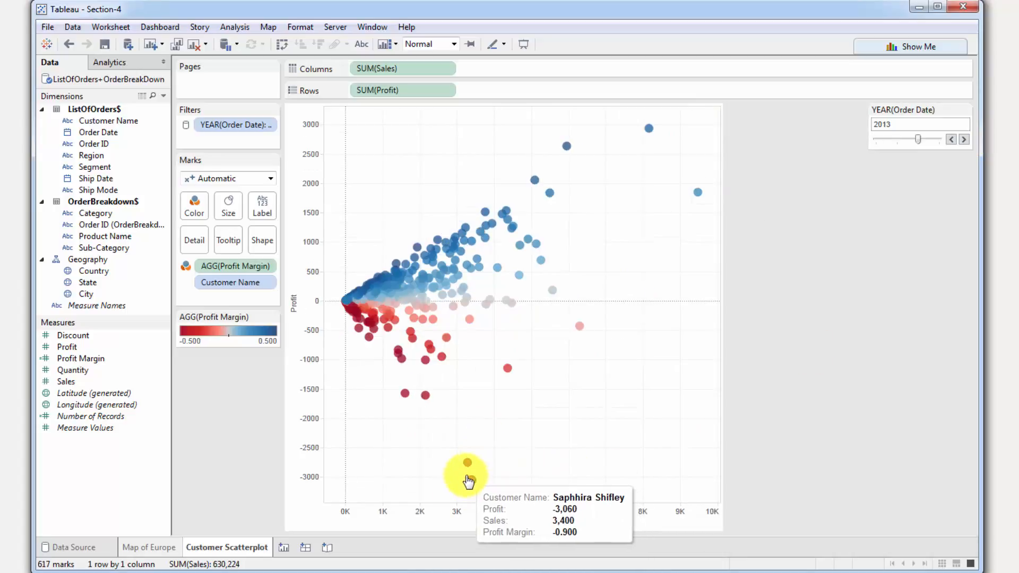
pyautogui.click(964, 139)
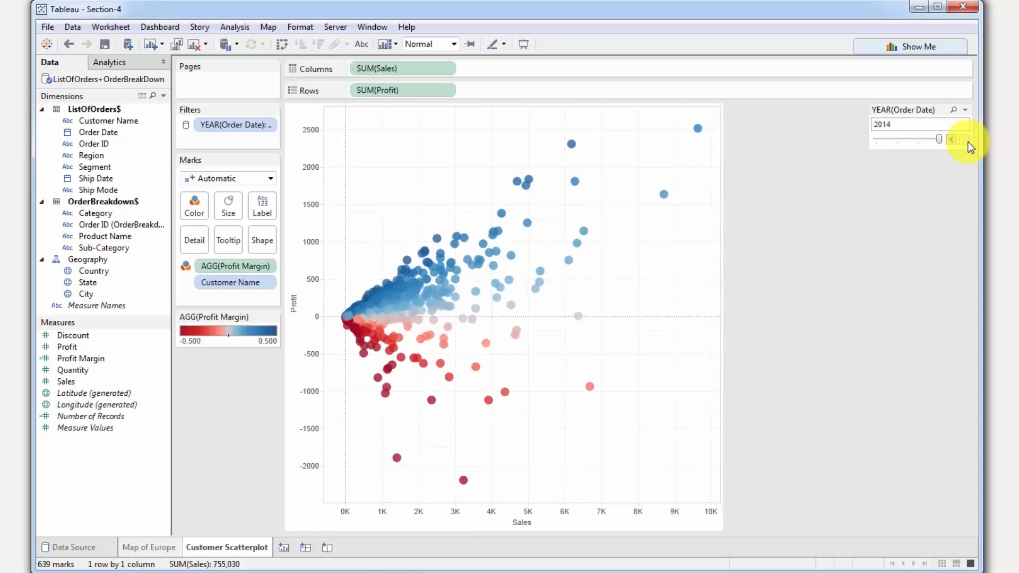
pyautogui.click(951, 139)
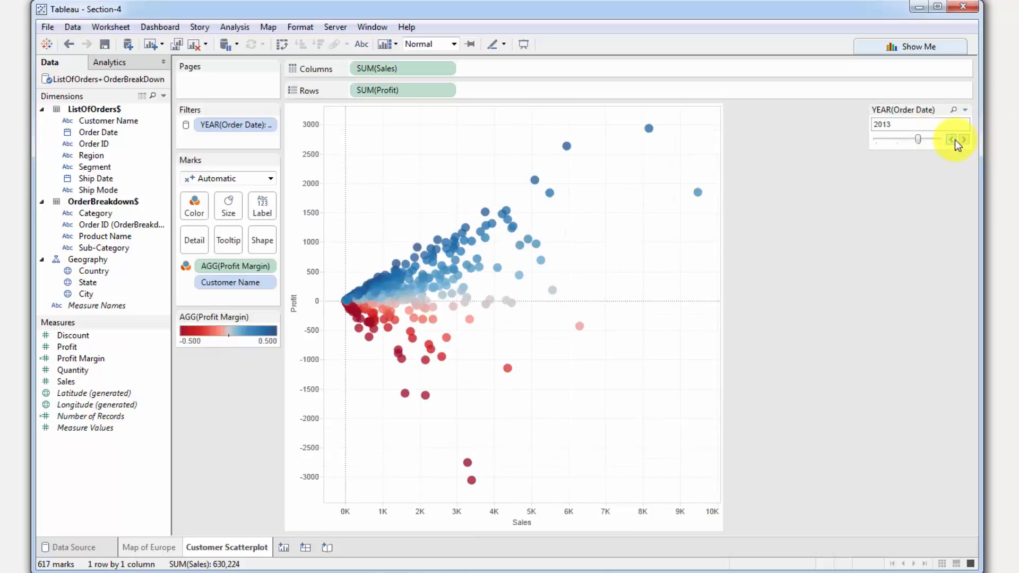
pyautogui.click(964, 139)
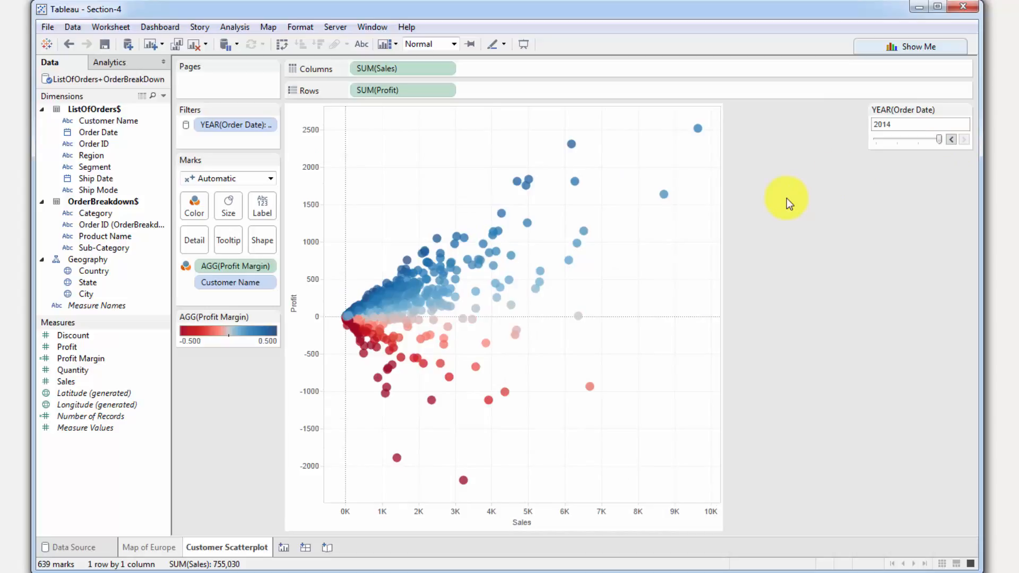
pyautogui.moveTo(696, 234)
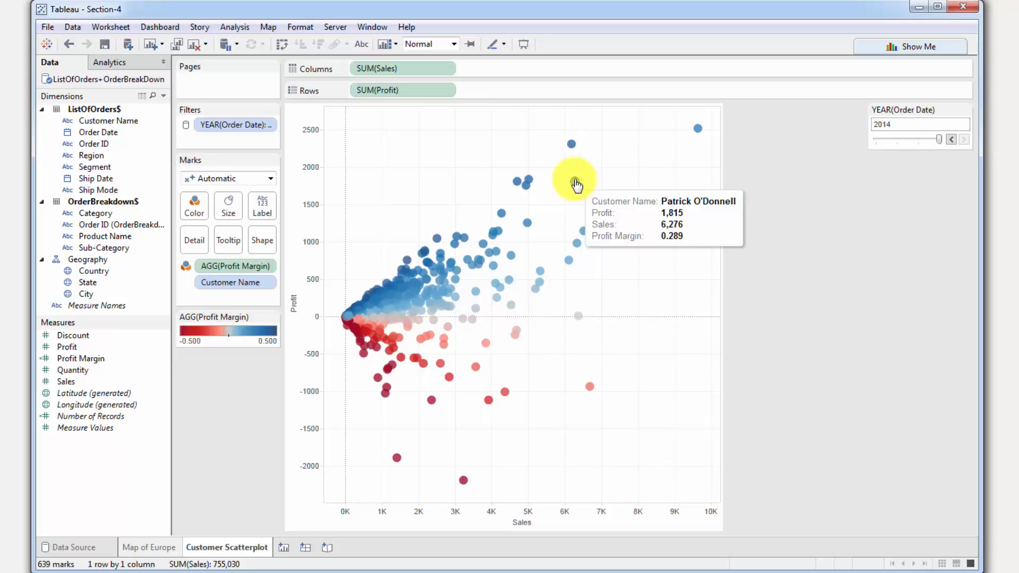
pyautogui.moveTo(486, 244)
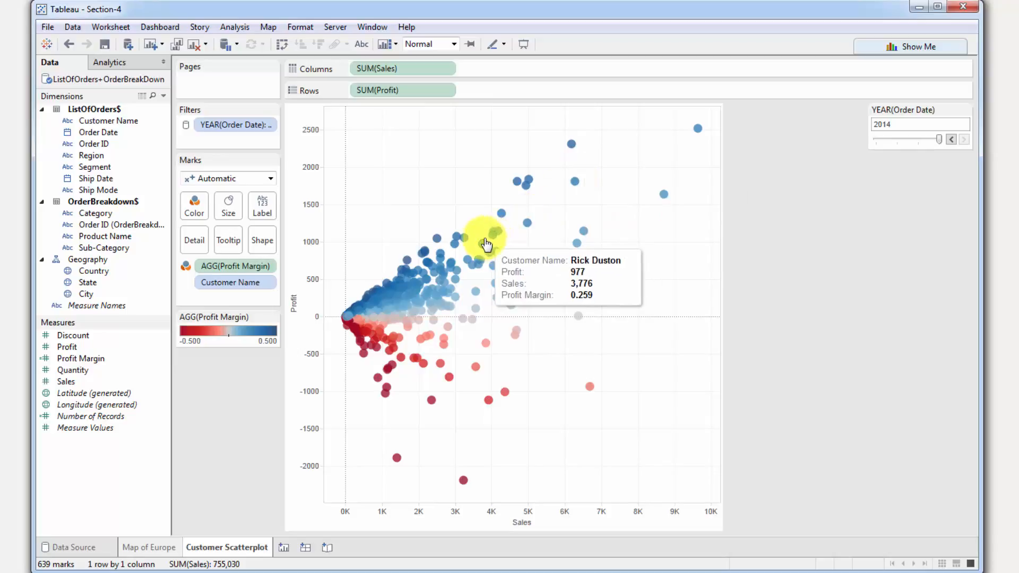
pyautogui.moveTo(440, 286)
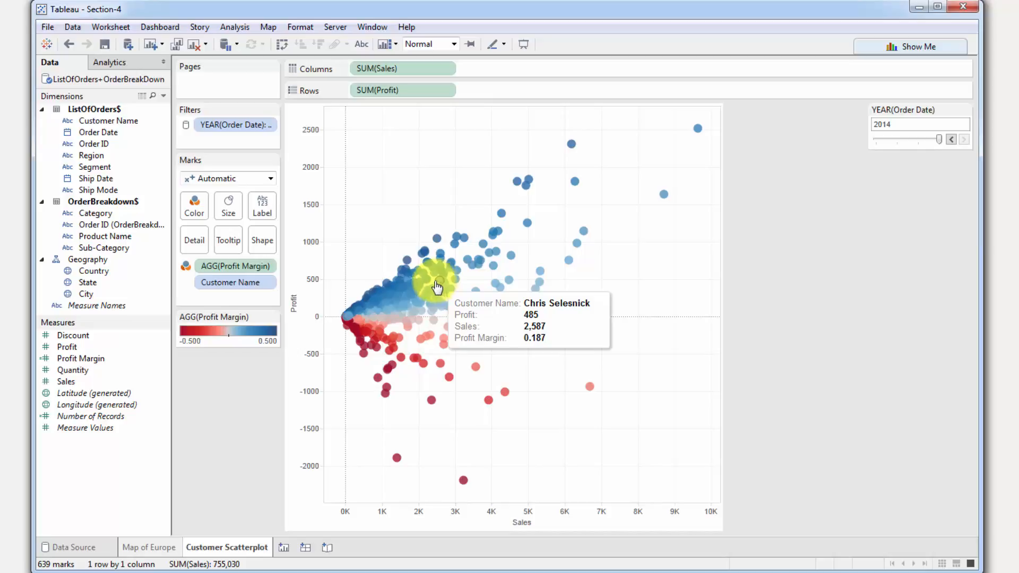
pyautogui.moveTo(402, 306)
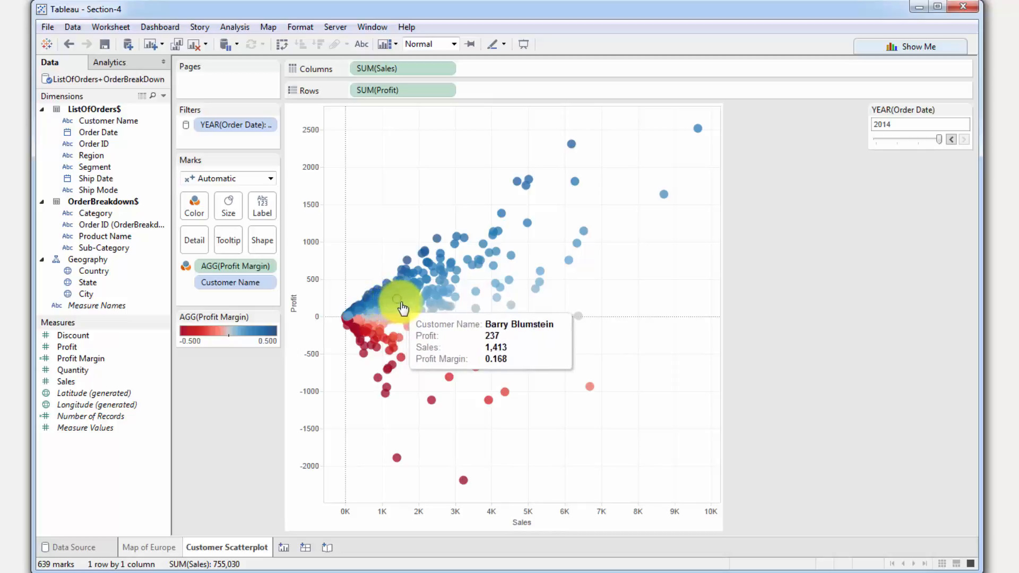
pyautogui.moveTo(506, 306)
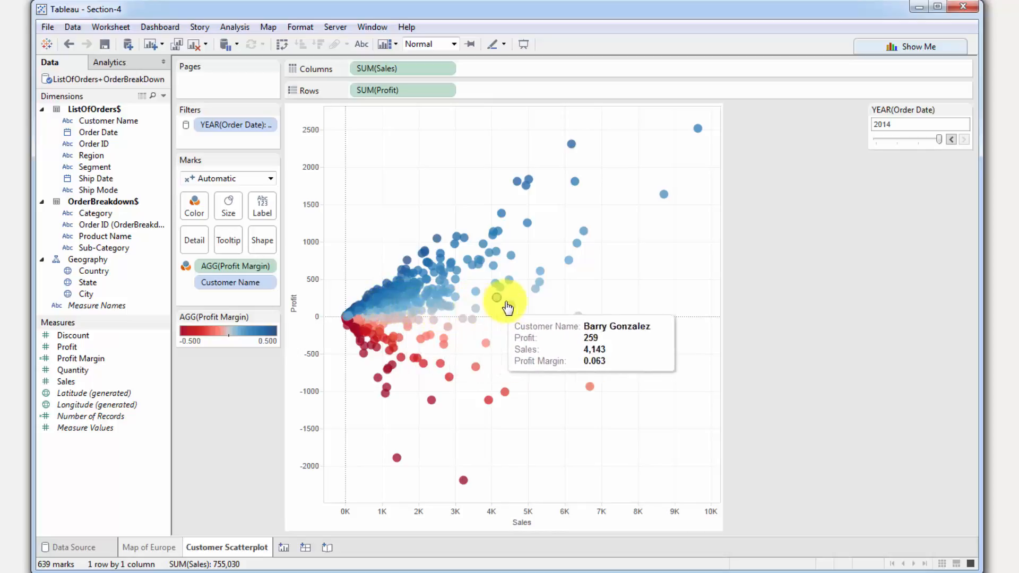
pyautogui.moveTo(484, 490)
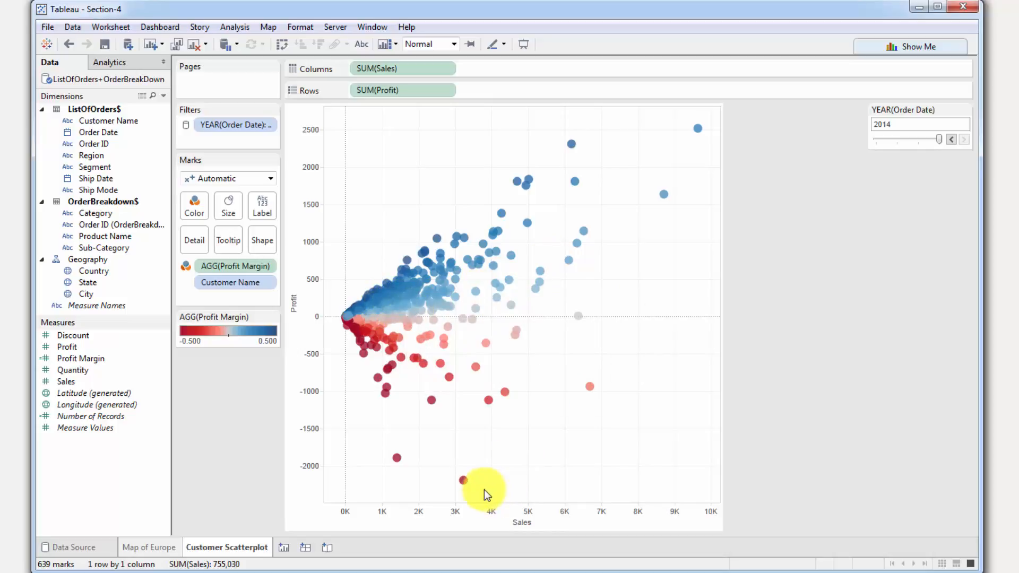
pyautogui.moveTo(465, 449)
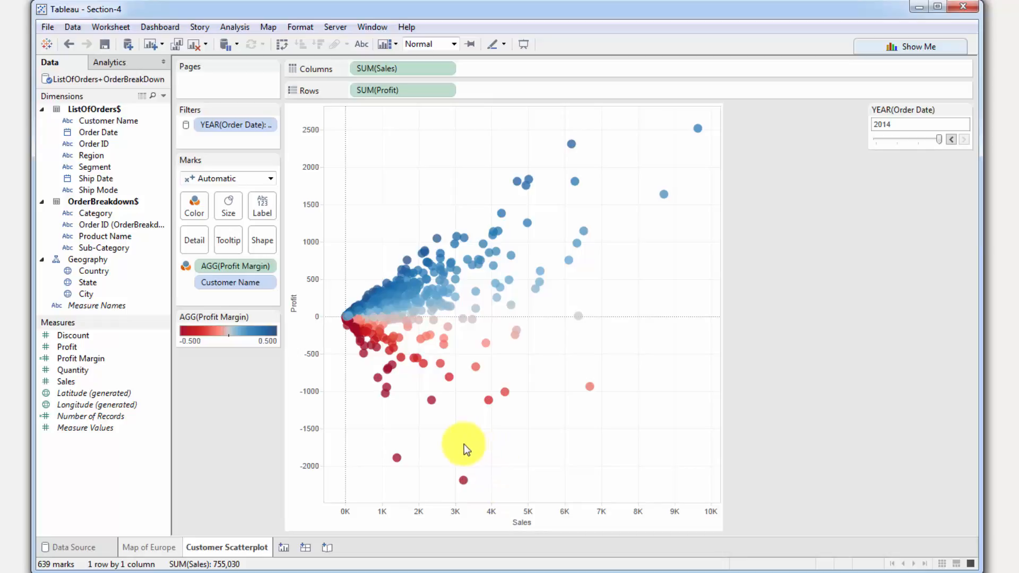
pyautogui.moveTo(464, 481)
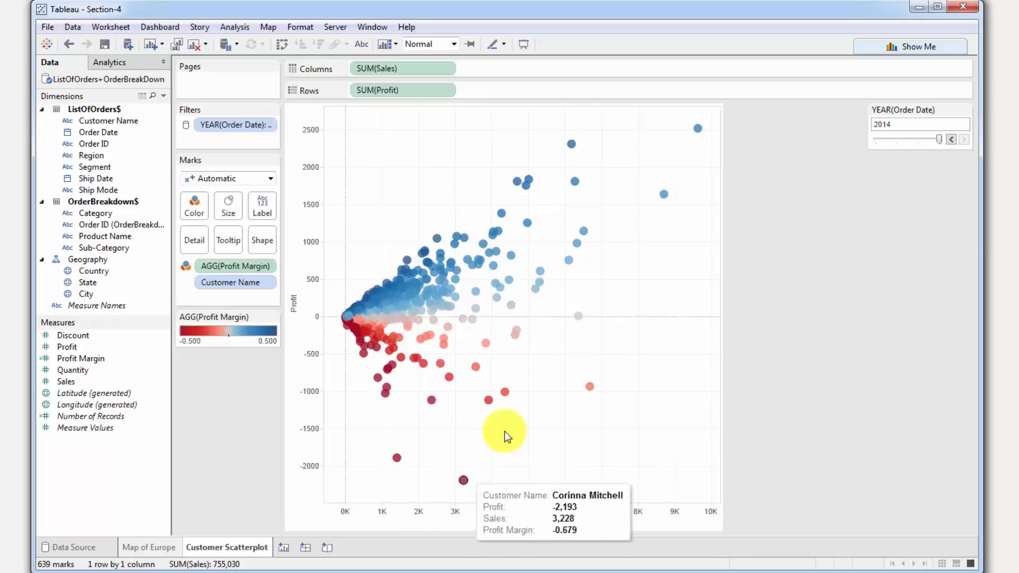
pyautogui.moveTo(477, 497)
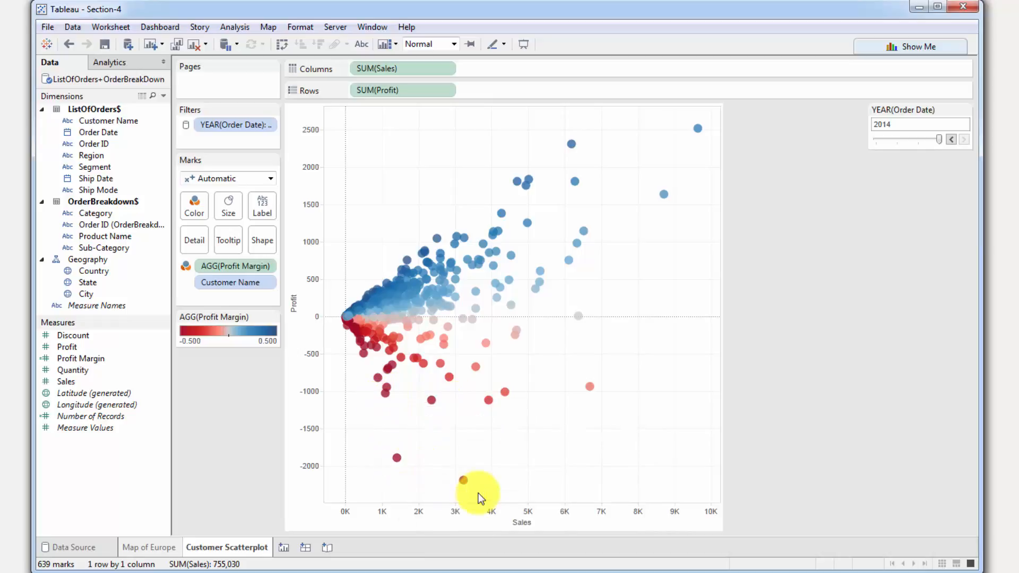
pyautogui.moveTo(433, 445)
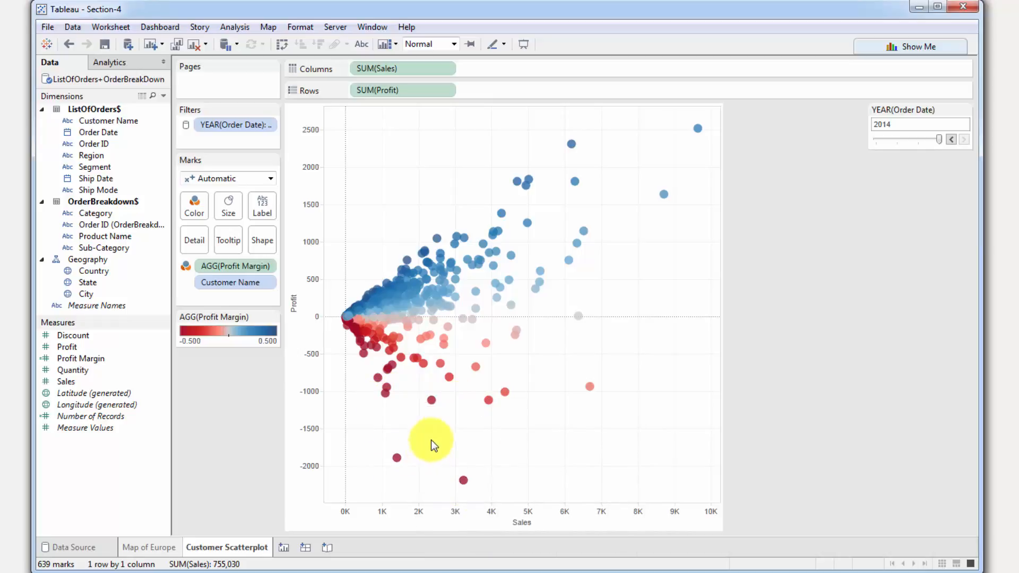
pyautogui.moveTo(487, 451)
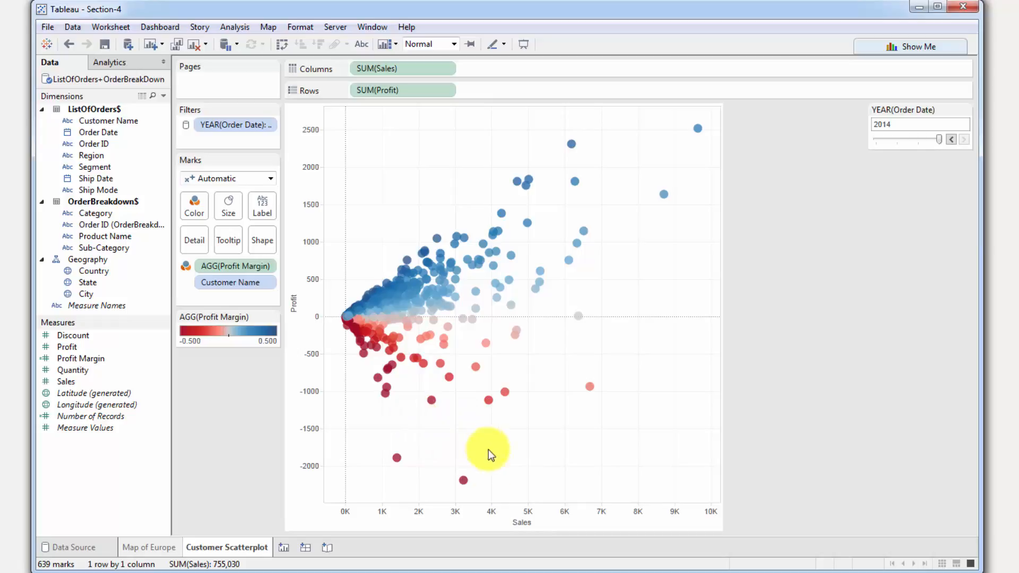
pyautogui.moveTo(415, 474)
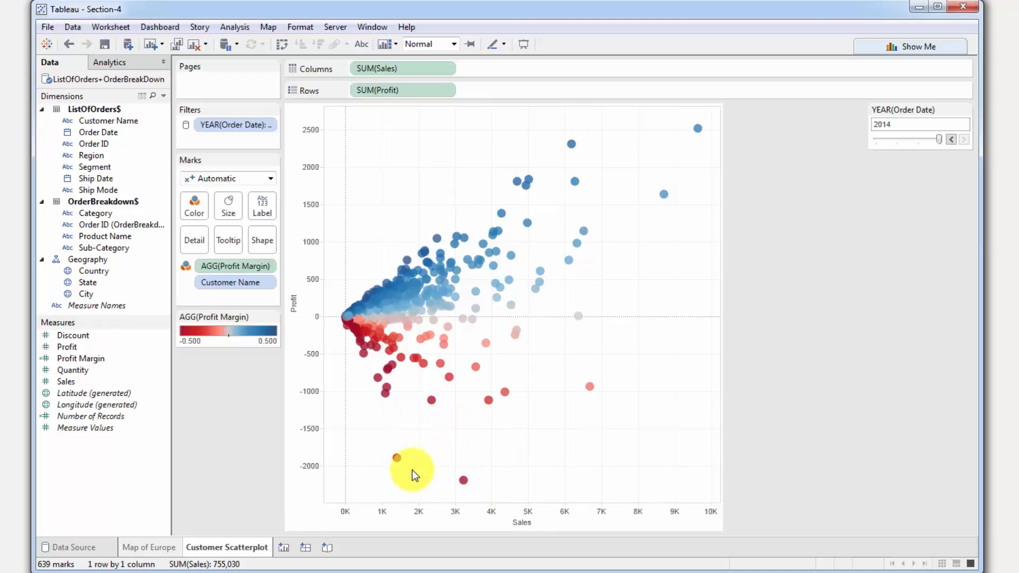
pyautogui.moveTo(387, 397)
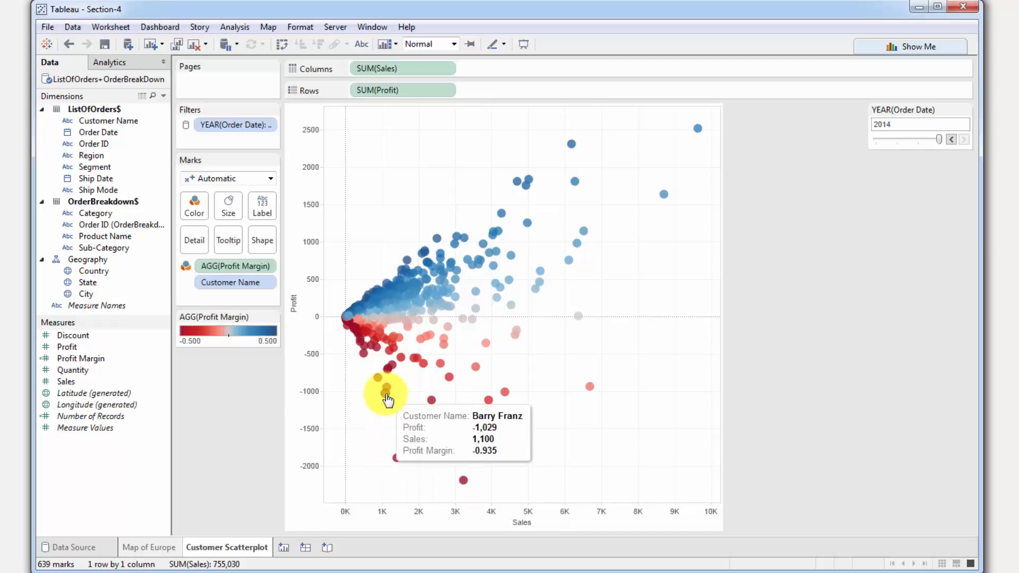
pyautogui.moveTo(525, 132)
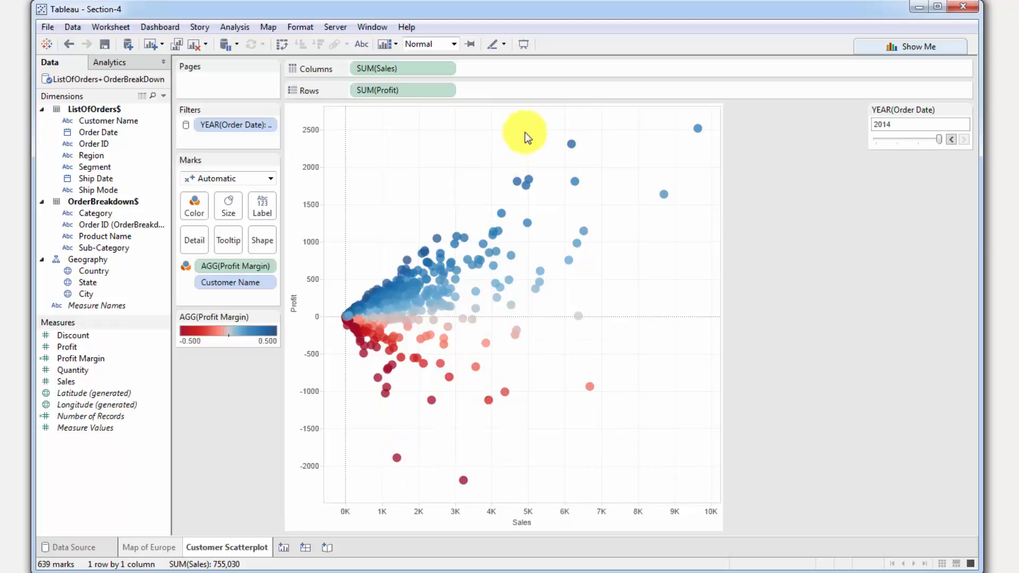
pyautogui.moveTo(580, 176)
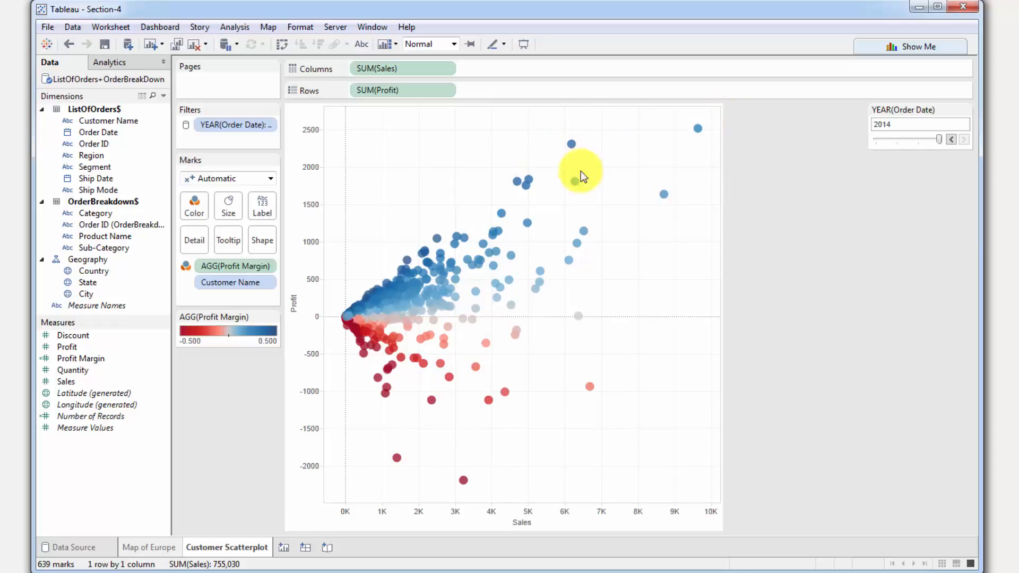
pyautogui.moveTo(500, 216)
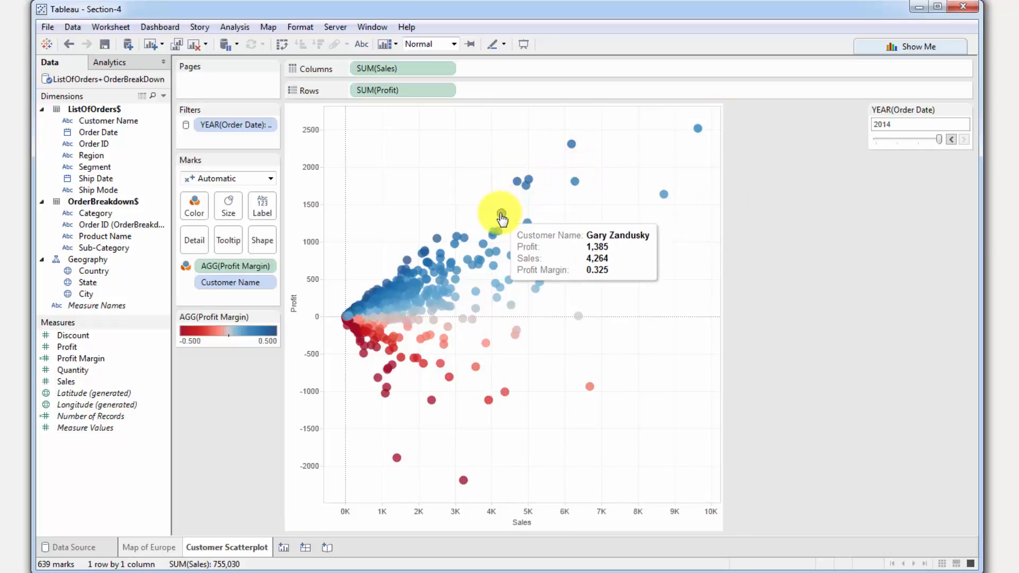
pyautogui.moveTo(628, 160)
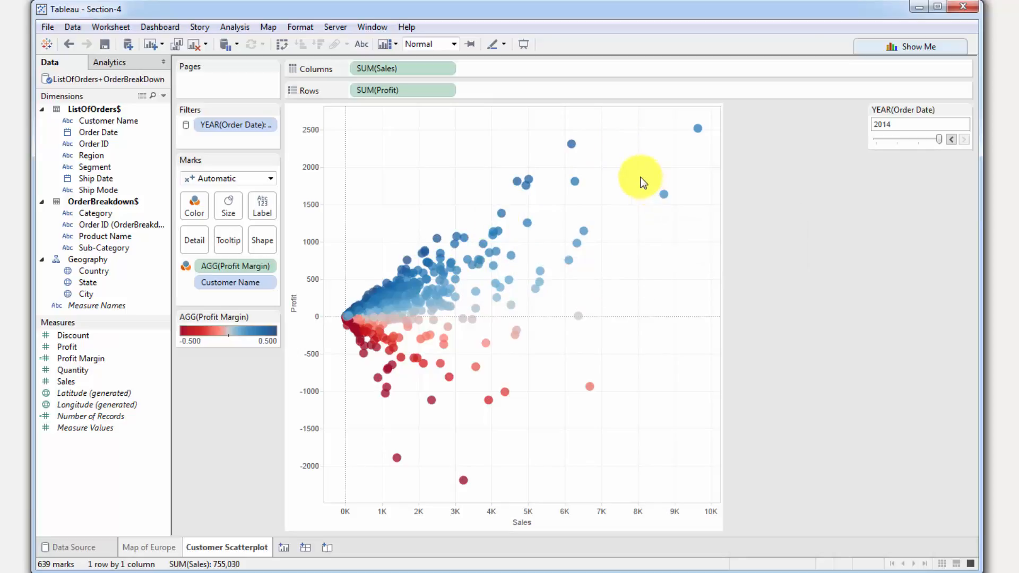
pyautogui.moveTo(587, 216)
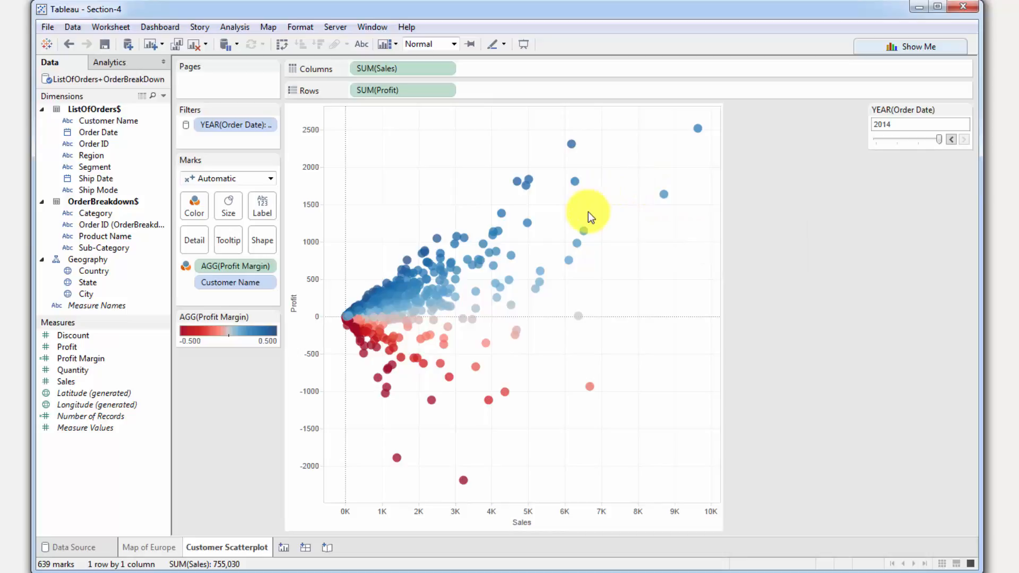
pyautogui.moveTo(636, 265)
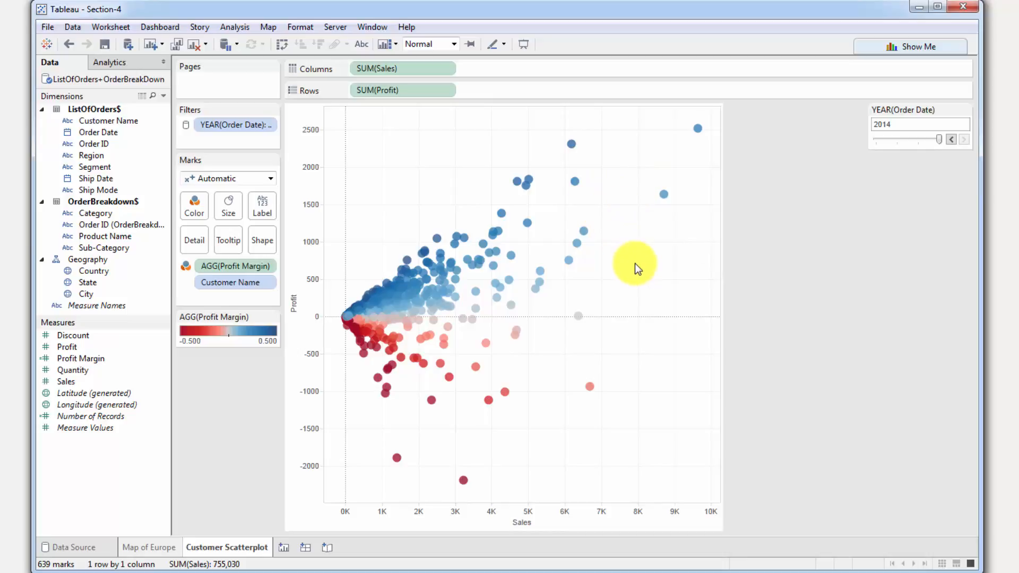